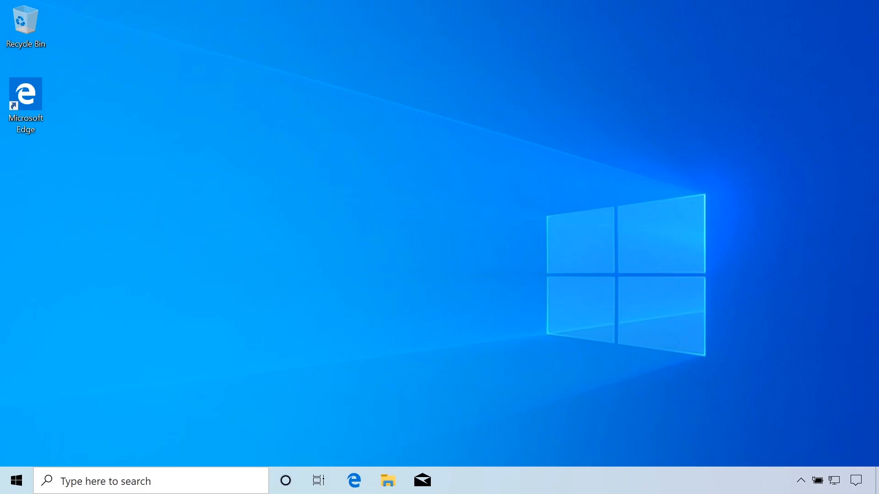
pyautogui.moveTo(170, 411)
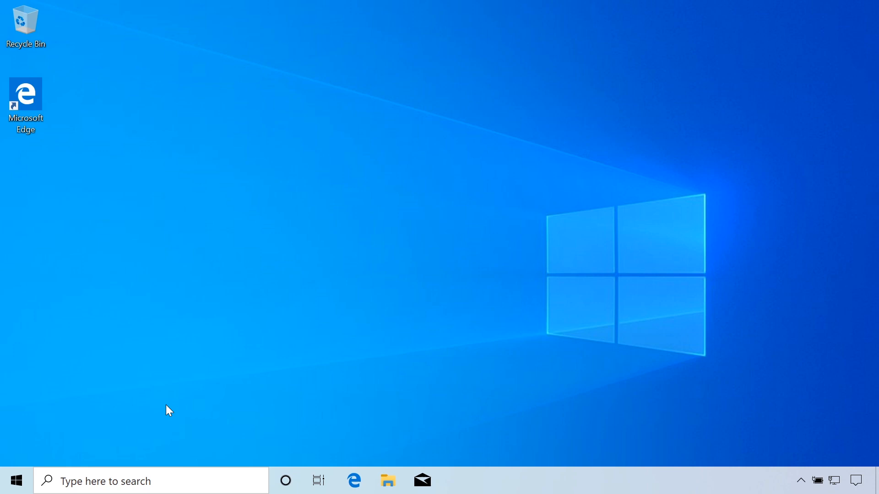
pyautogui.moveTo(32, 441)
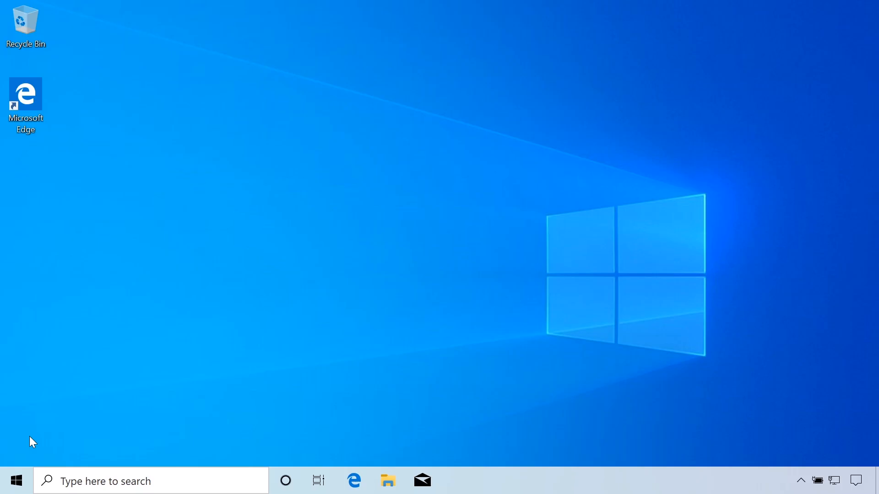
pyautogui.moveTo(40, 445)
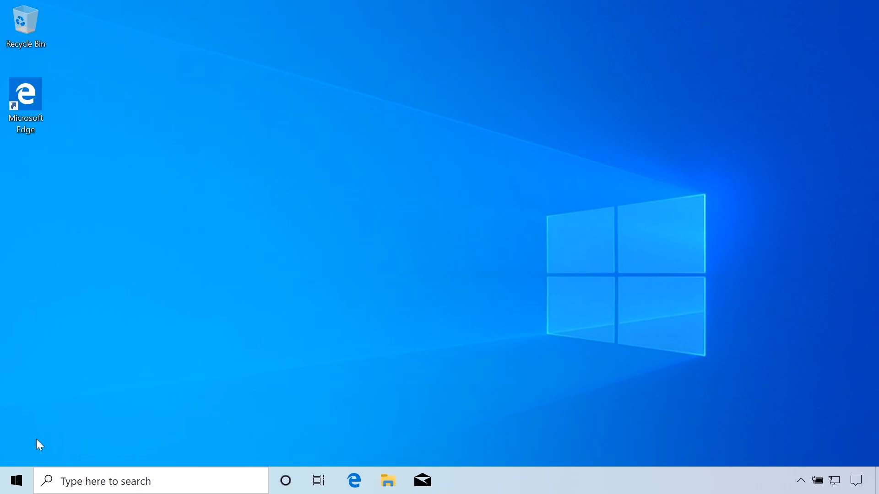
pyautogui.moveTo(41, 431)
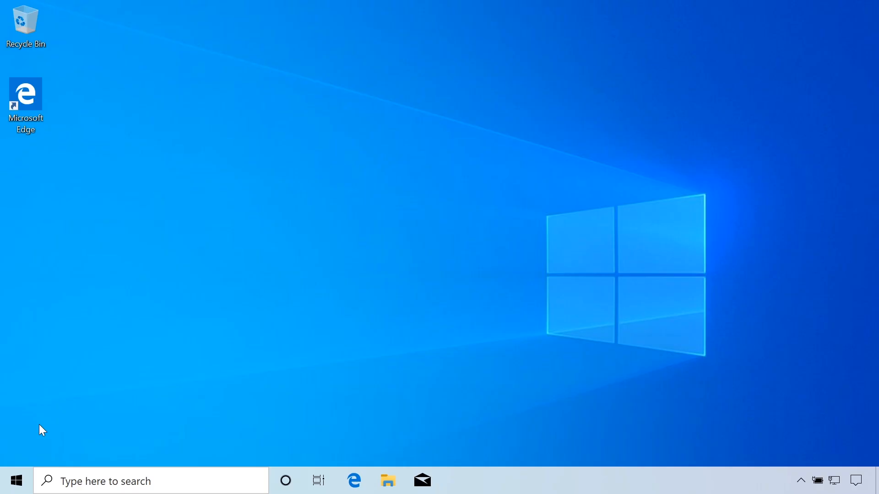
pyautogui.moveTo(30, 447)
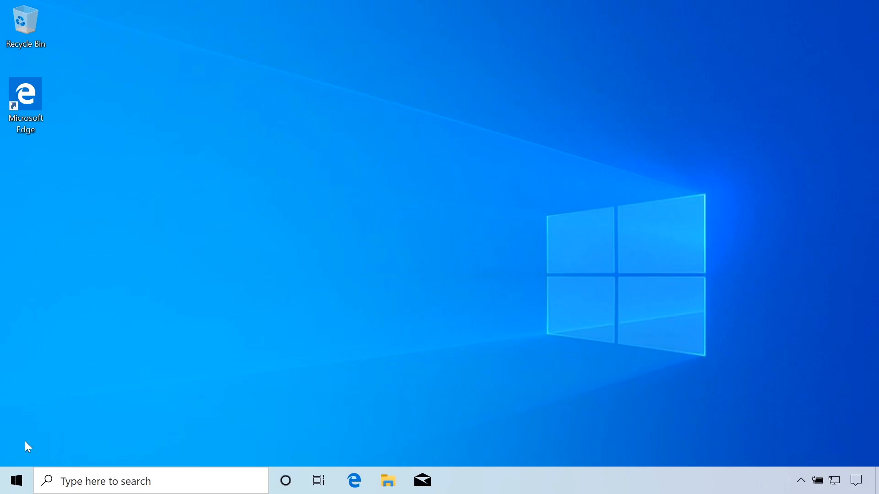
# - Check this PC's system information in Windows Settings About page, then close Settings
pyautogui.click(15, 481)
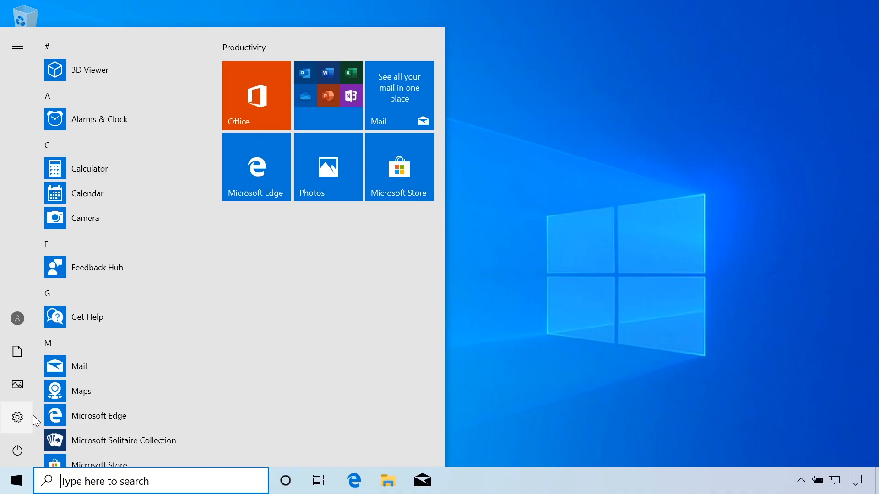
pyautogui.click(17, 418)
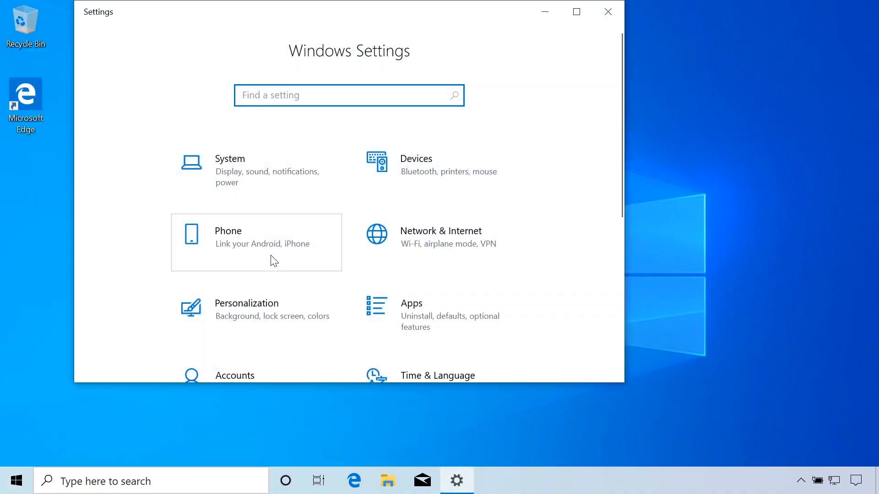
pyautogui.scroll(-3)
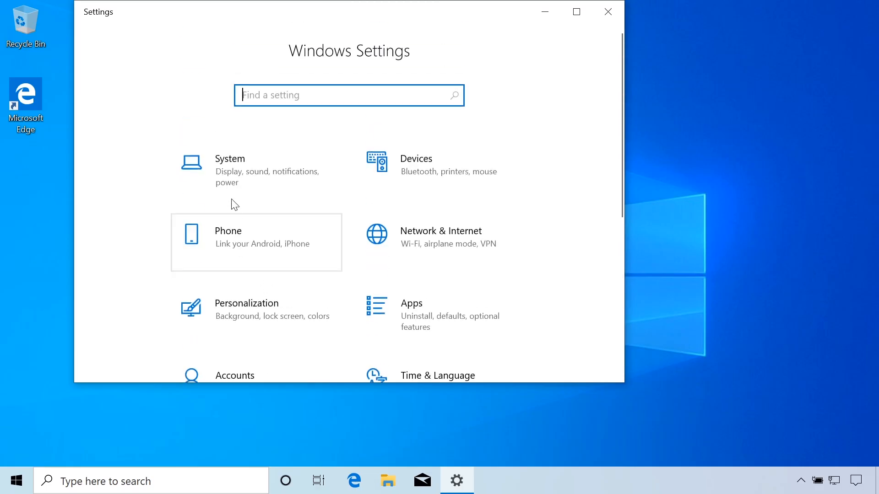
pyautogui.click(229, 159)
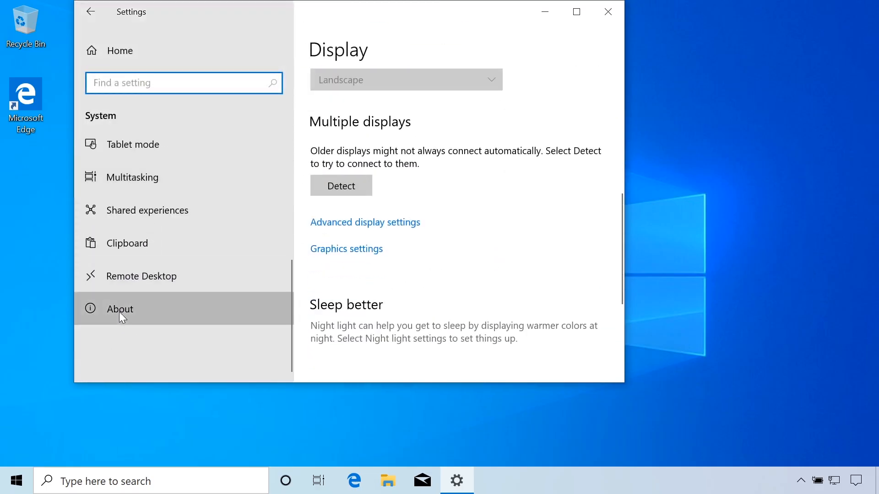
pyautogui.click(119, 309)
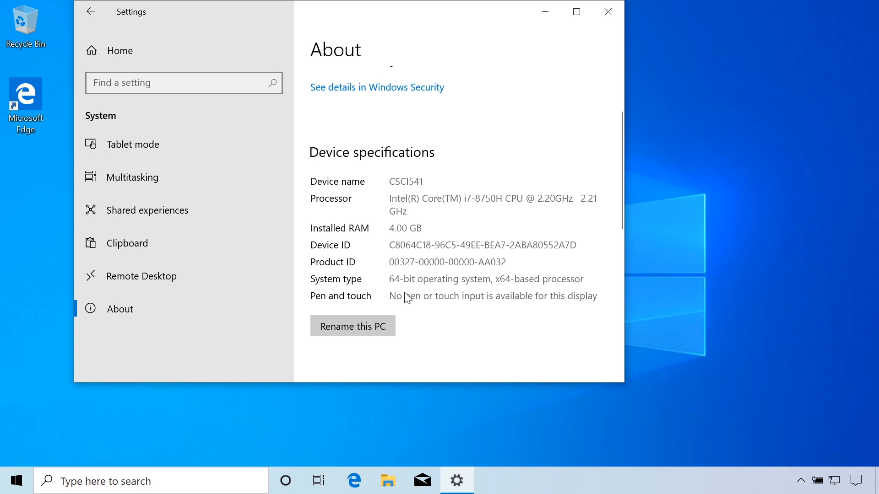
pyautogui.moveTo(403, 288)
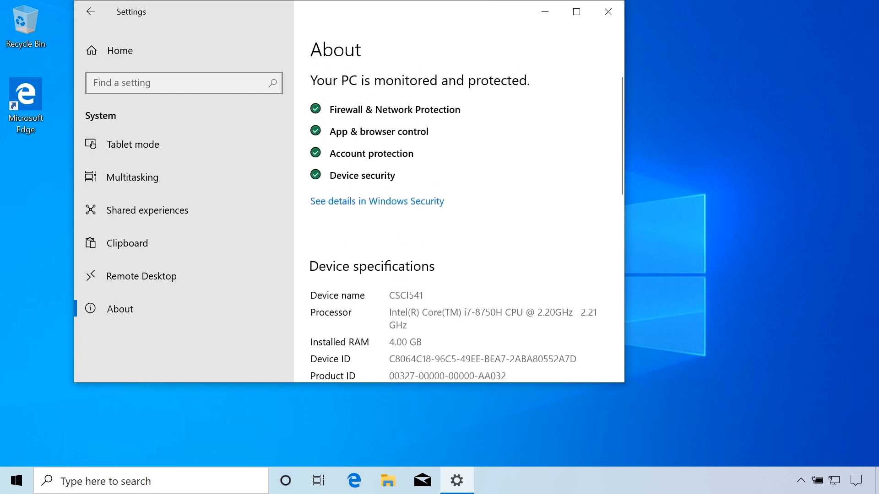
pyautogui.click(607, 11)
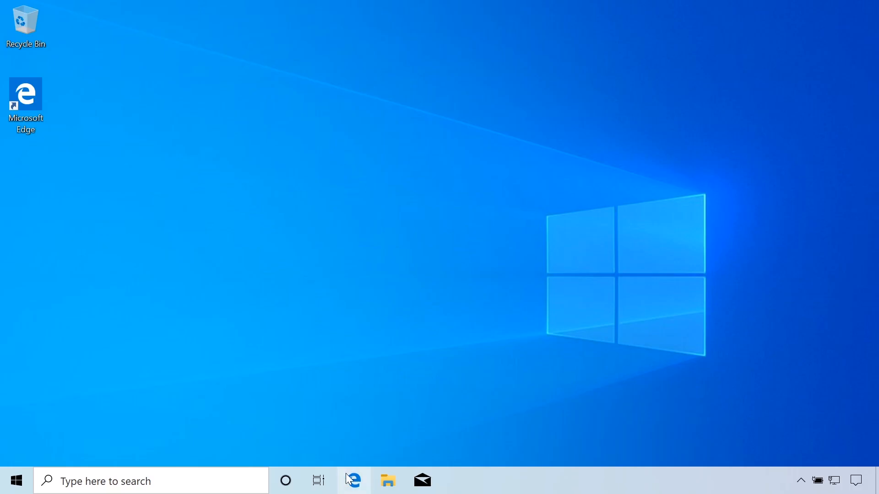
# - Browse cassandra.apache.org to Documentation > Getting started > Prerequisites listing Java 8 and Python 2.7
pyautogui.click(353, 480)
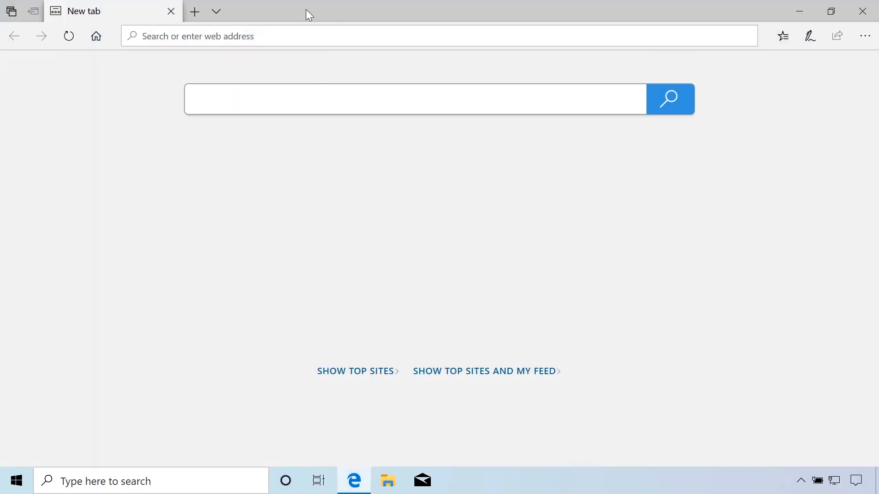
pyautogui.write('cassandra.apache.org/')
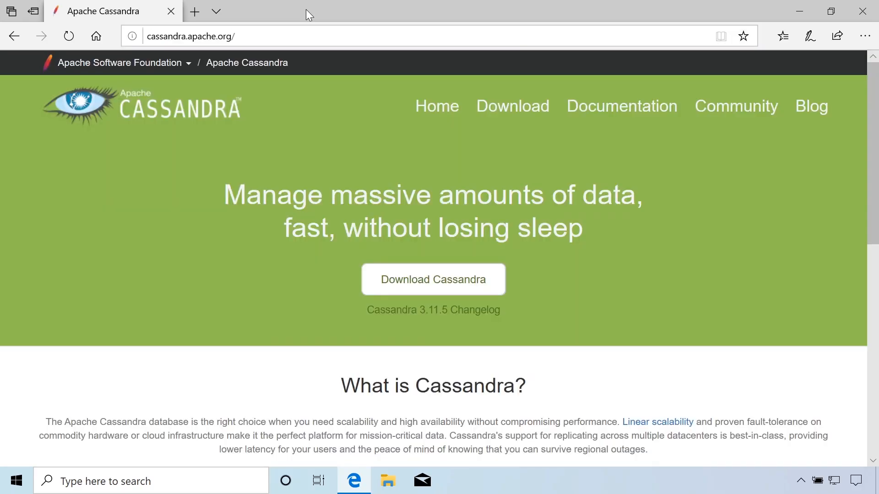
pyautogui.moveTo(297, 19)
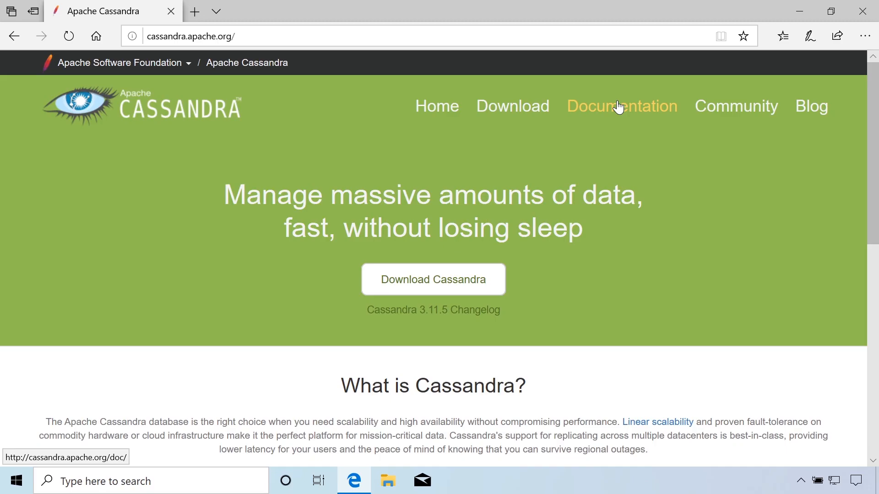
pyautogui.click(620, 106)
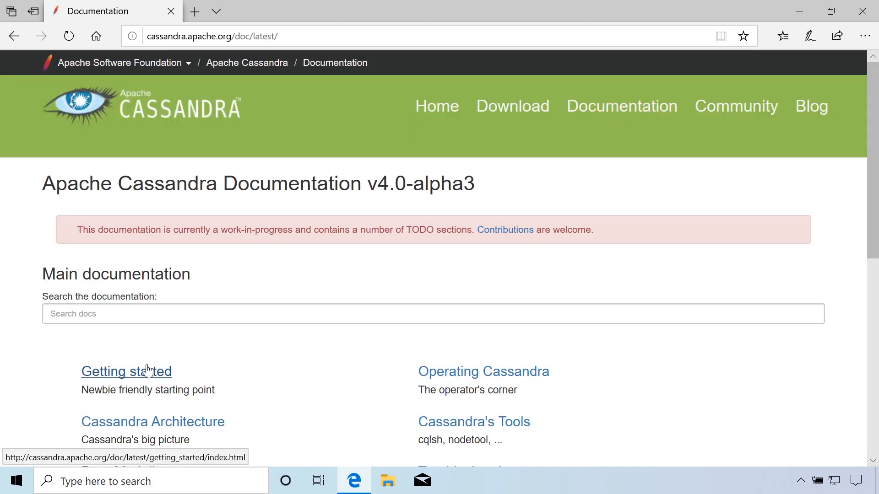
pyautogui.click(126, 370)
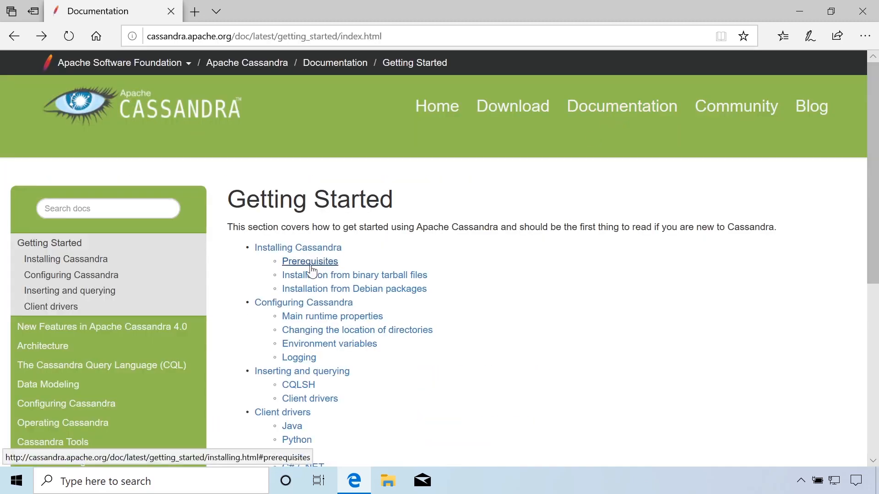
pyautogui.click(309, 261)
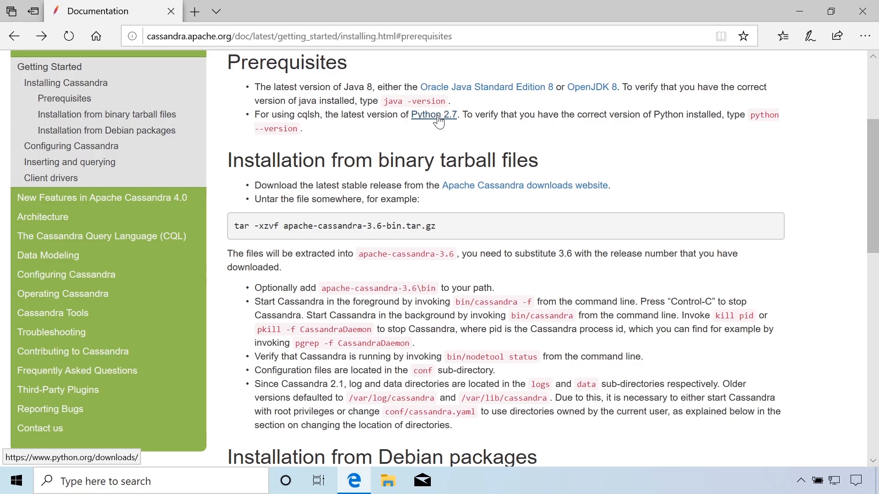
pyautogui.moveTo(310, 126)
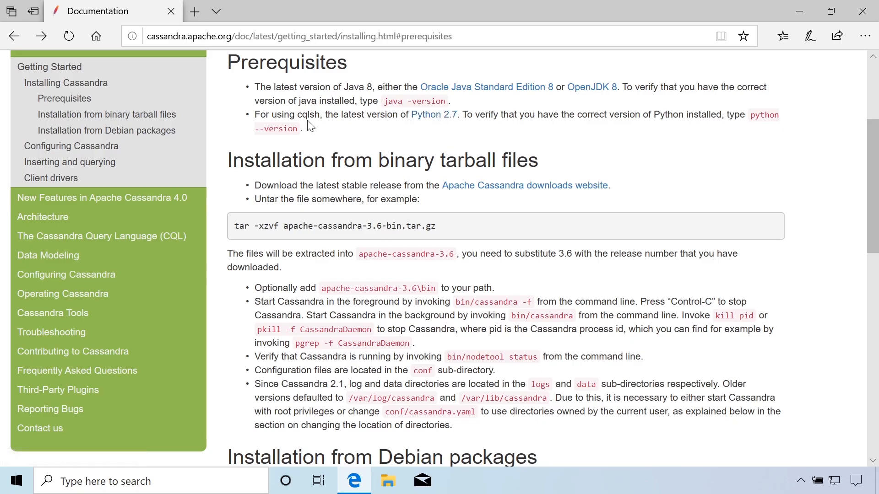
pyautogui.doubleClick(308, 114)
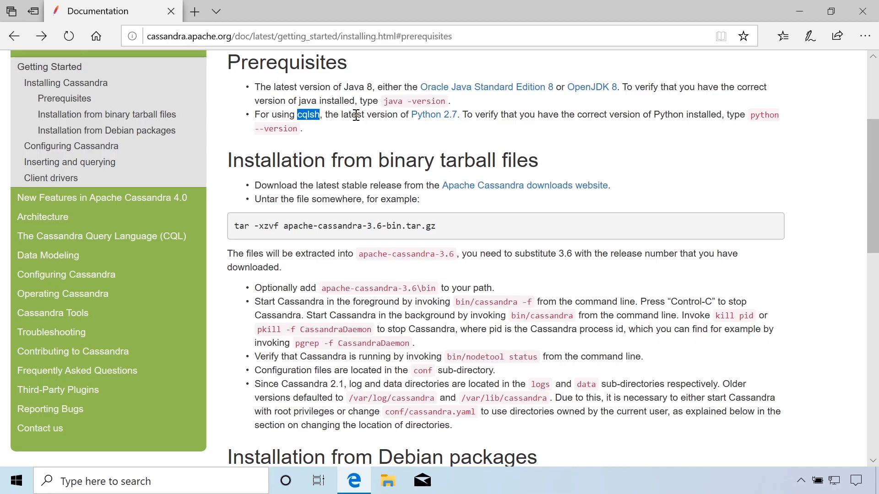
pyautogui.moveTo(433, 114)
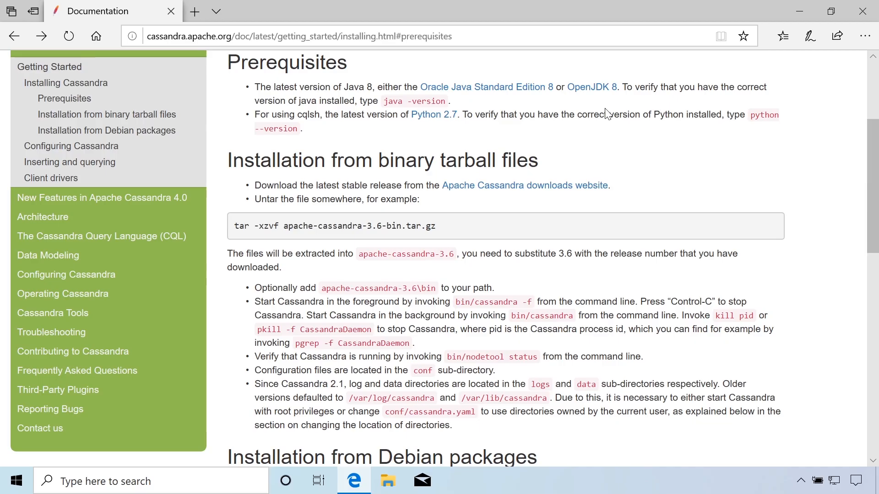
pyautogui.moveTo(545, 125)
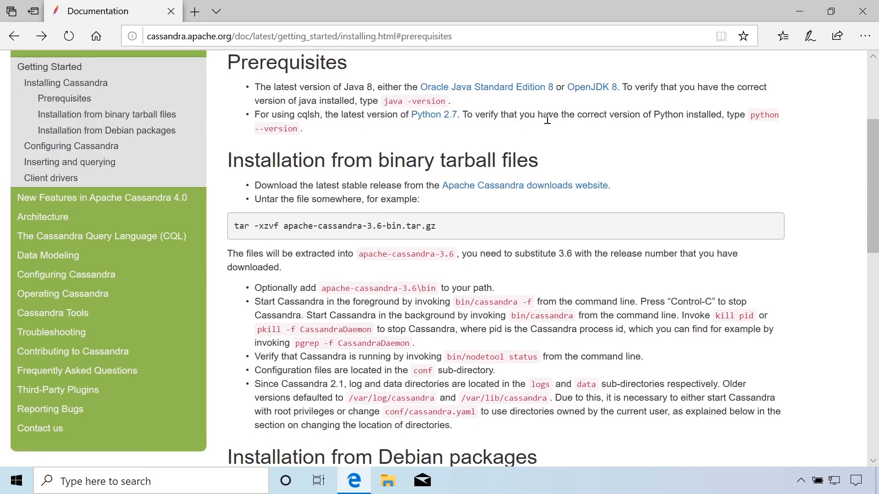
# - Open the Oracle Java 8 link in a new tab and scroll to the Java SE 8u231 release
pyautogui.rightClick(486, 87)
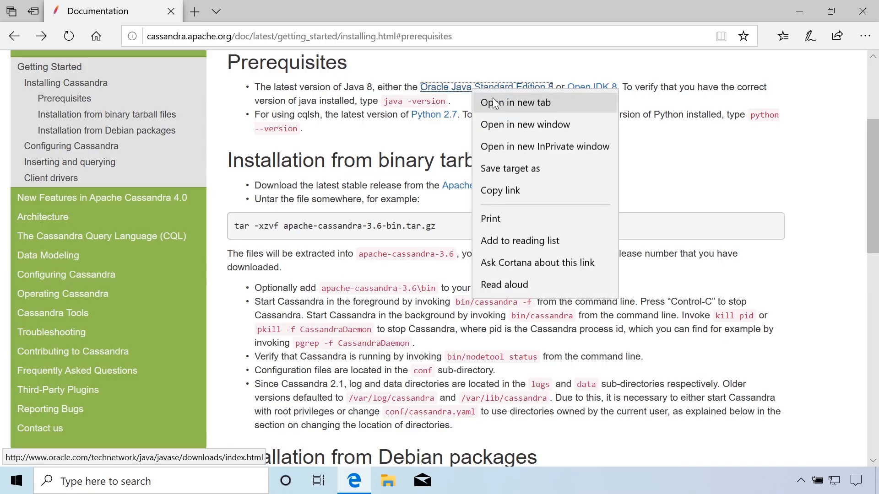
pyautogui.click(514, 103)
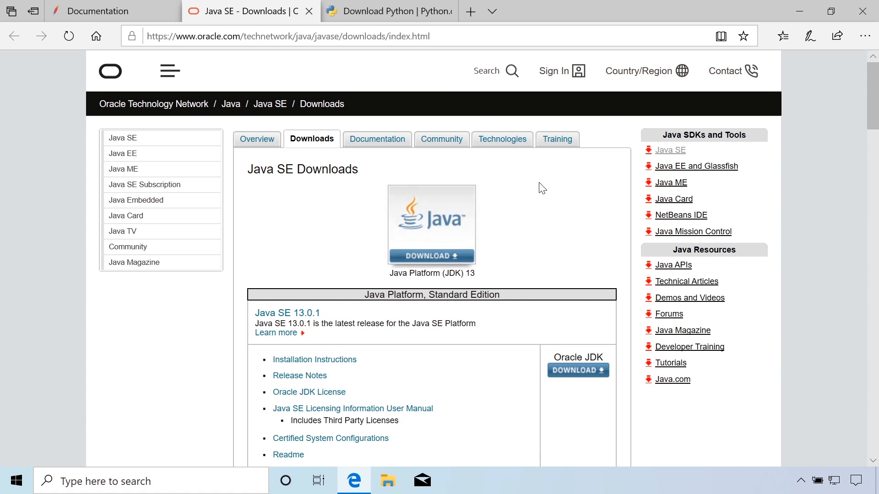
pyautogui.scroll(-3)
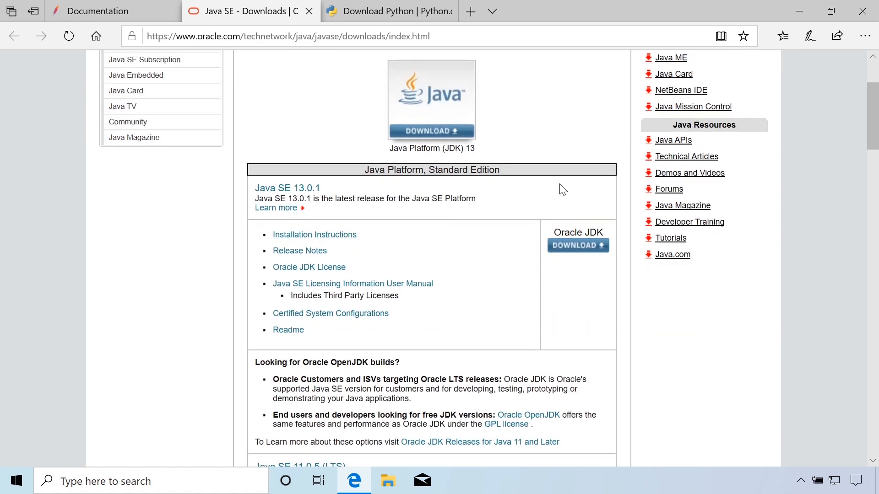
pyautogui.moveTo(270, 191)
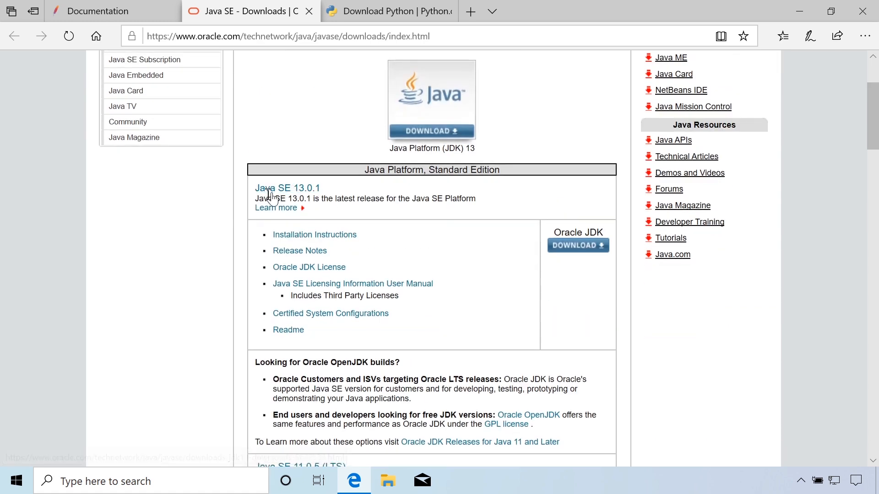
pyautogui.scroll(-3)
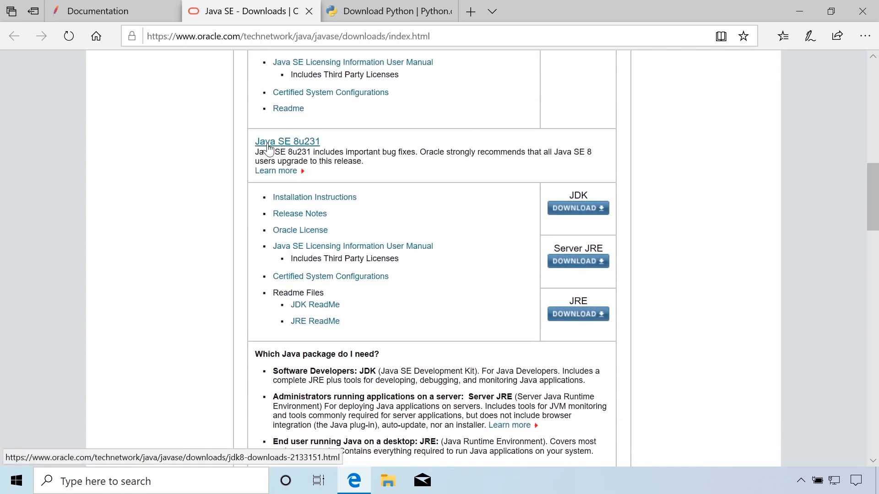
pyautogui.moveTo(303, 151)
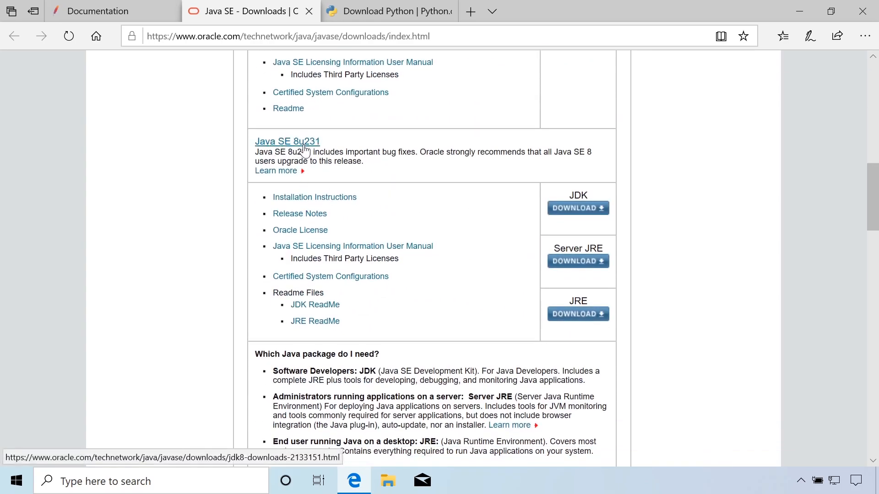
pyautogui.moveTo(326, 142)
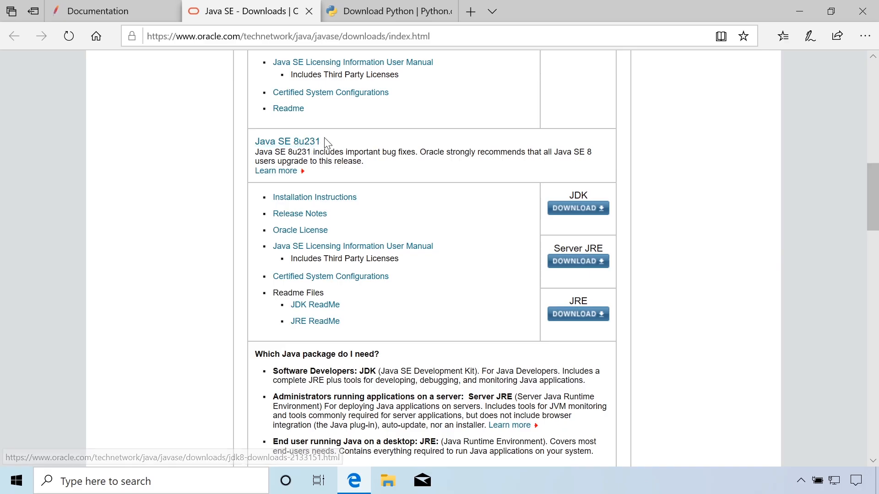
pyautogui.moveTo(578, 208)
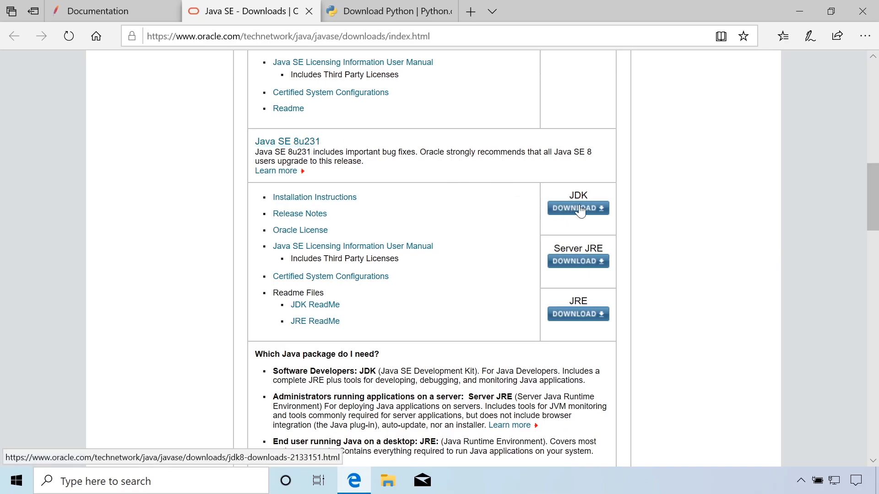
pyautogui.moveTo(586, 198)
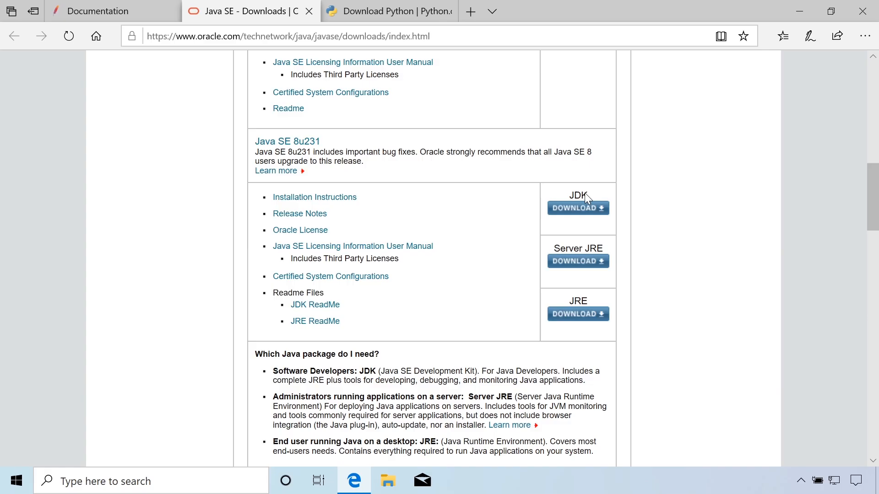
pyautogui.moveTo(581, 300)
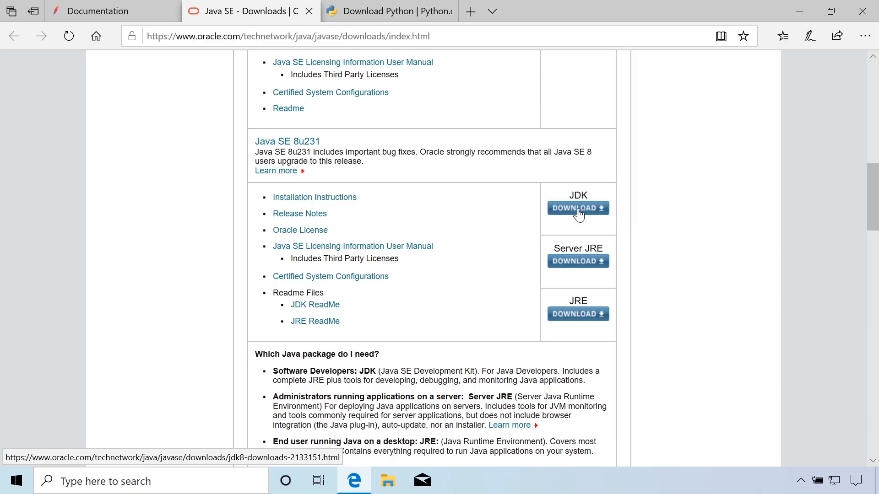
# - Accept the JDK 8u231 license and request jdk-8u231-windows-x64.exe, landing on Oracle's sign-in page
pyautogui.click(577, 208)
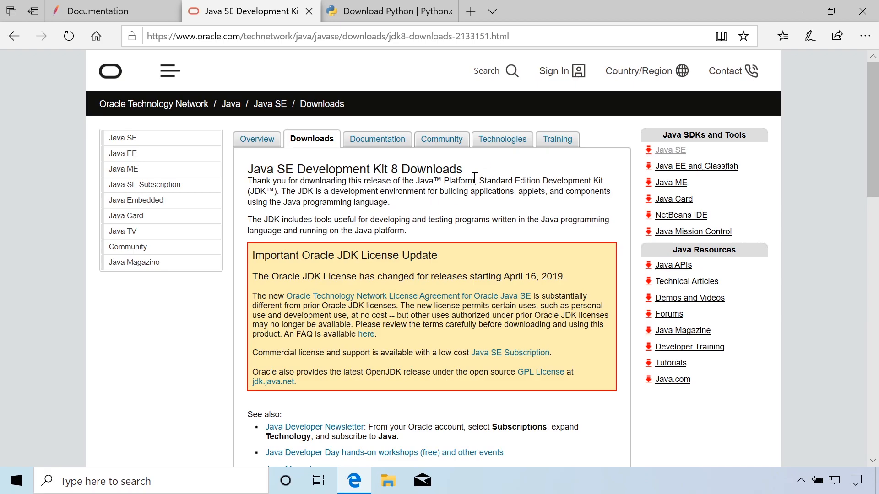
pyautogui.scroll(-3)
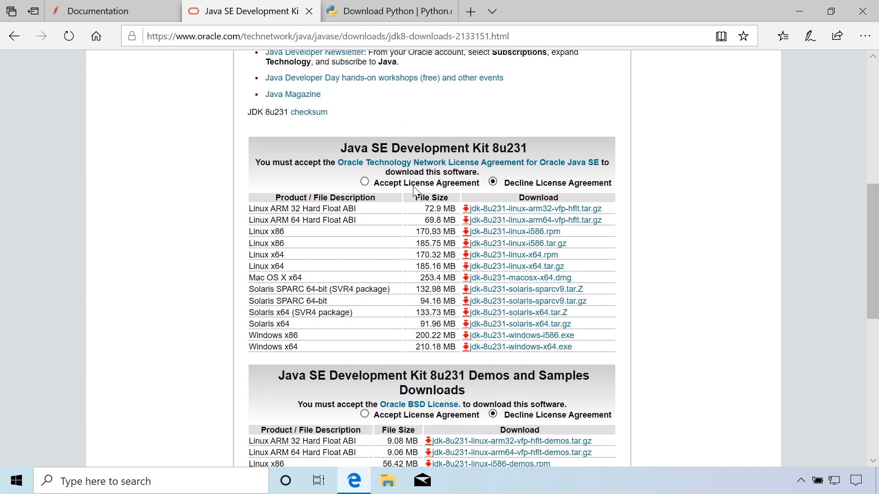
pyautogui.click(364, 183)
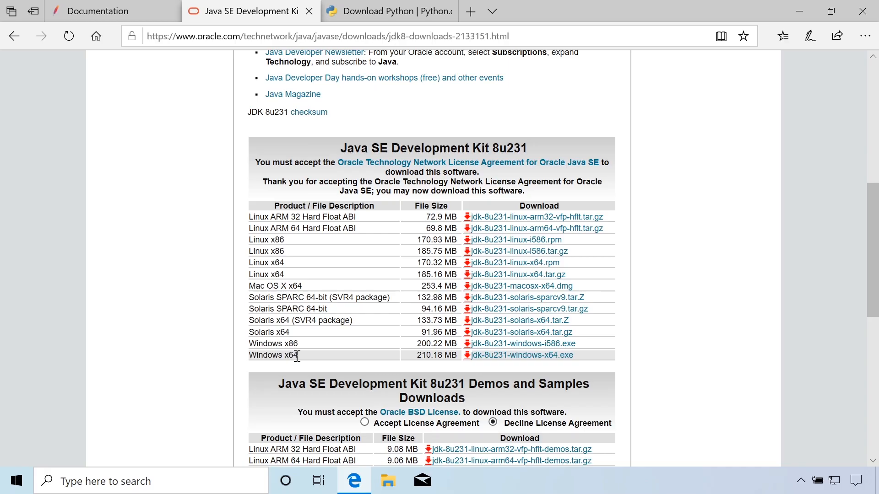
pyautogui.doubleClick(288, 344)
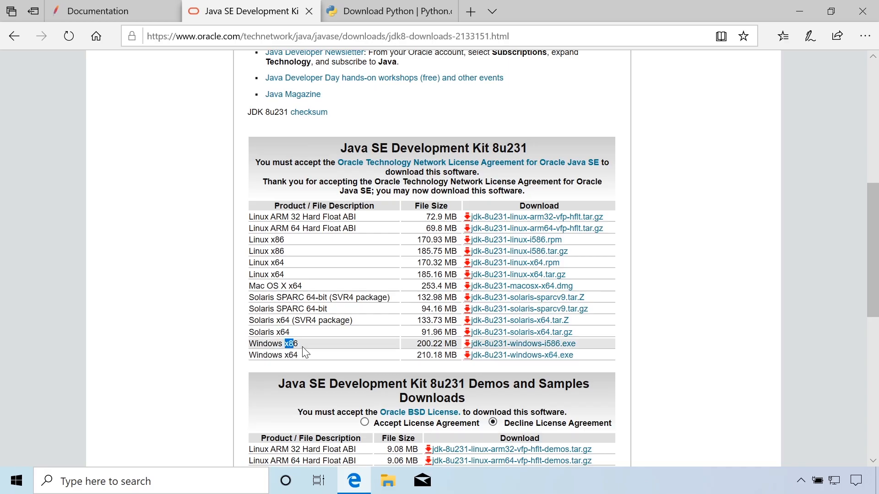
pyautogui.moveTo(475, 361)
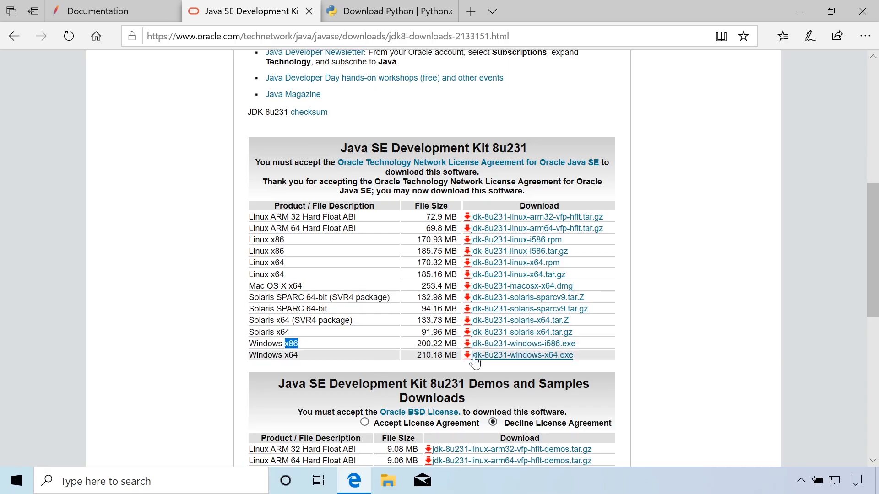
pyautogui.click(520, 355)
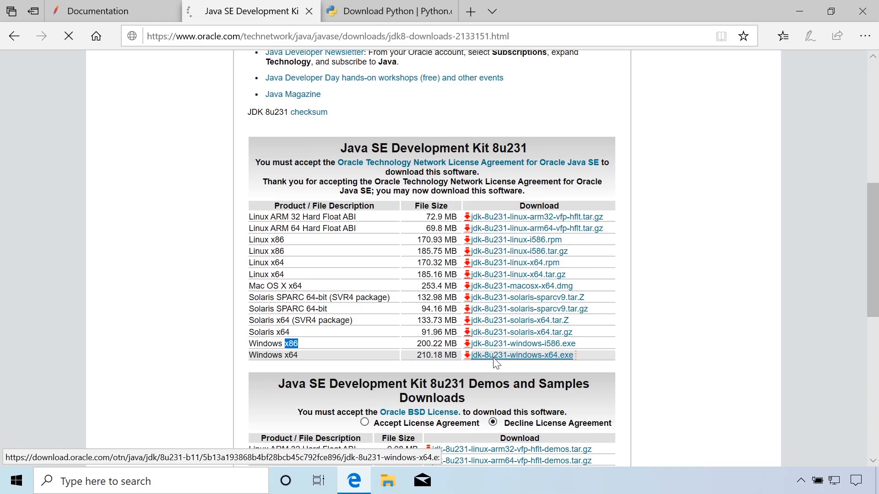
pyautogui.click(520, 355)
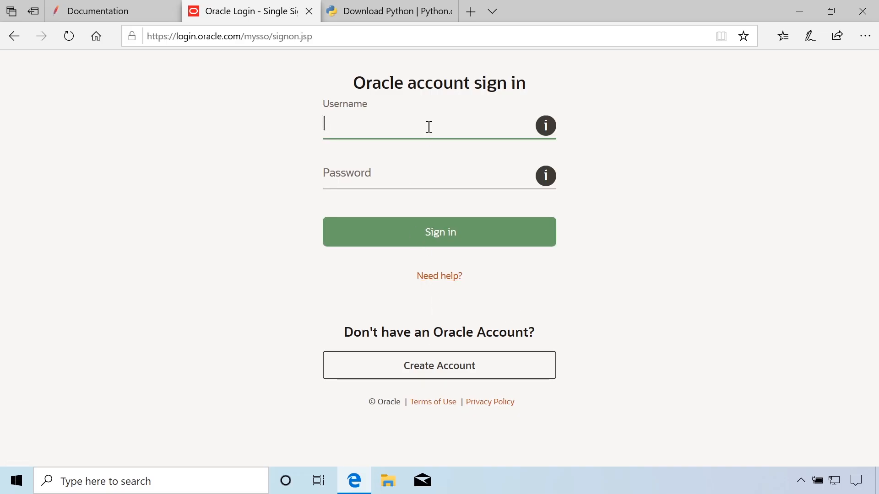
pyautogui.moveTo(764, 120)
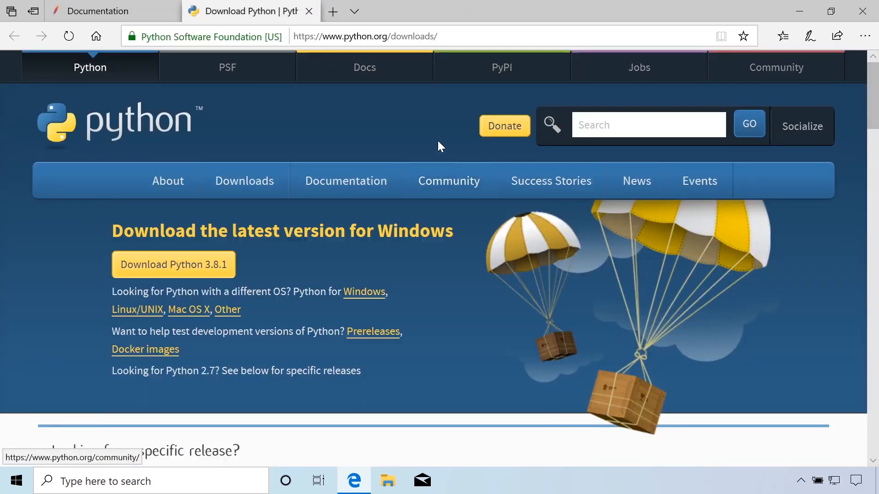
pyautogui.moveTo(243, 180)
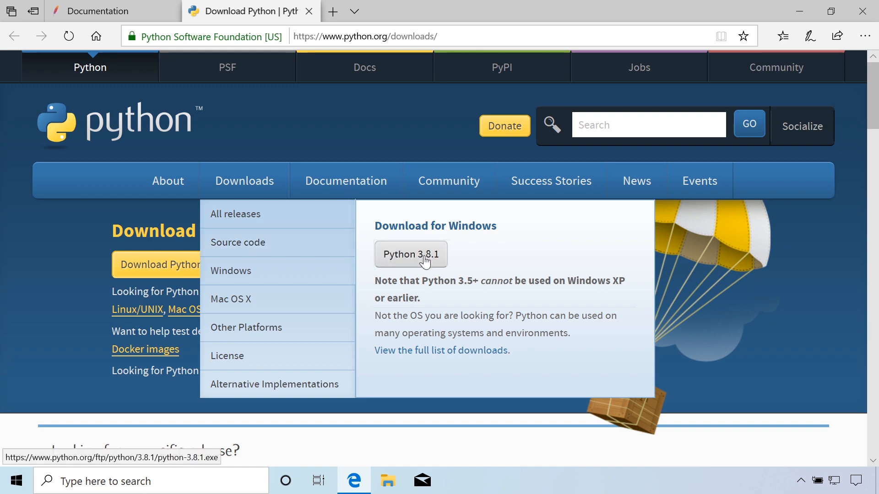
pyautogui.moveTo(230, 271)
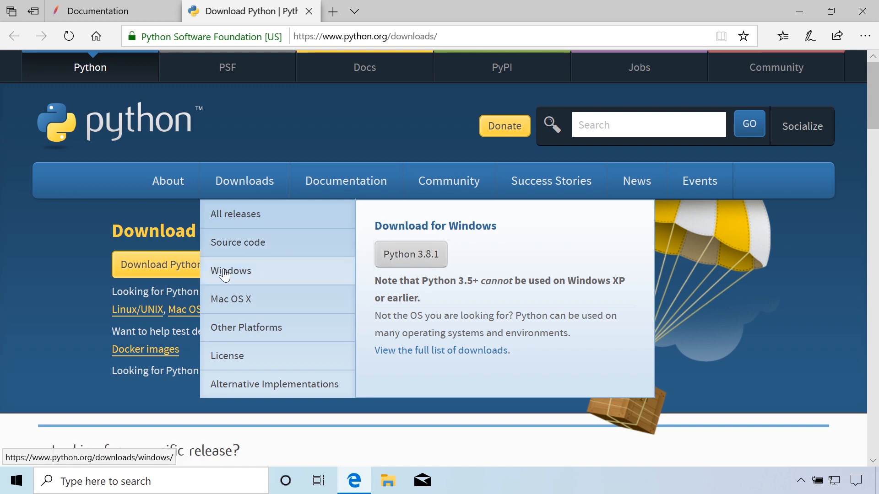
# - Get the Python 2.7.17 Windows x86-64 MSI installer from python.org, then close the Python tab
pyautogui.click(231, 271)
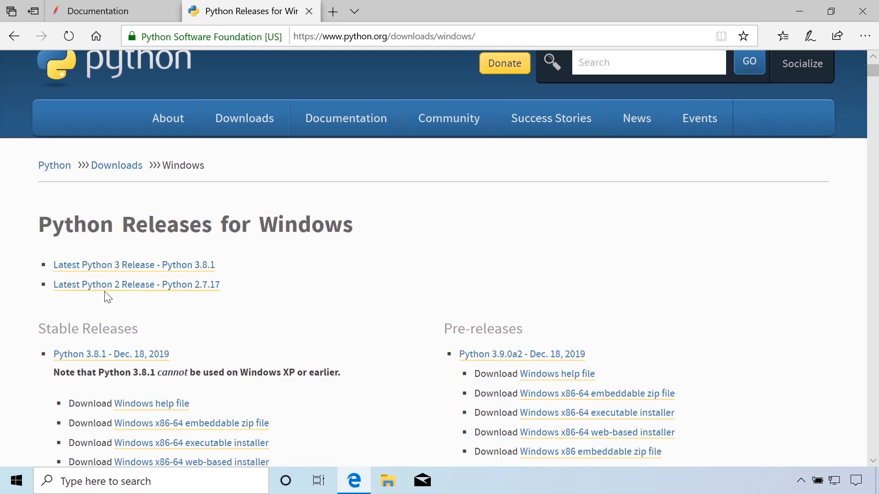
pyautogui.moveTo(201, 290)
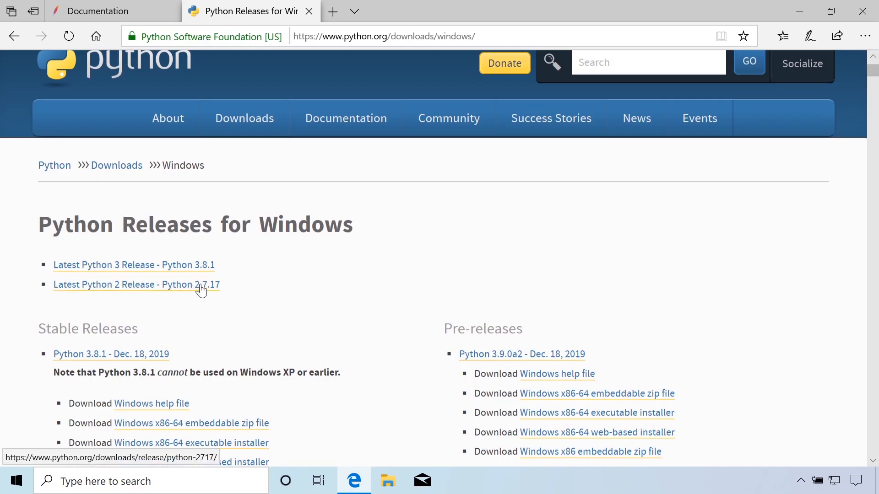
pyautogui.click(136, 284)
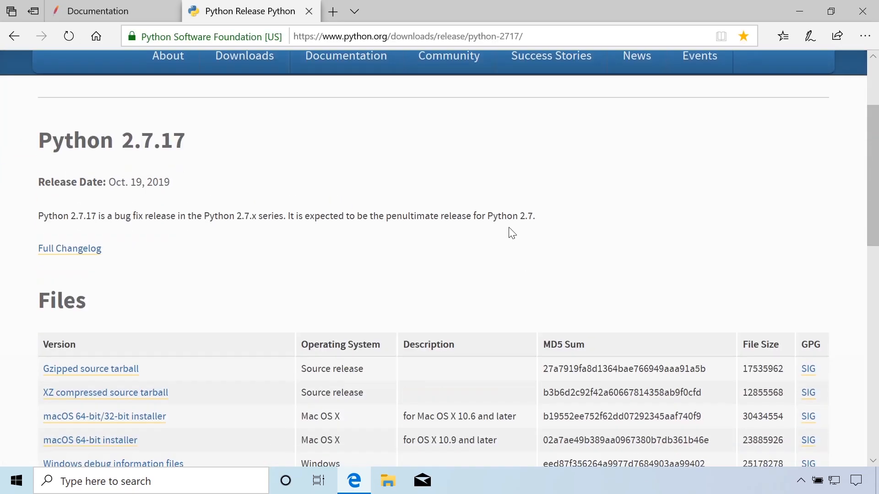
pyautogui.scroll(-3)
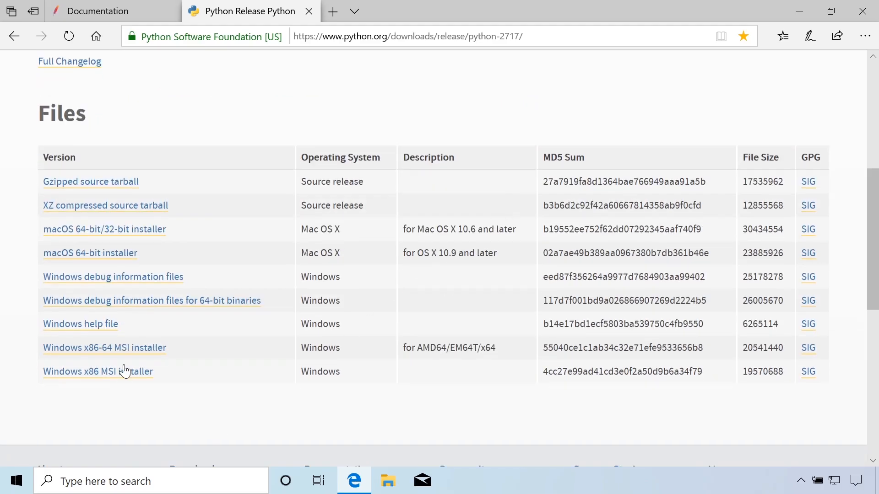
pyautogui.moveTo(118, 351)
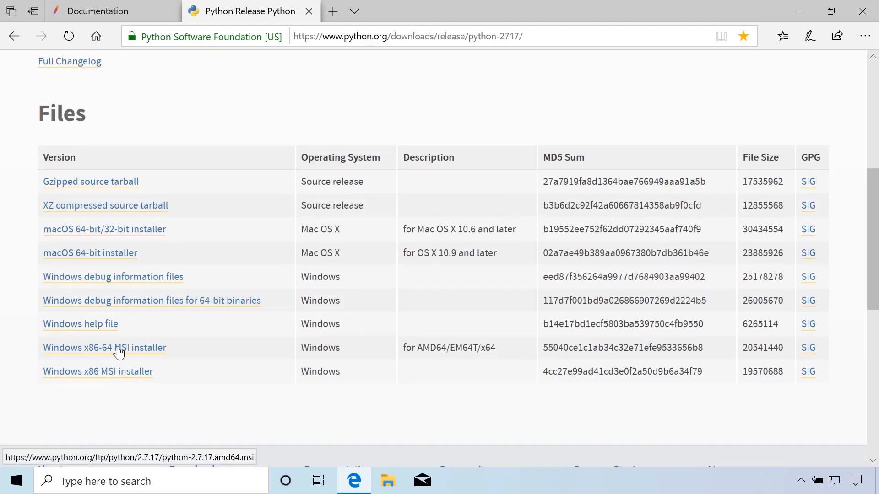
pyautogui.moveTo(110, 354)
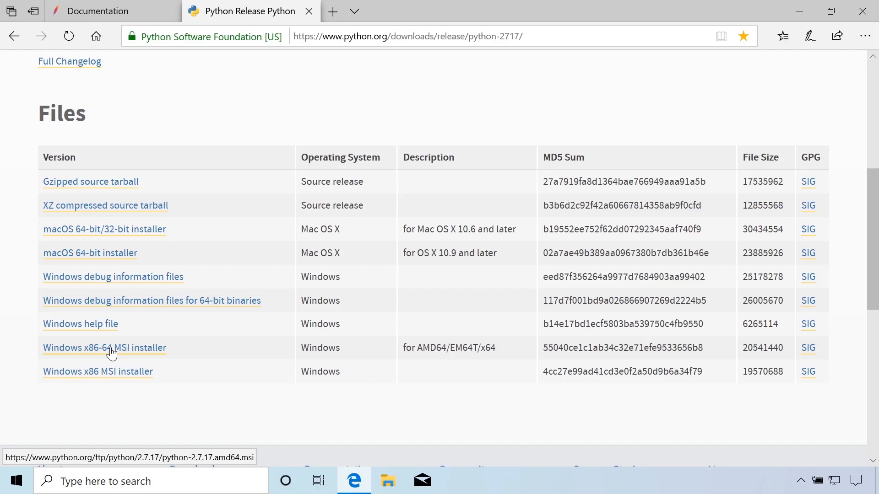
pyautogui.moveTo(108, 375)
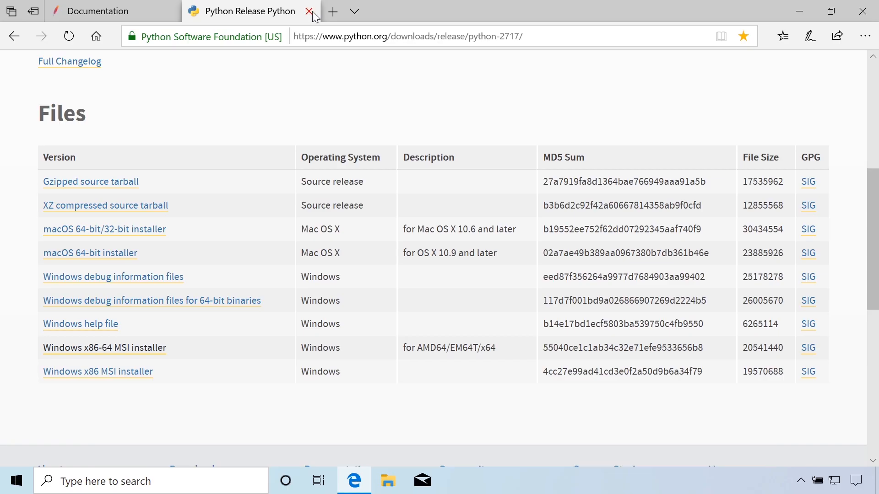
pyautogui.click(309, 11)
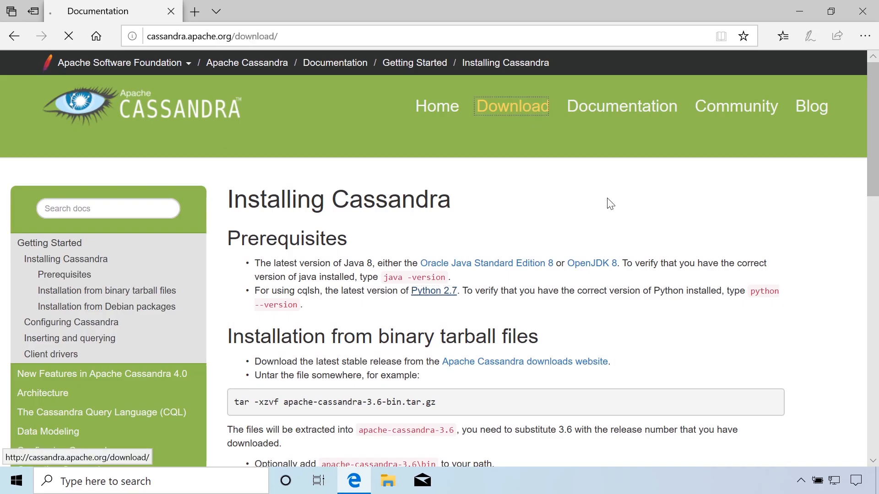
# - From Cassandra's Download page, review the CASSANDRA-15426 bug that 3.11.5 fails to start on Windows
pyautogui.click(511, 106)
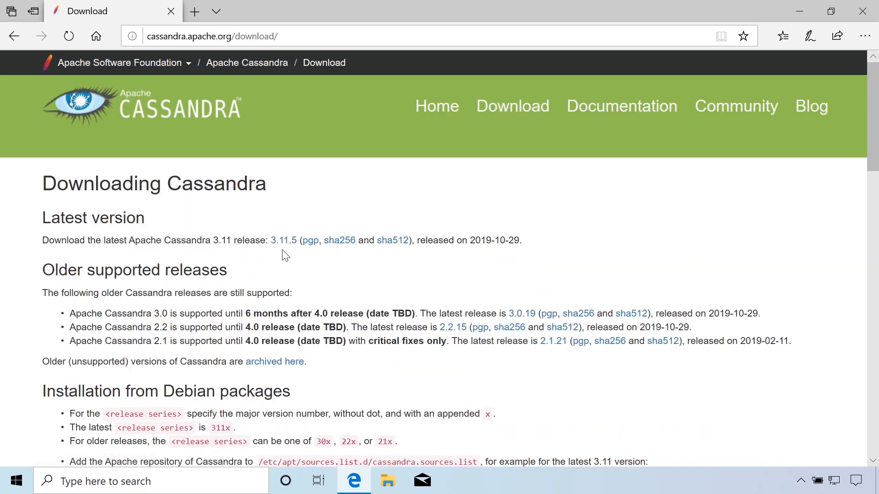
pyautogui.moveTo(284, 240)
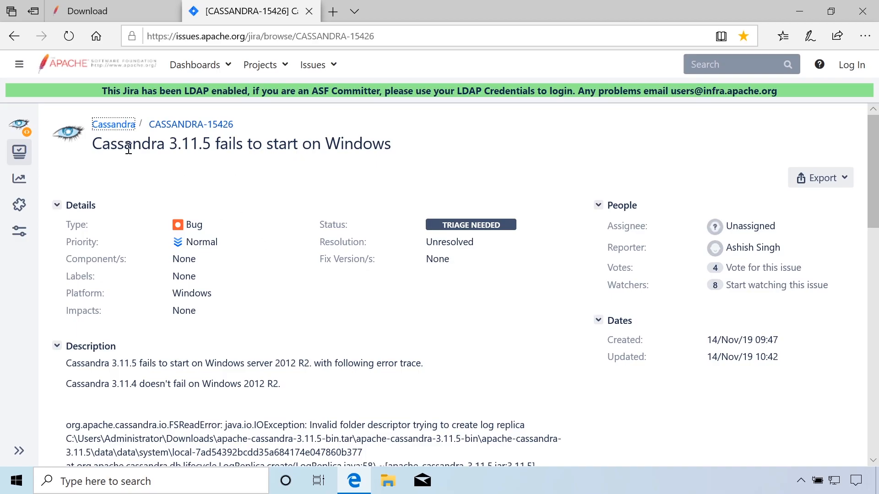
pyautogui.moveTo(308, 148)
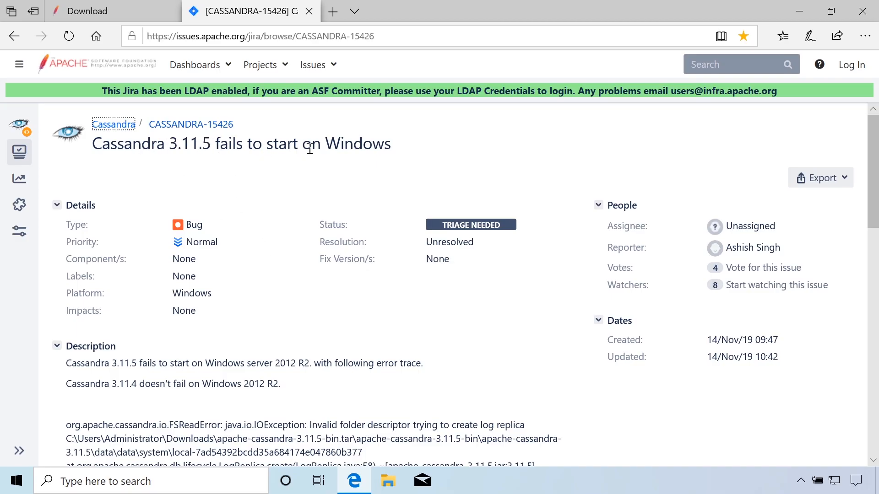
pyautogui.tripleClick(241, 144)
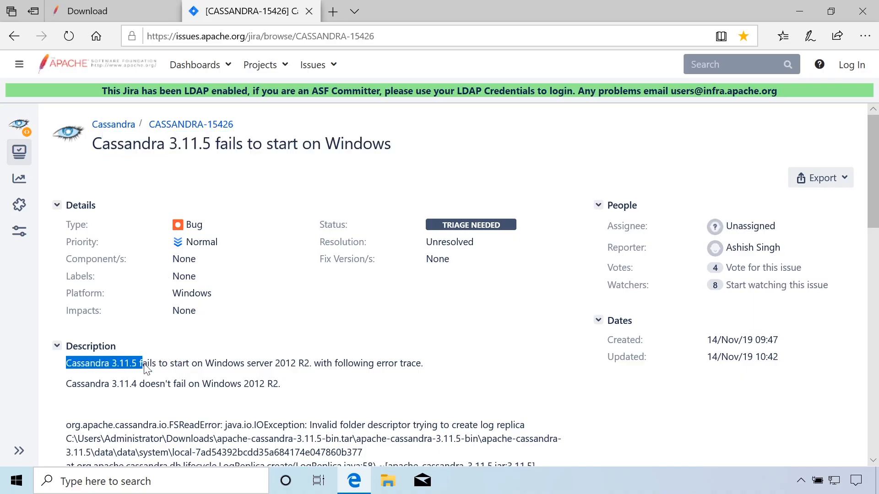
pyautogui.moveTo(143, 363); pyautogui.dragTo(185, 363)
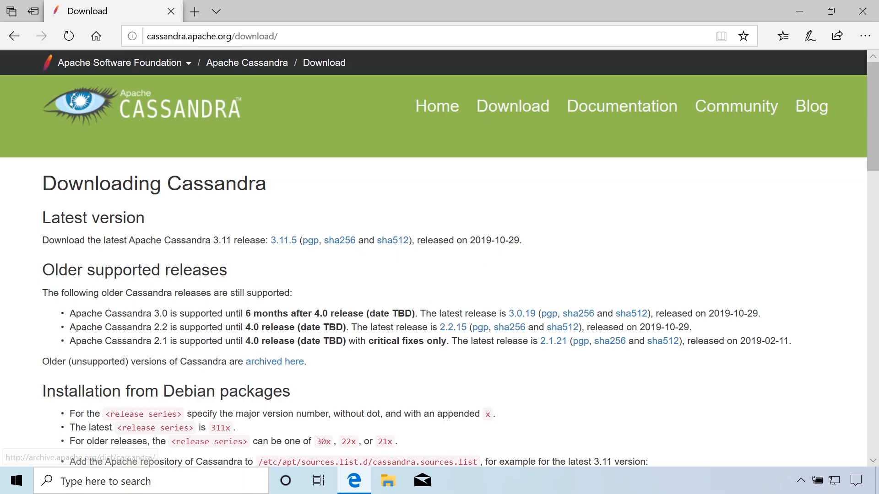
pyautogui.moveTo(274, 361)
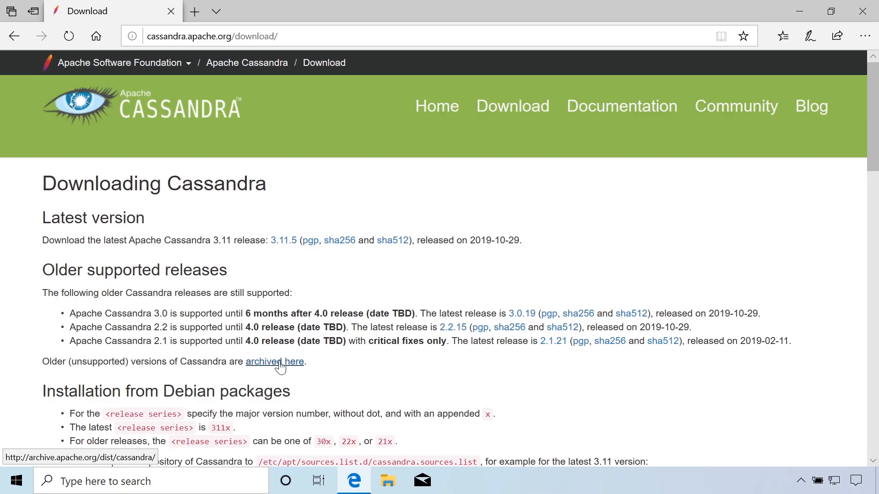
# - Open archive.apache.org/dist/cassandra and enter the 3.11.4 release folder
pyautogui.click(274, 361)
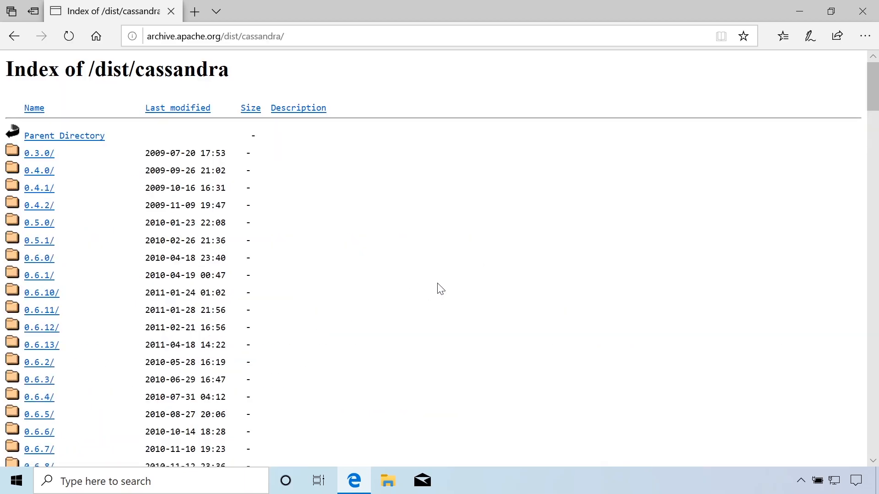
pyautogui.scroll(-3)
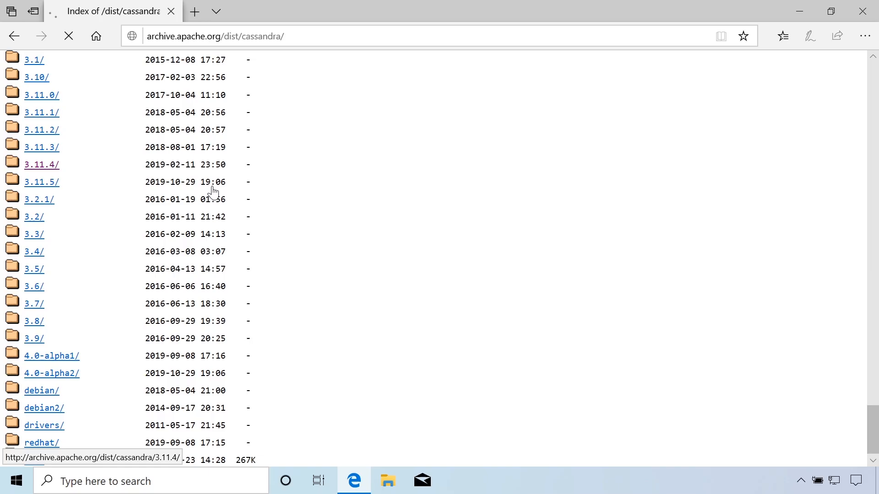
pyautogui.click(41, 164)
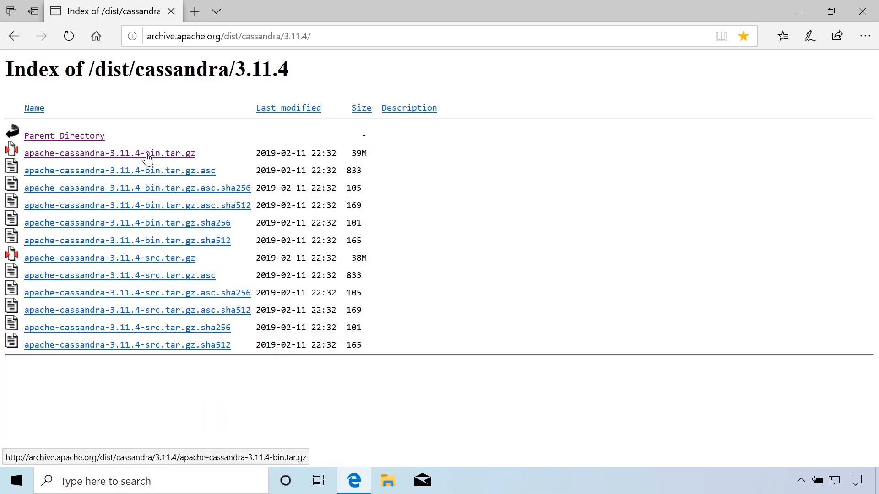
pyautogui.moveTo(184, 159)
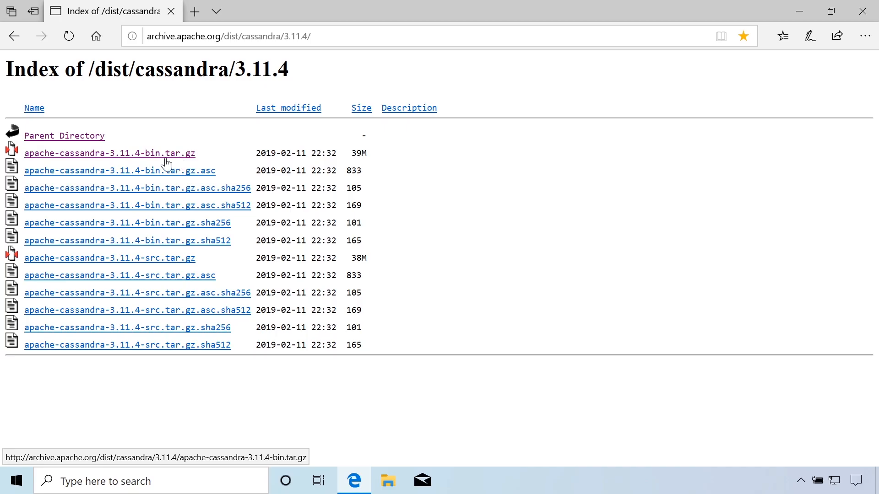
pyautogui.moveTo(185, 154)
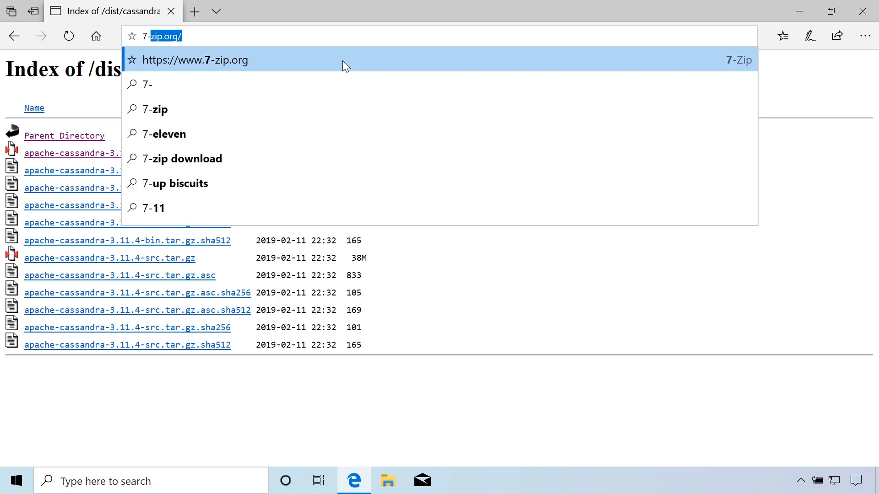
# - Visit the 7-zip.org download page, then close Edge to return to the desktop
pyautogui.click(195, 60)
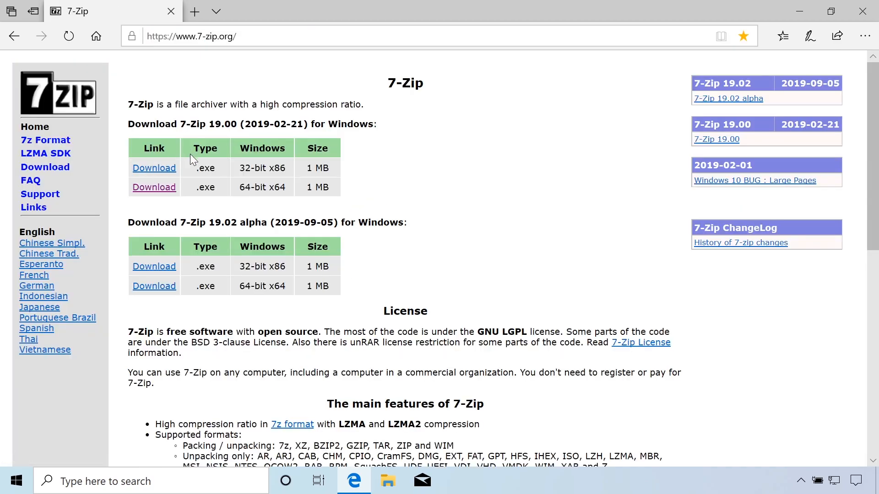
pyautogui.doubleClick(262, 187)
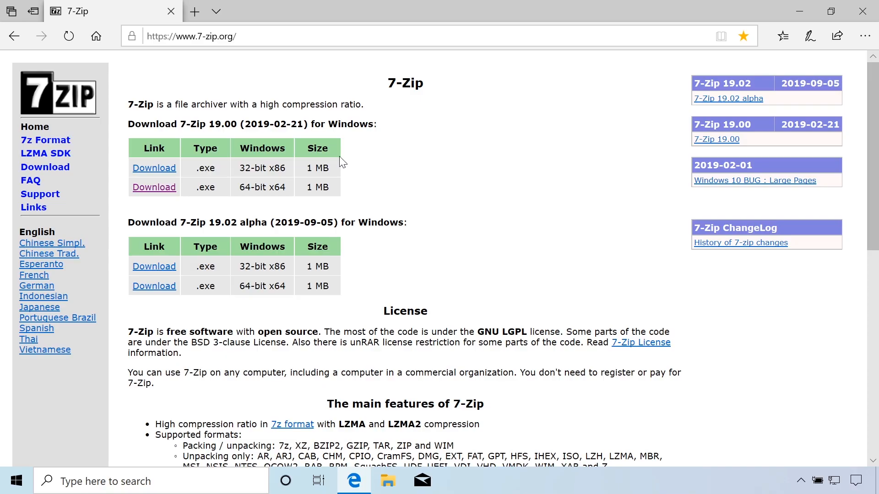
pyautogui.moveTo(359, 158)
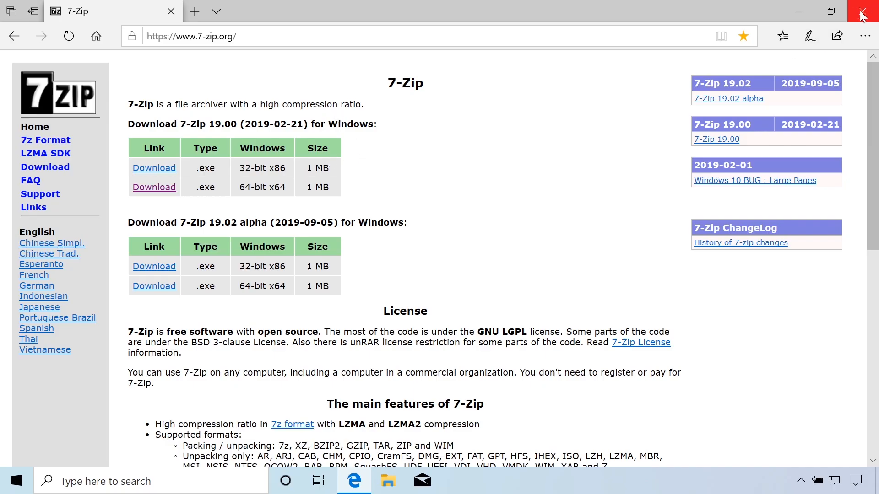
pyautogui.click(863, 11)
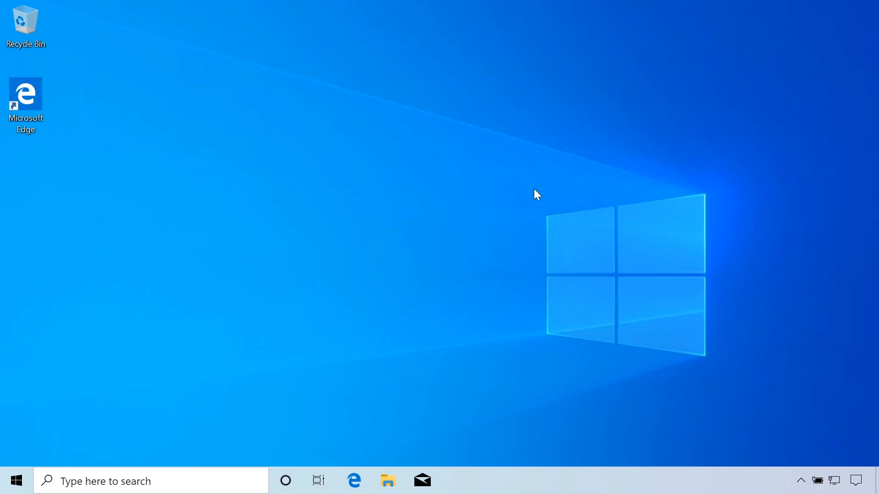
# - Launch jdk-8u231-windows-x64 from the Downloads folder
pyautogui.click(388, 481)
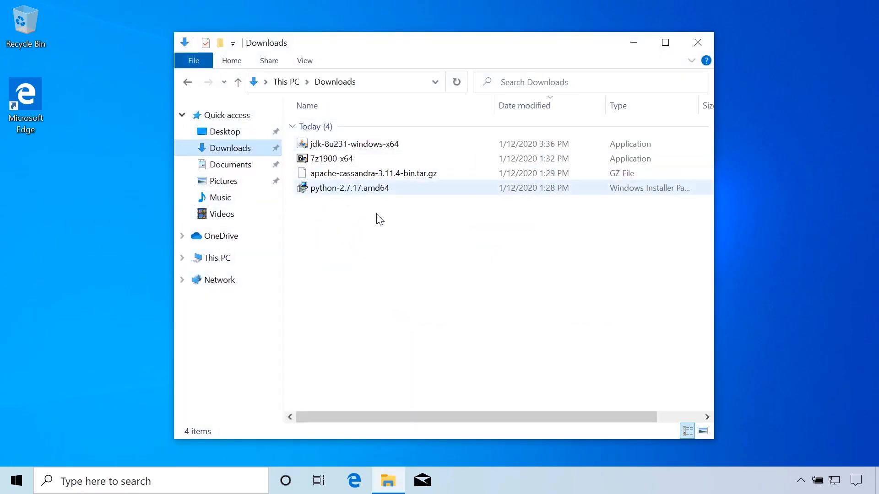
pyautogui.click(388, 227)
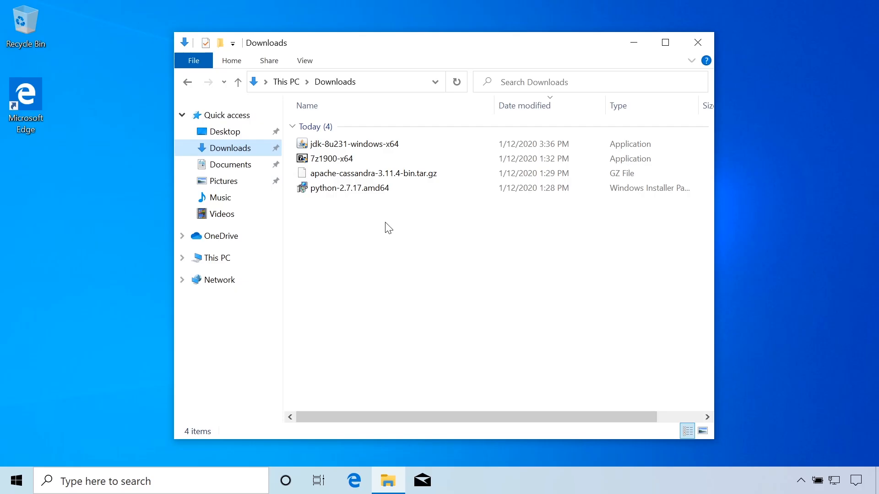
pyautogui.click(352, 144)
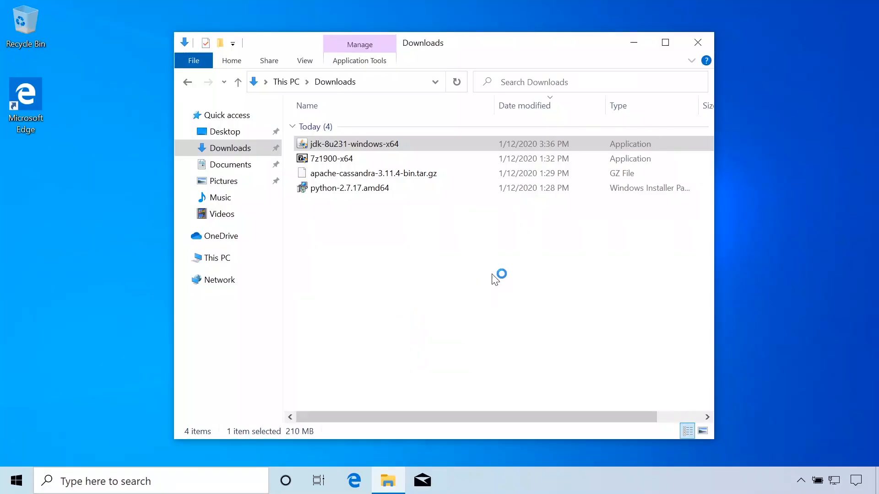
pyautogui.doubleClick(353, 144)
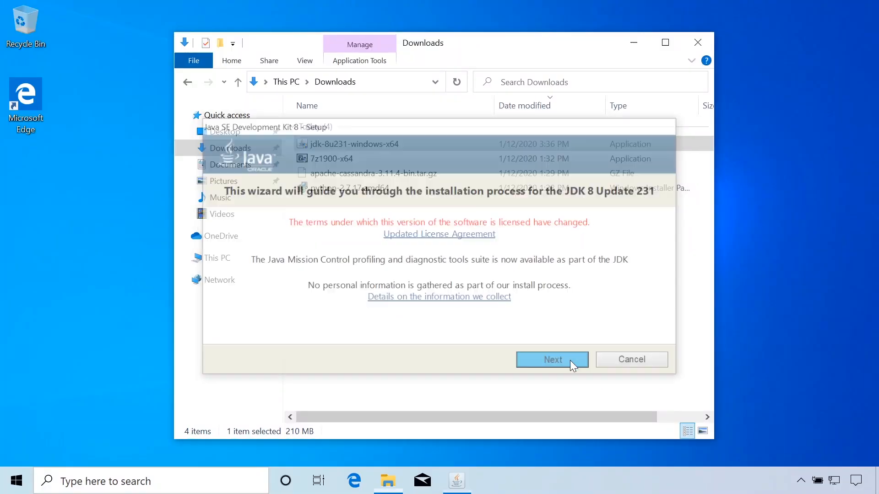
# - Install JDK 8u231 with standard features and default destination folders, then close the installer
pyautogui.click(551, 359)
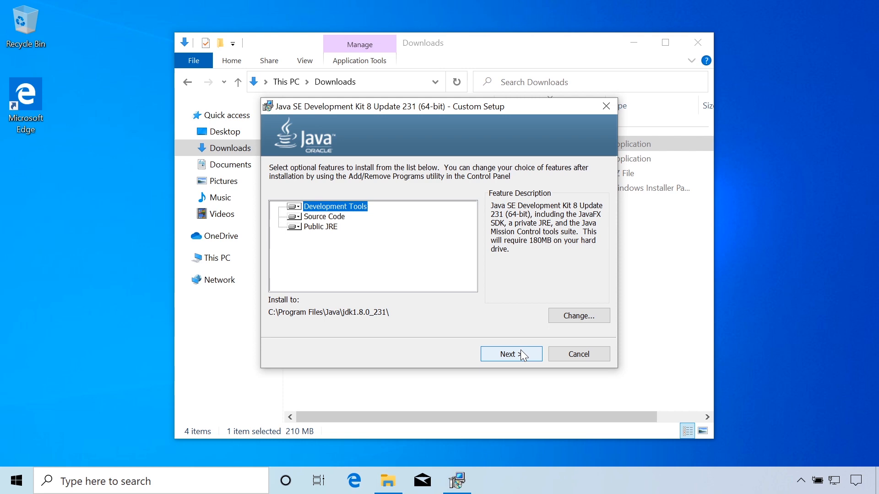
pyautogui.click(510, 354)
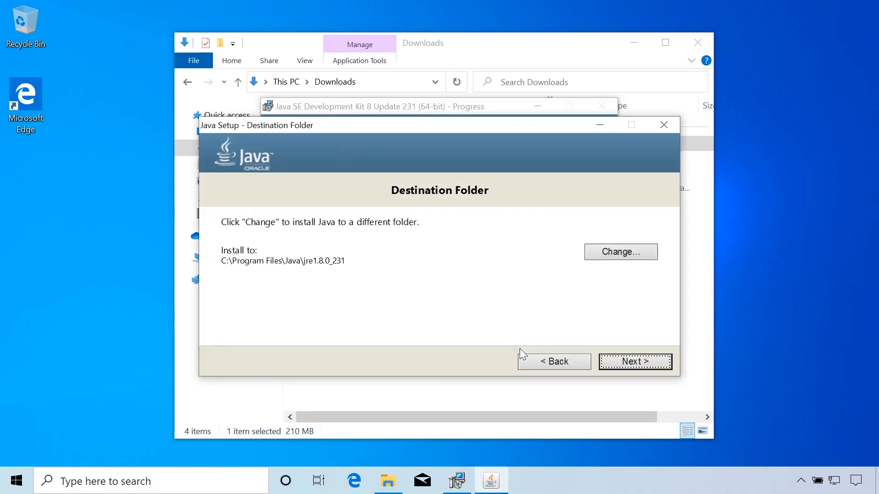
pyautogui.click(634, 362)
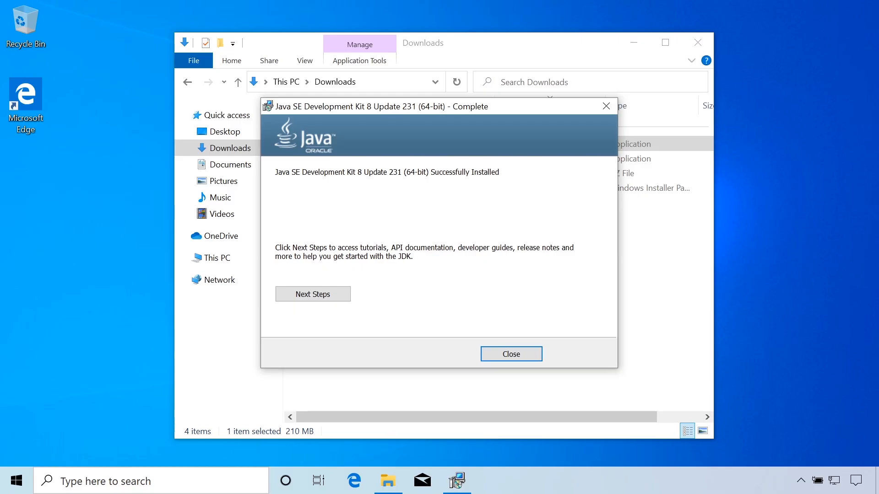
pyautogui.click(510, 354)
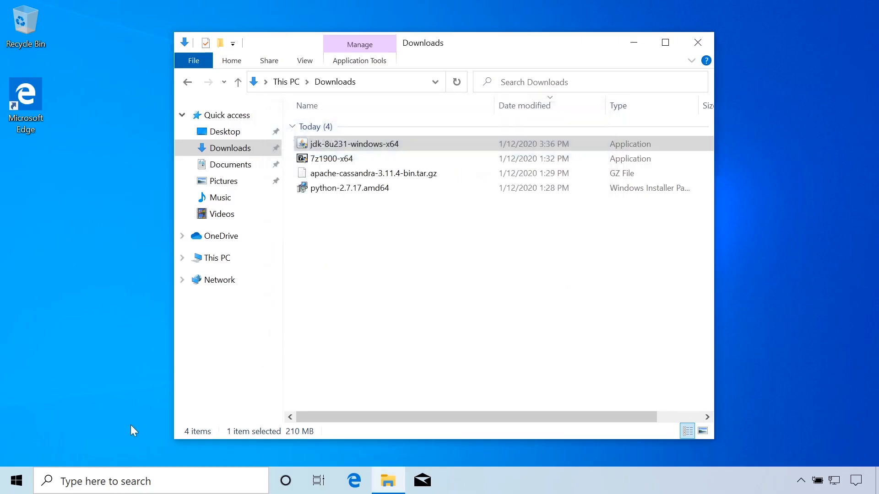
pyautogui.moveTo(15, 481)
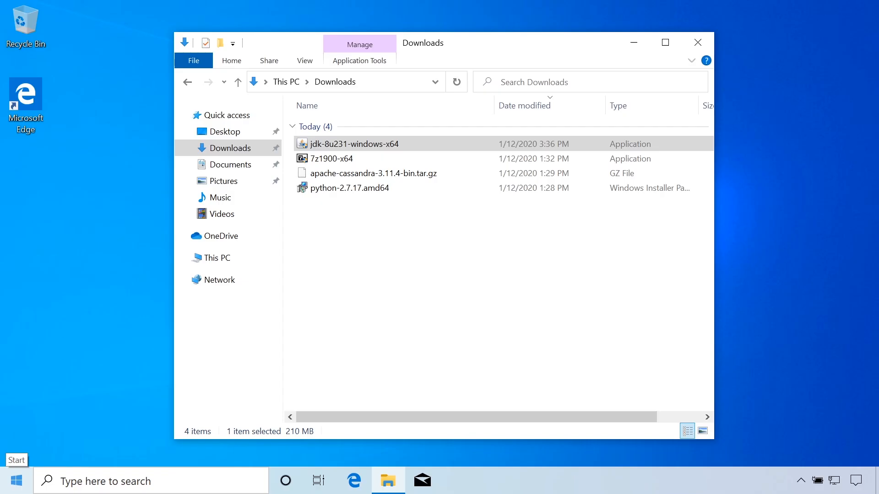
pyautogui.write('c')
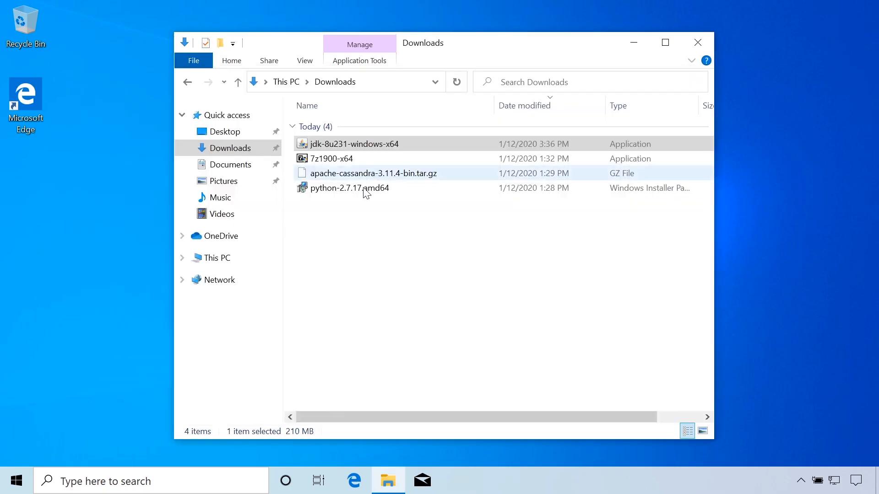
# - Install python-2.7.17.amd64 for all users with 'Add python.exe to Path' enabled, then finish
pyautogui.doubleClick(348, 188)
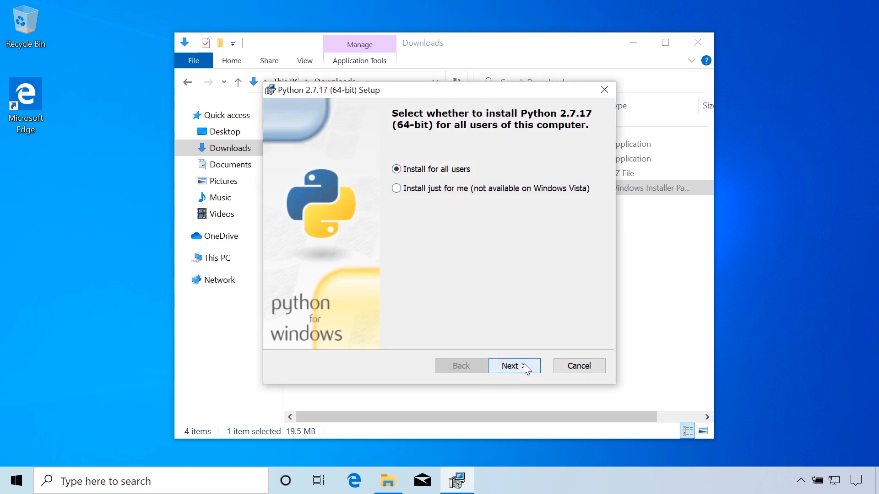
pyautogui.click(512, 366)
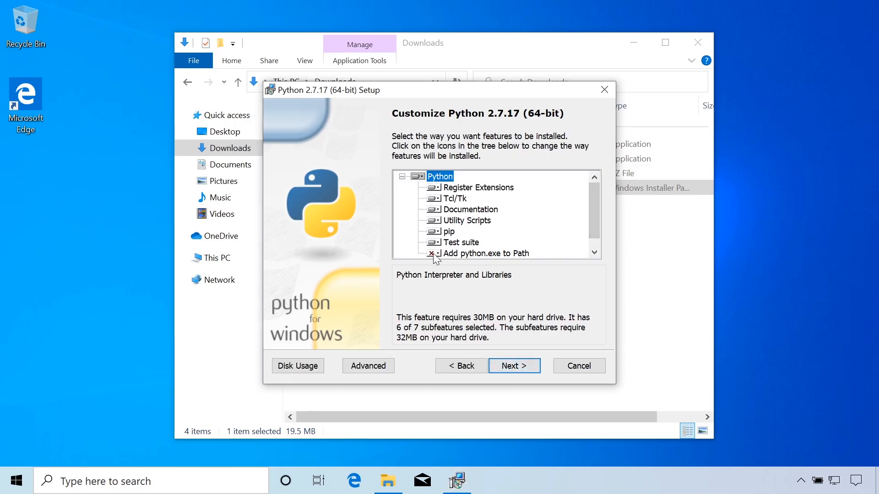
pyautogui.click(486, 253)
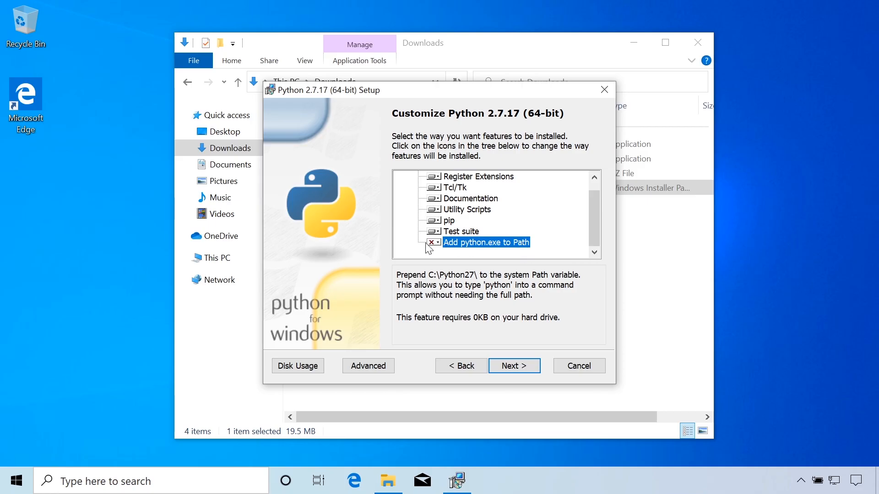
pyautogui.click(433, 241)
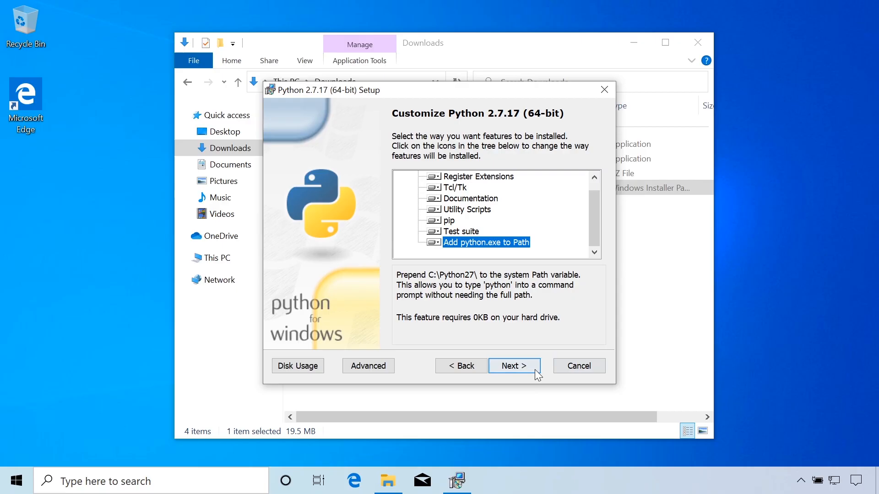
pyautogui.click(513, 365)
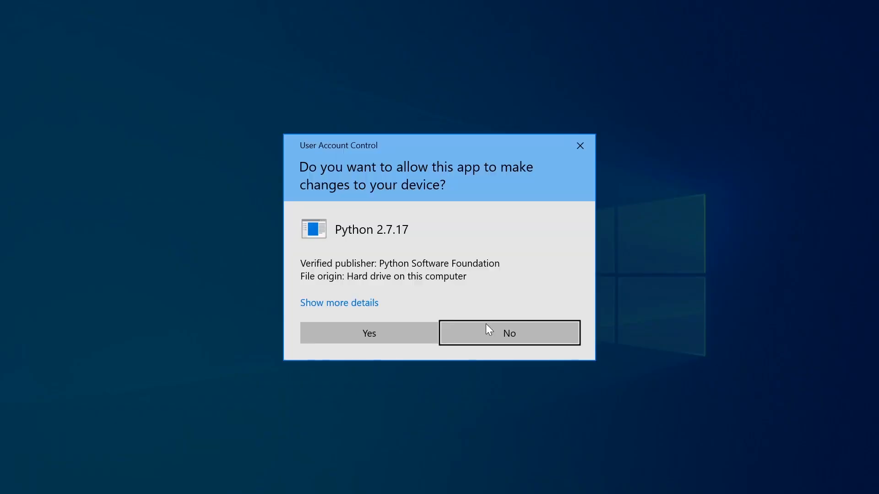
pyautogui.click(368, 333)
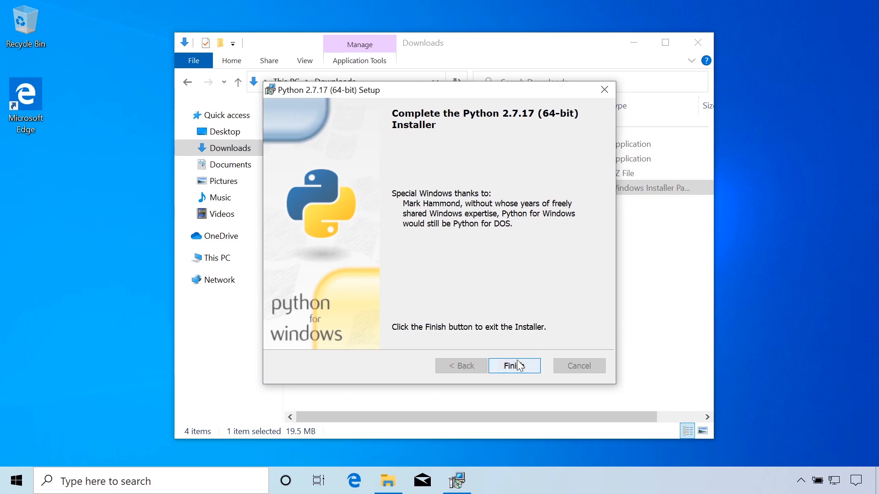
pyautogui.click(511, 366)
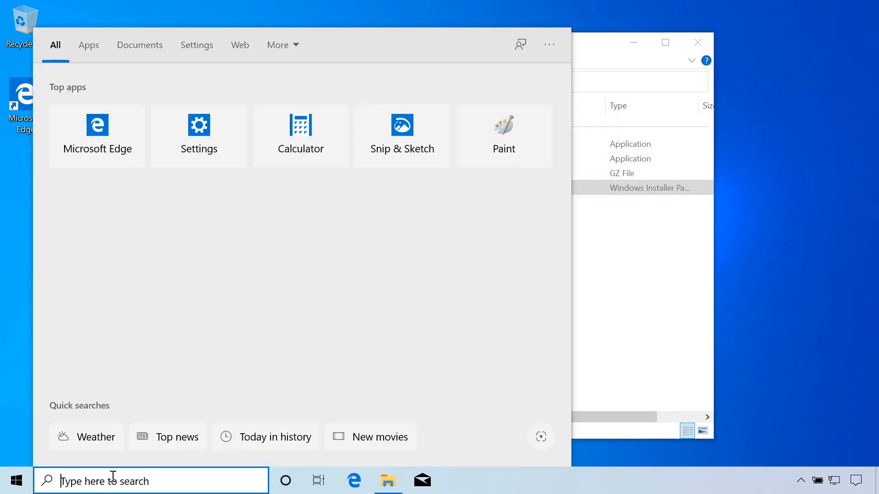
# - Run python --version in Command Prompt to confirm Python 2.7.17 is on the Path
pyautogui.write('cmd')
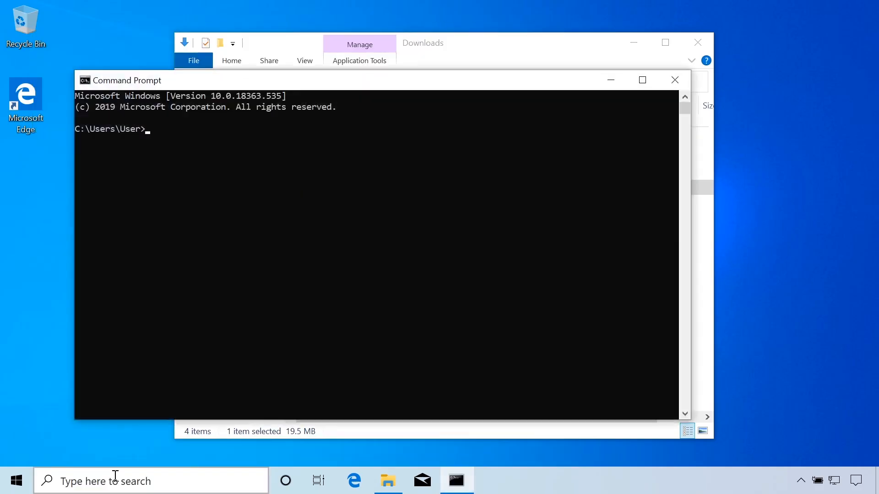
pyautogui.write('pyth')
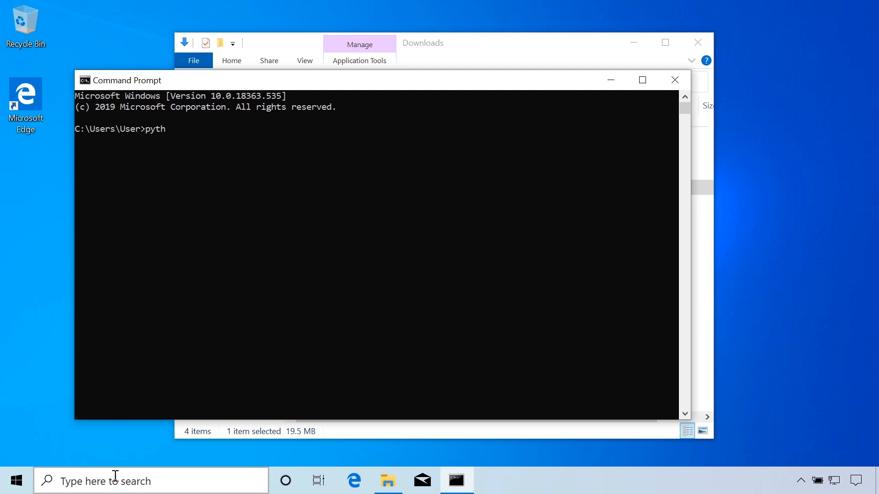
pyautogui.write('on --version')
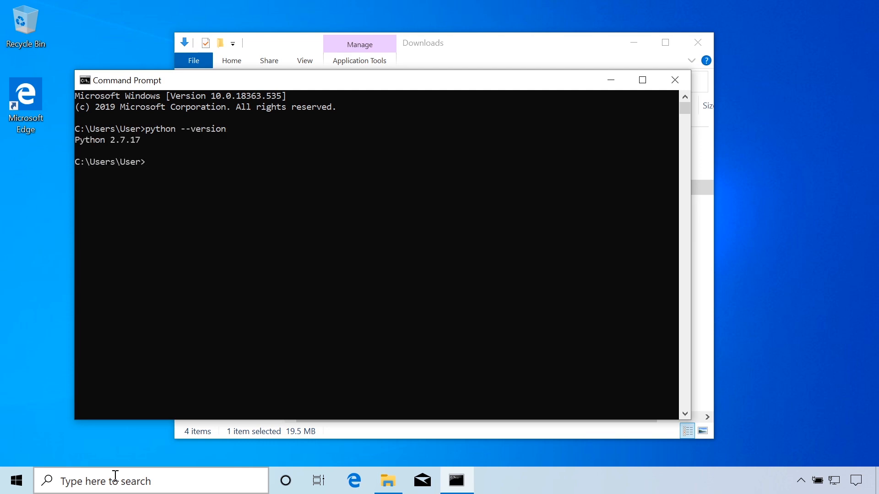
pyautogui.moveTo(154, 99)
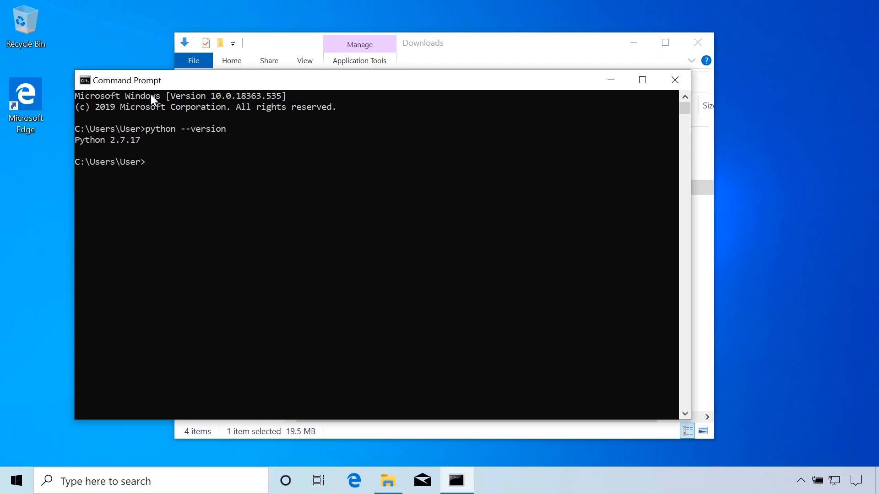
pyautogui.moveTo(128, 151)
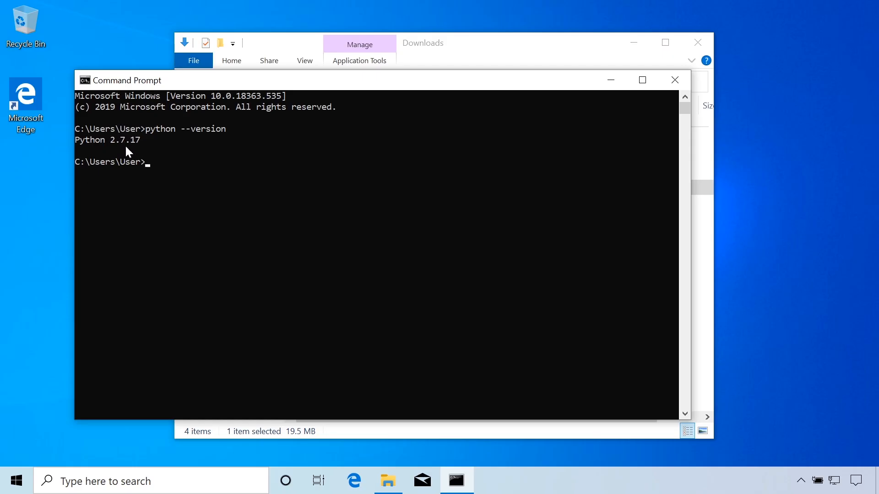
pyautogui.moveTo(135, 144)
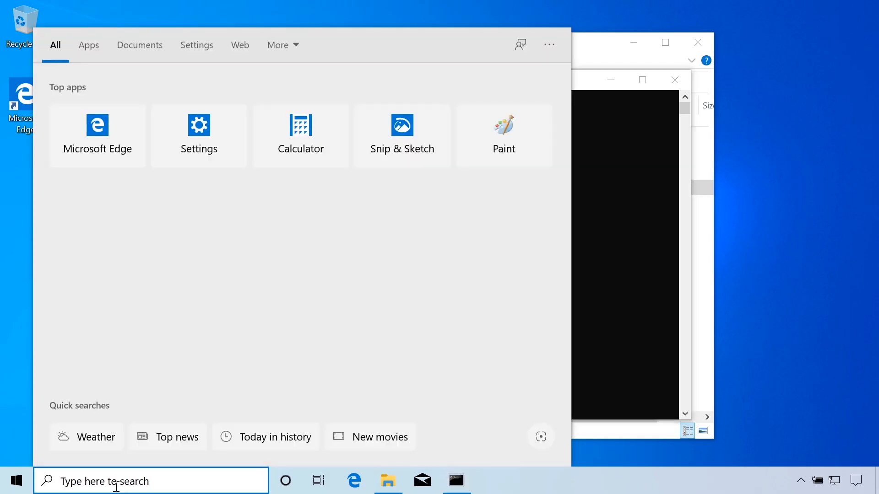
# - Reach the system Path variable's edit list through the environment variables settings
pyautogui.write('eniv')
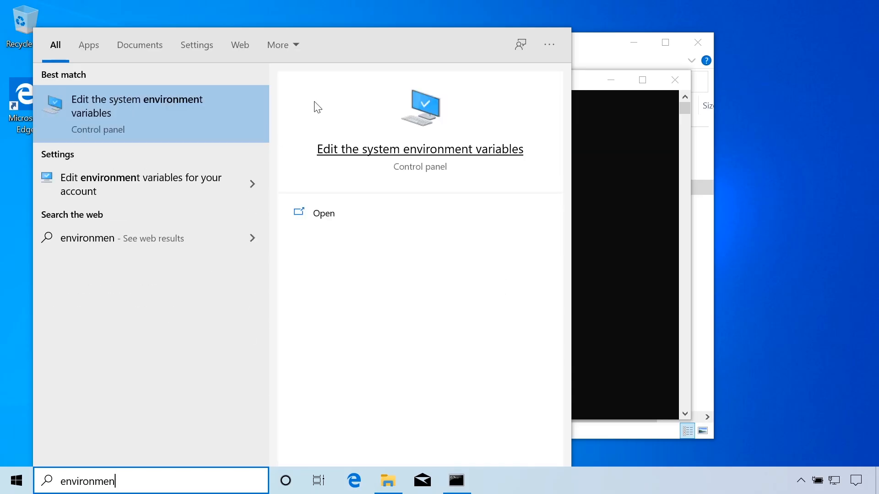
pyautogui.click(420, 149)
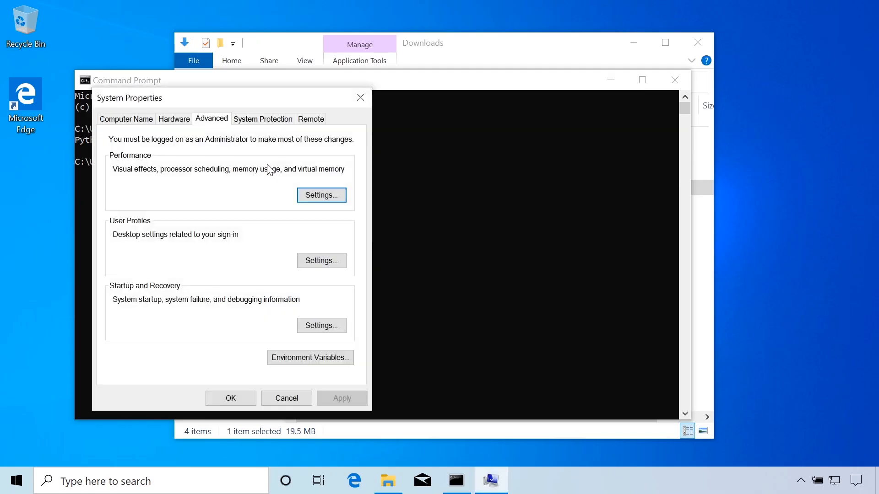
pyautogui.moveTo(310, 358)
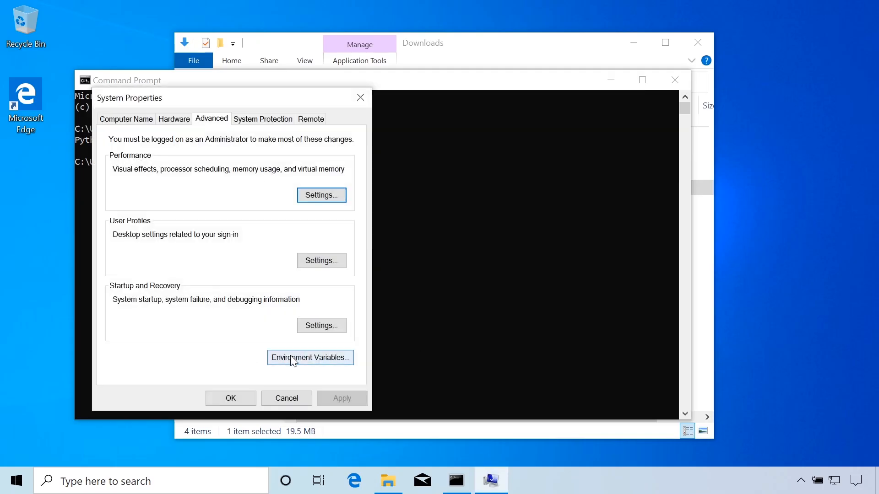
pyautogui.click(311, 358)
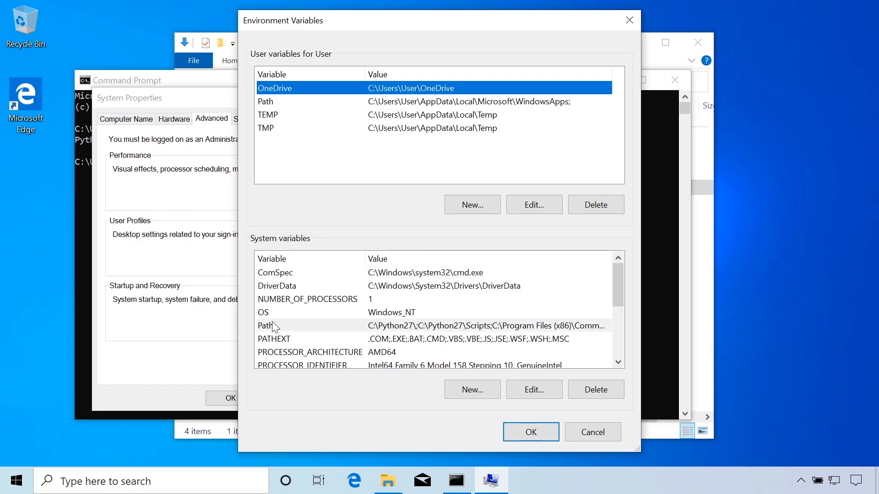
pyautogui.click(308, 325)
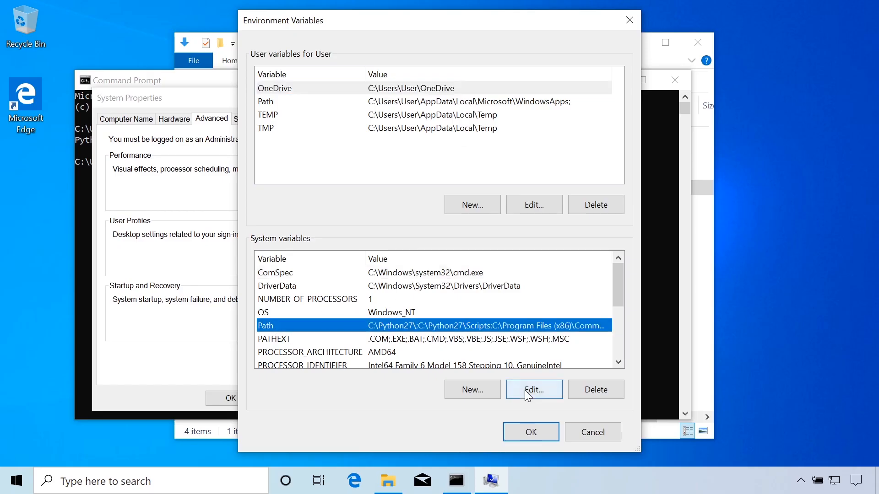
pyautogui.click(532, 390)
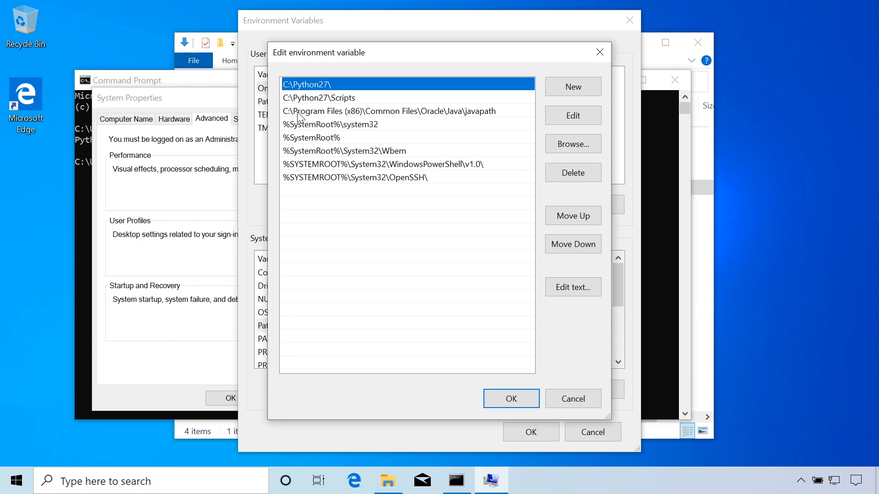
# - Review the C:\Python27\ and Scripts Path entries, close the settings and the Command Prompt
pyautogui.doubleClick(307, 84)
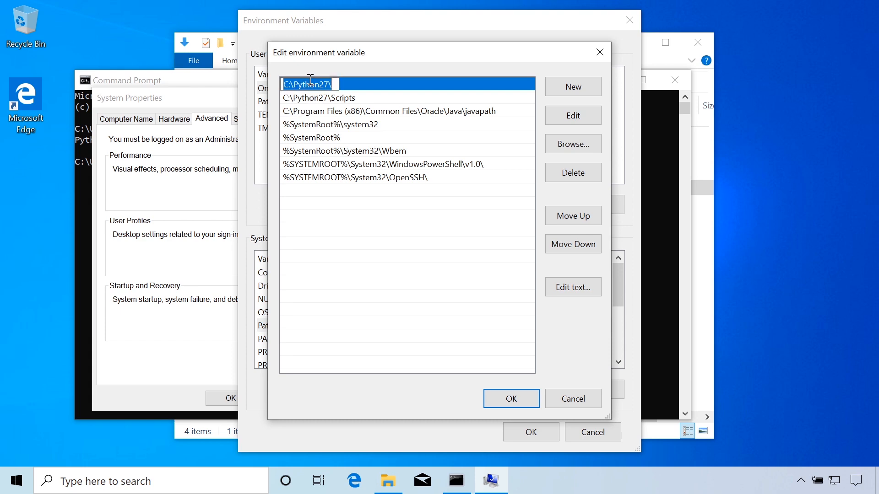
pyautogui.click(319, 98)
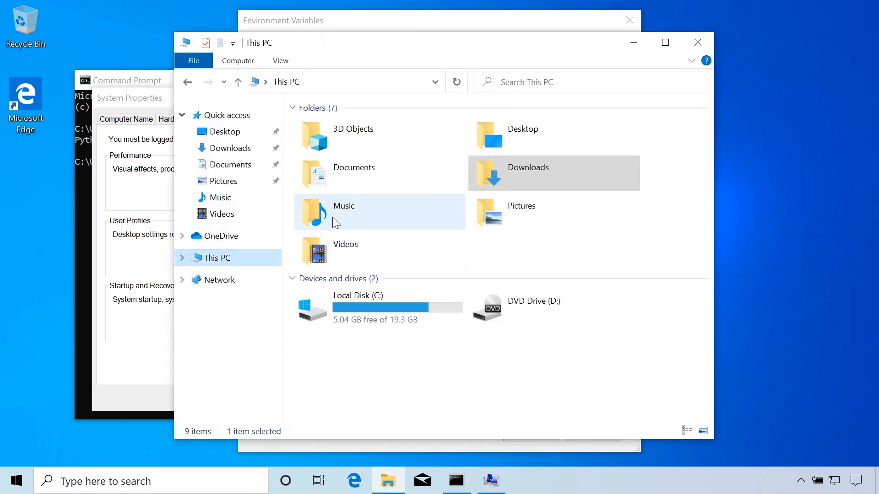
pyautogui.doubleClick(357, 309)
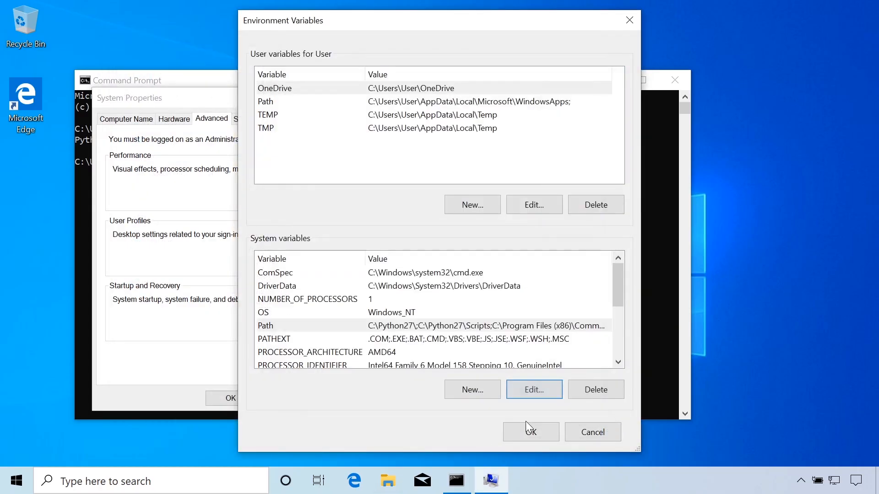
pyautogui.click(531, 433)
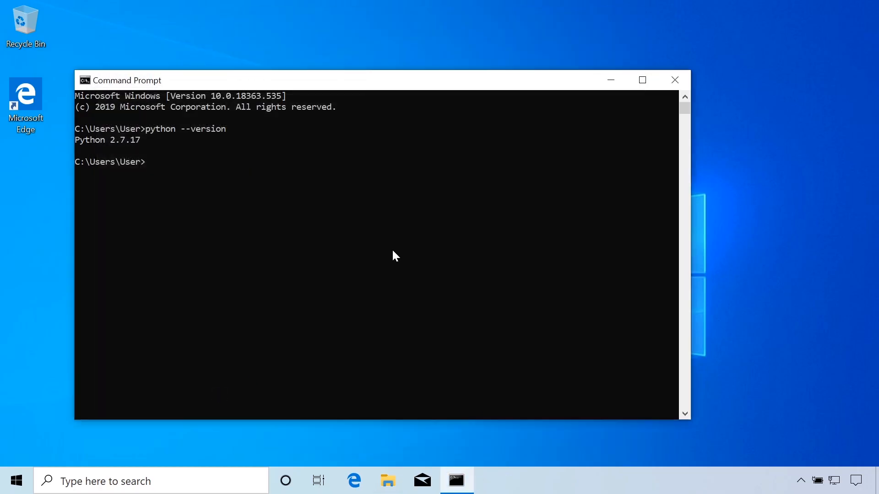
pyautogui.moveTo(618, 103)
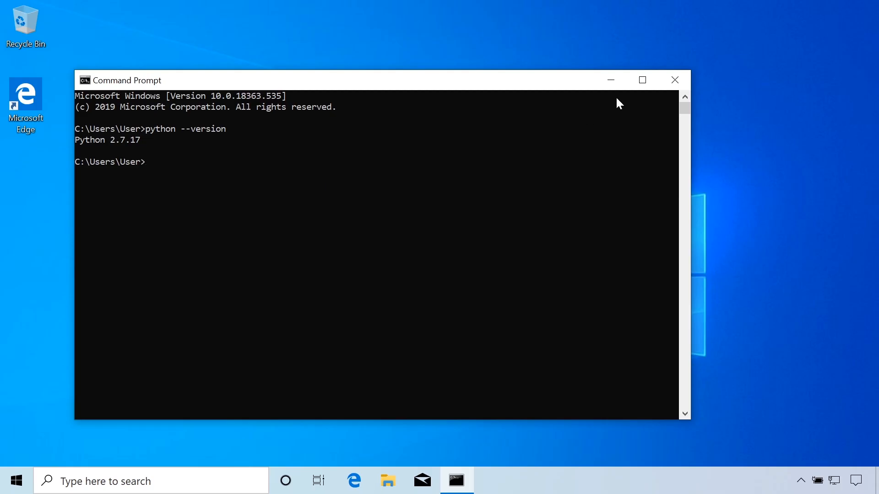
pyautogui.click(387, 480)
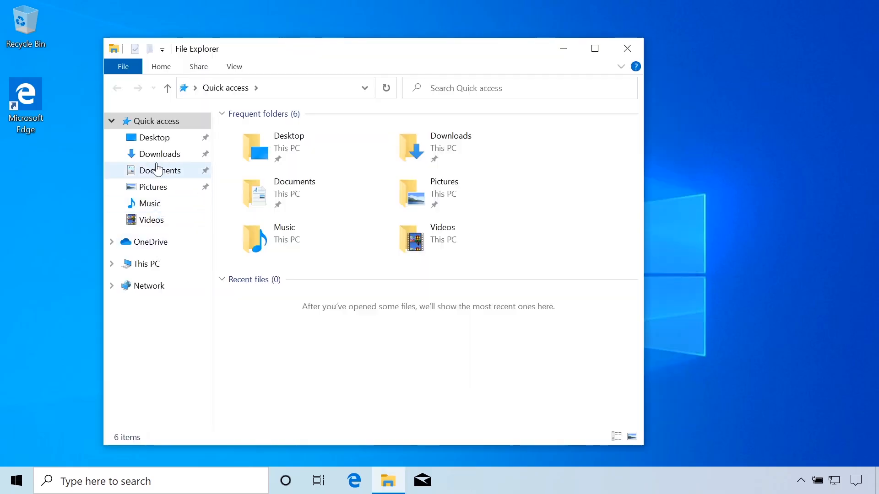
pyautogui.moveTo(161, 154)
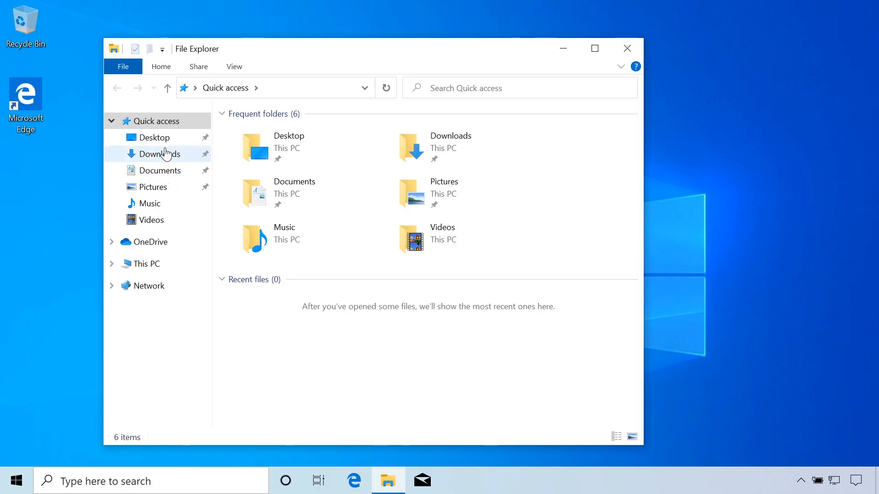
# - Run the 7z1900-x64 installer from Downloads into its default folder and finish setup
pyautogui.click(160, 154)
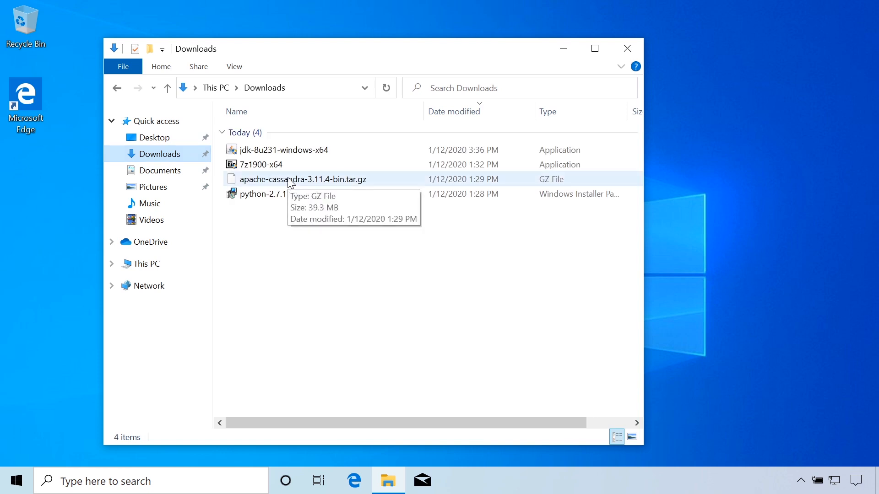
pyautogui.click(260, 164)
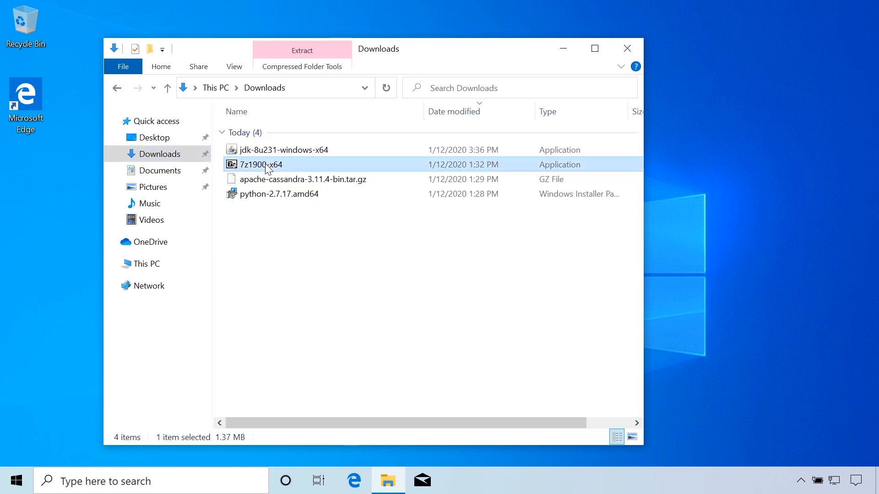
pyautogui.doubleClick(258, 164)
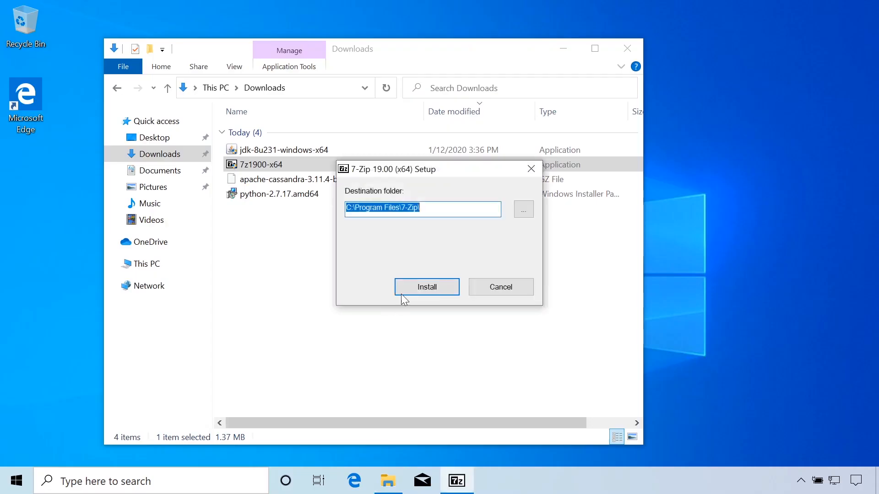
pyautogui.click(426, 287)
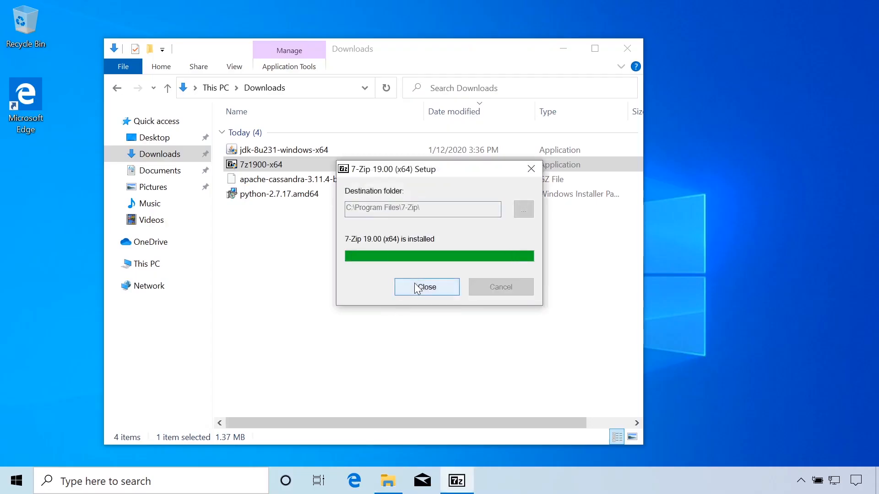
pyautogui.click(426, 287)
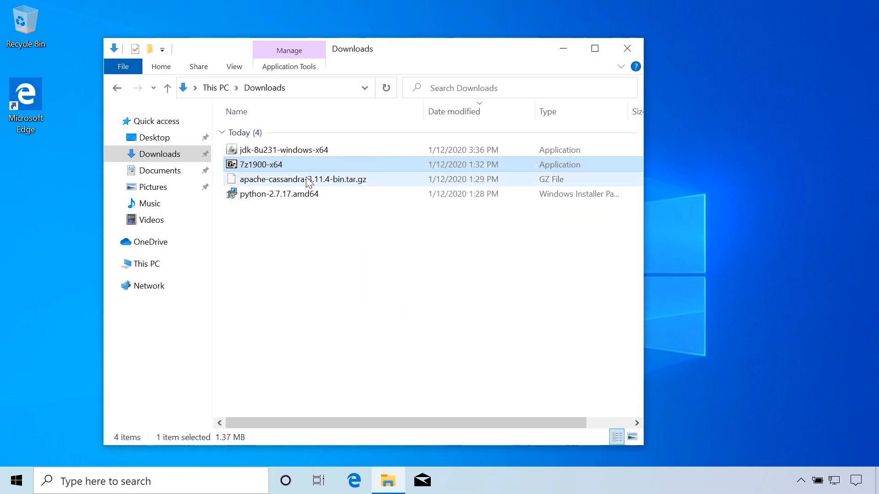
# - Extract the Cassandra .tar.gz in place with 7-Zip, producing apache-cassandra-3.11.4-bin.tar
pyautogui.rightClick(301, 179)
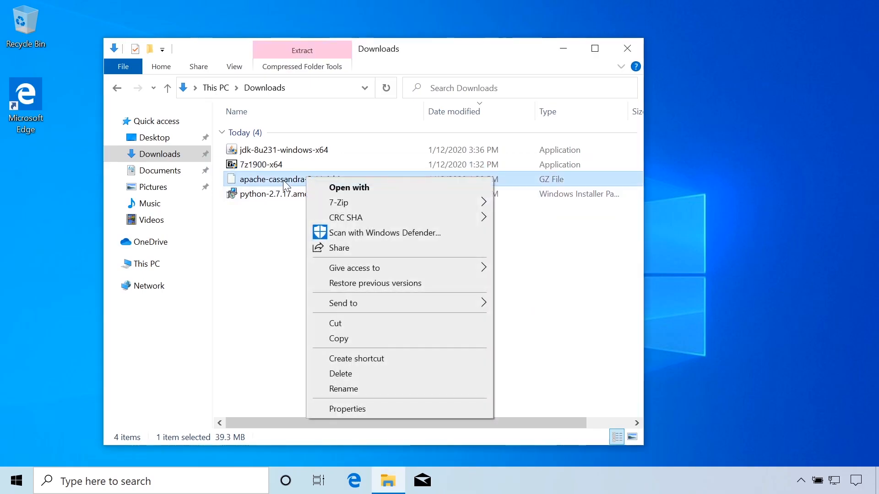
pyautogui.moveTo(338, 202)
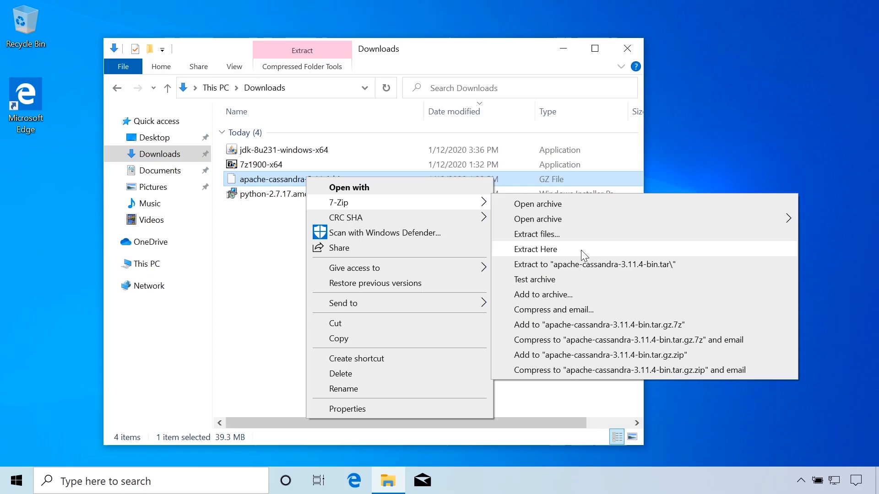
pyautogui.click(536, 249)
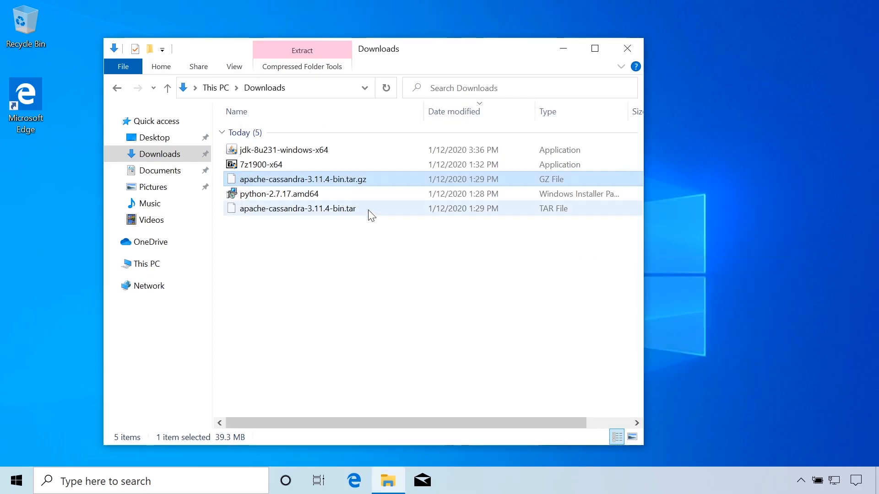
pyautogui.click(297, 207)
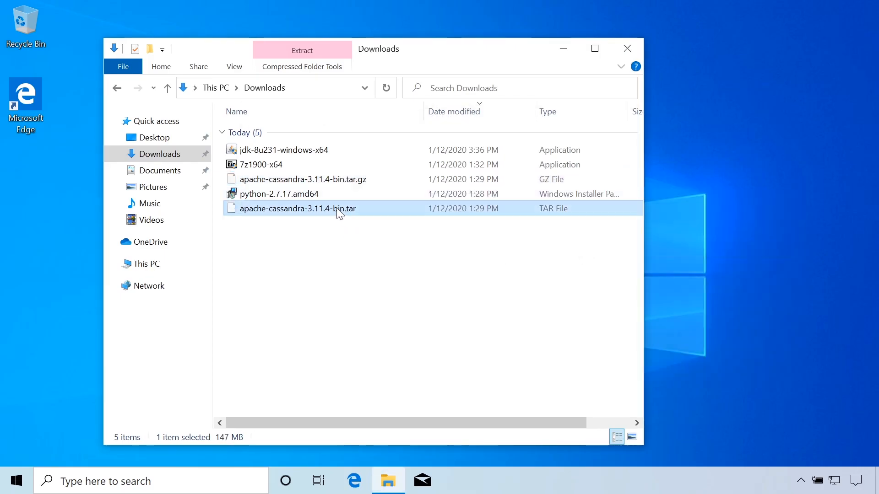
# - Extract the .tar into Downloads, replacing all existing files, to get the apache-cassandra-3.11.4 folder
pyautogui.rightClick(299, 208)
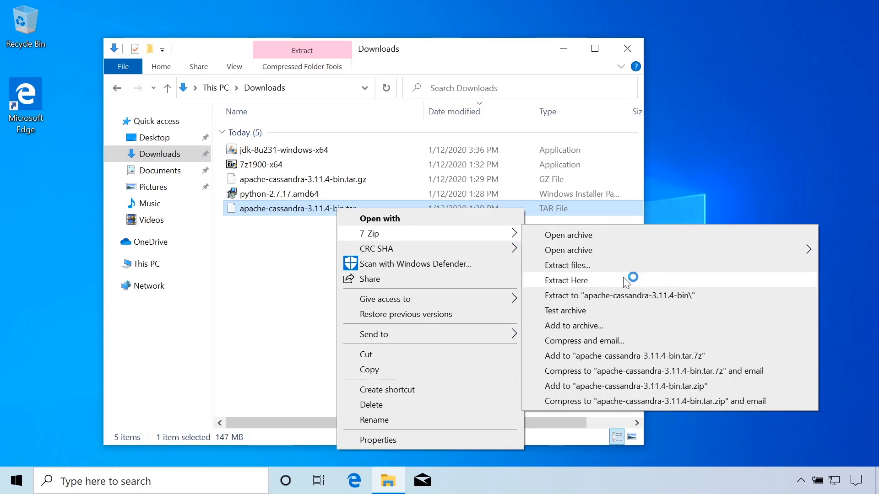
pyautogui.click(566, 280)
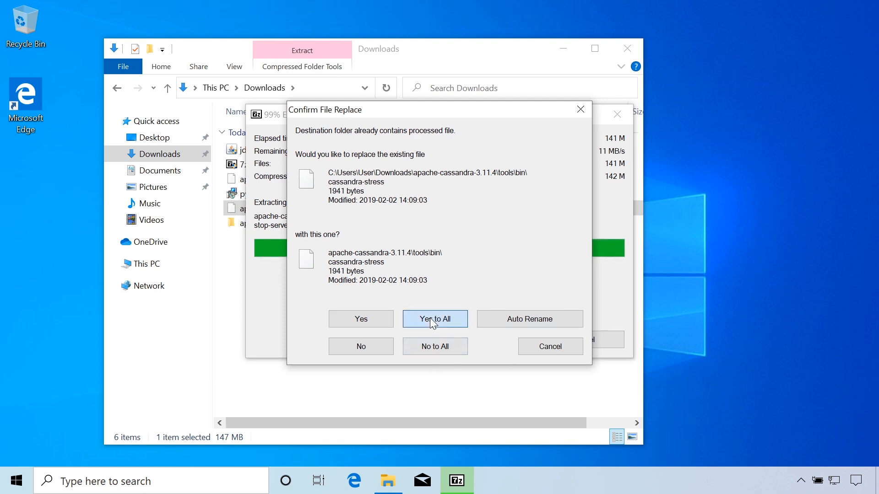
pyautogui.click(434, 319)
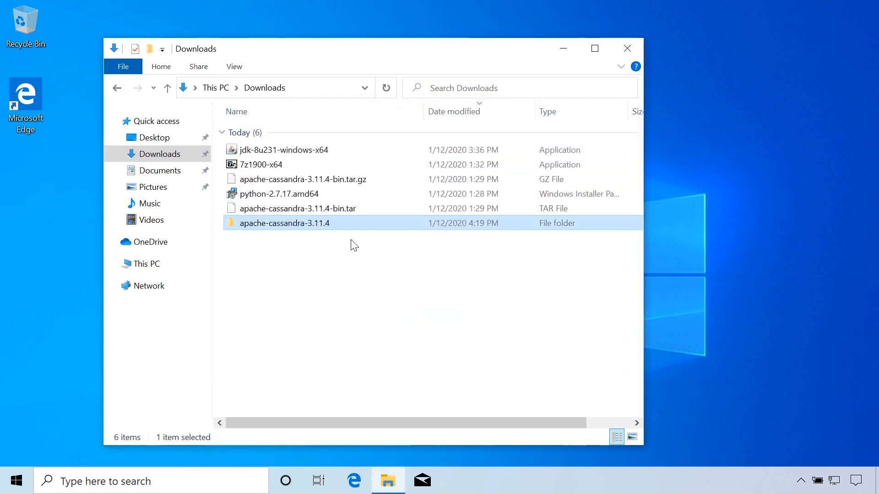
pyautogui.moveTo(307, 231)
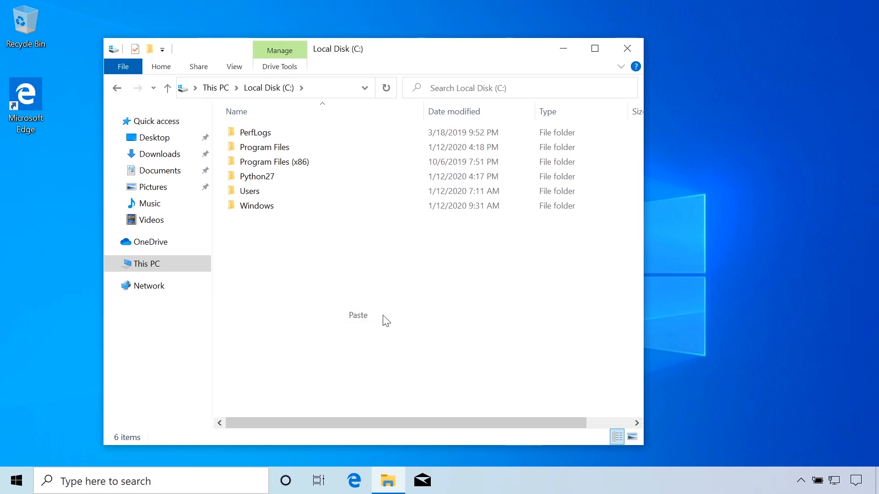
# - Paste the apache-cassandra-3.11.4 folder into the root of C: and search for cmd
pyautogui.click(358, 314)
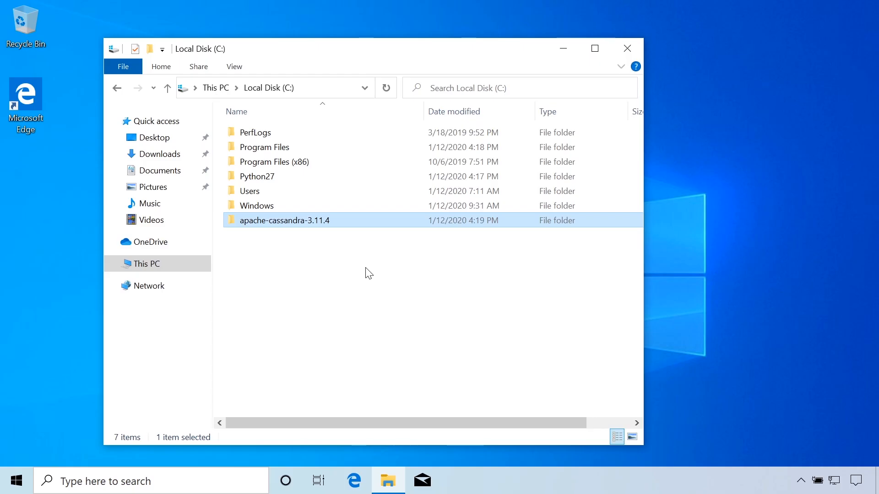
pyautogui.moveTo(362, 254)
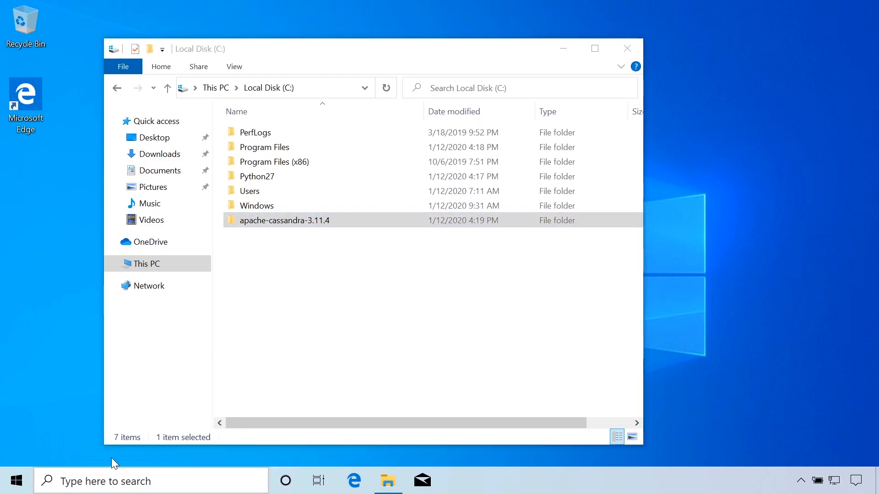
pyautogui.write('cmd')
pyautogui.write('cd')
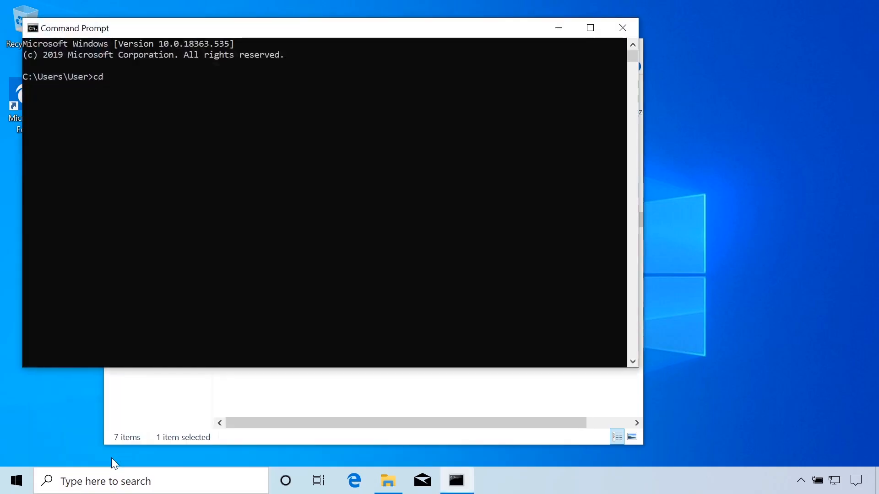
# - Run cassandra from c:\apache-cassandra-3.11.4\bin, hitting the JAVA_HOME not set error, then search for env
pyautogui.write('c:\\apache-cassandra-3.11.4\\bin')
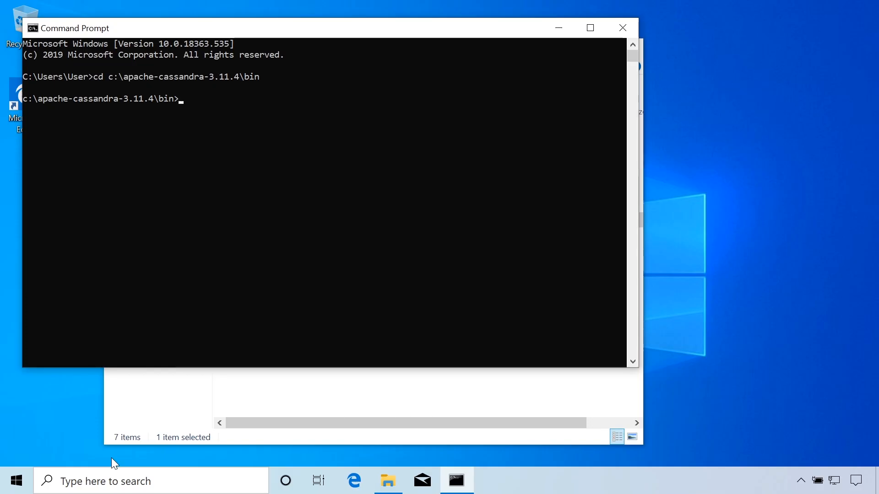
pyautogui.write('c')
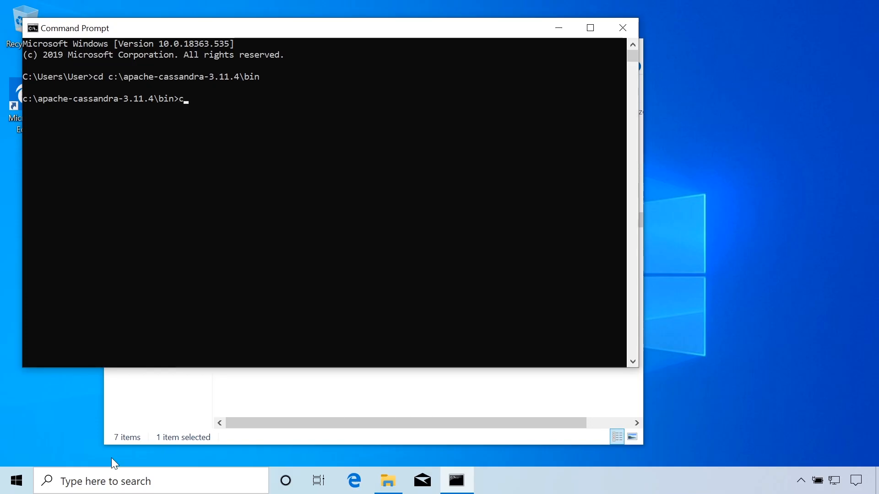
pyautogui.write('assandra')
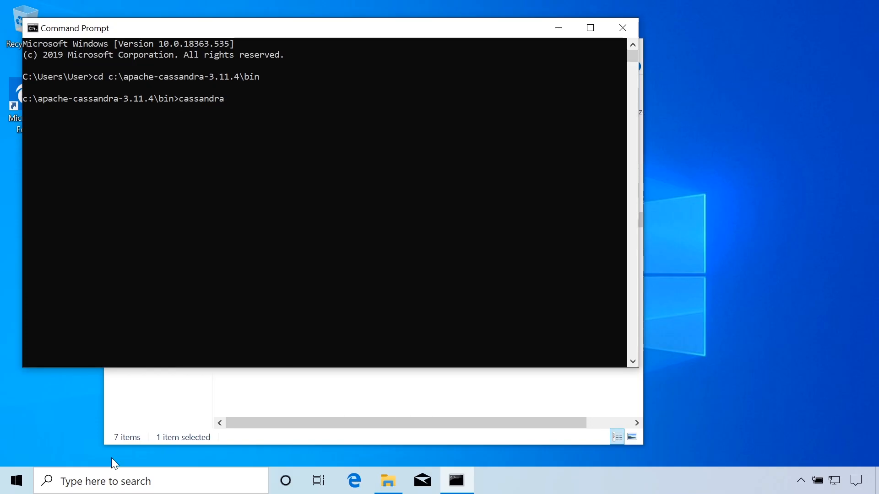
pyautogui.press('enter')
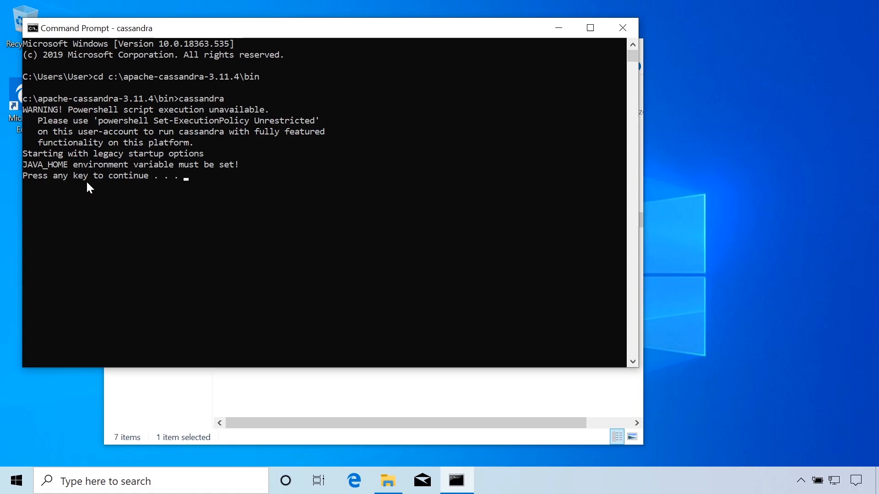
pyautogui.moveTo(187, 213)
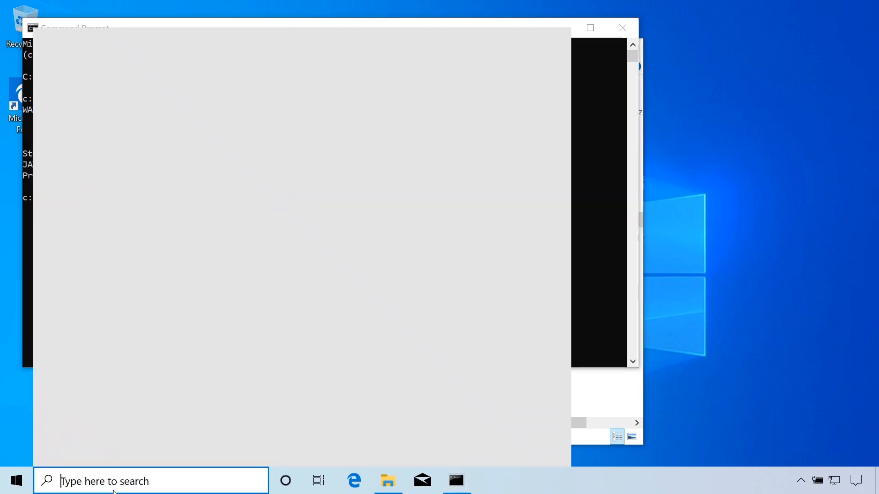
pyautogui.write('env')
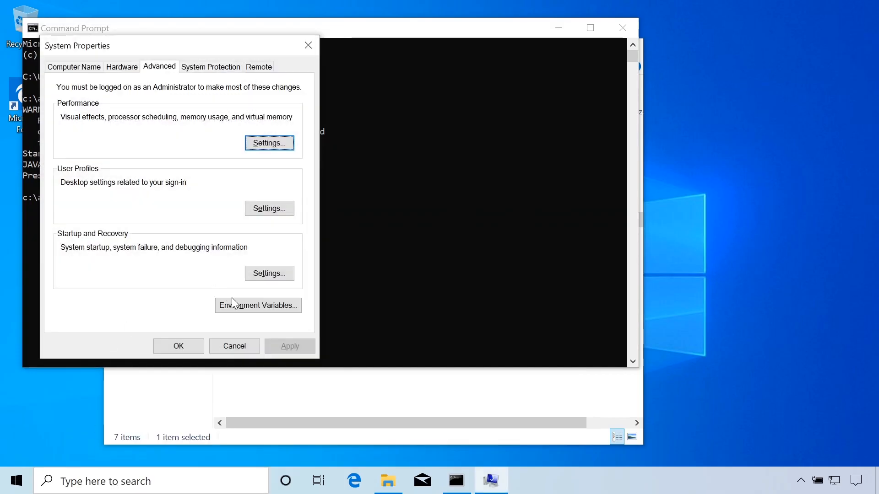
# - Browse the new user variable's value to C:\Program Files\Java\jre1.8.0_231
pyautogui.click(257, 305)
pyautogui.write('JAVA_HOME')
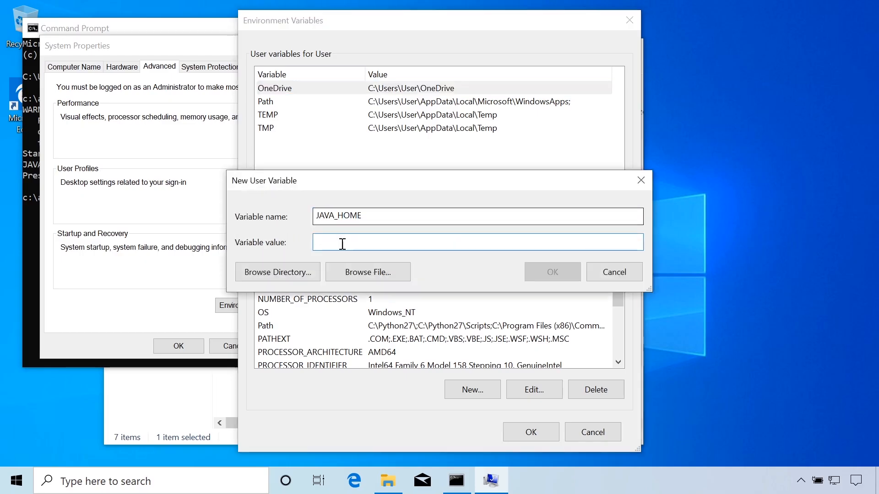
pyautogui.click(276, 272)
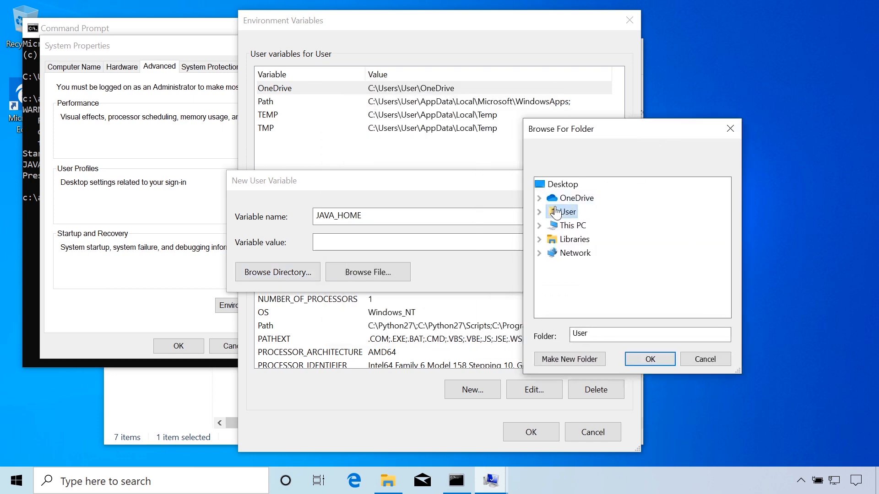
pyautogui.click(538, 225)
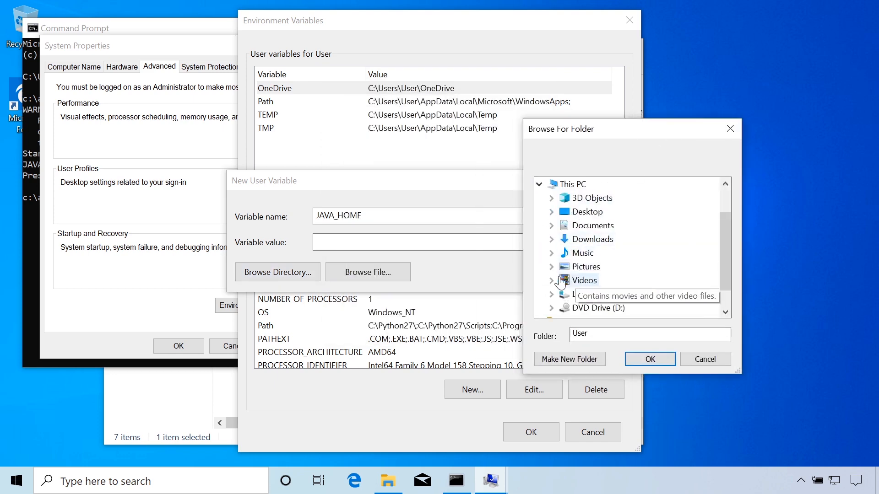
pyautogui.click(563, 211)
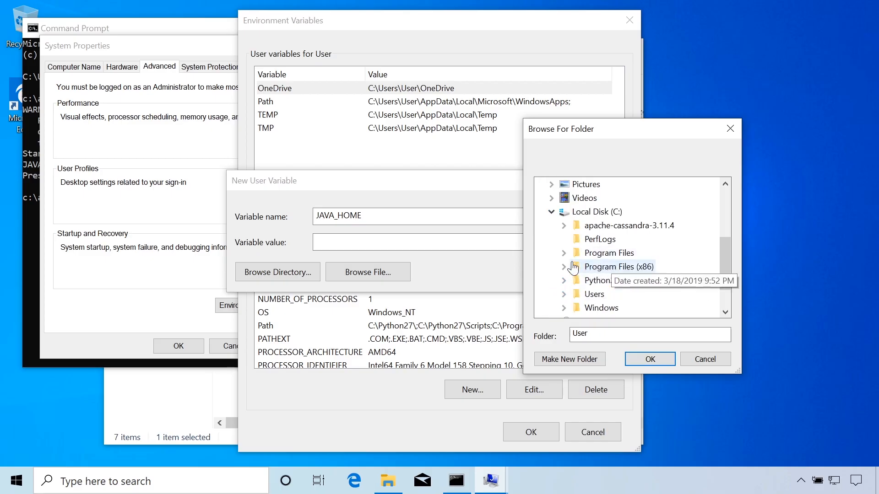
pyautogui.click(564, 252)
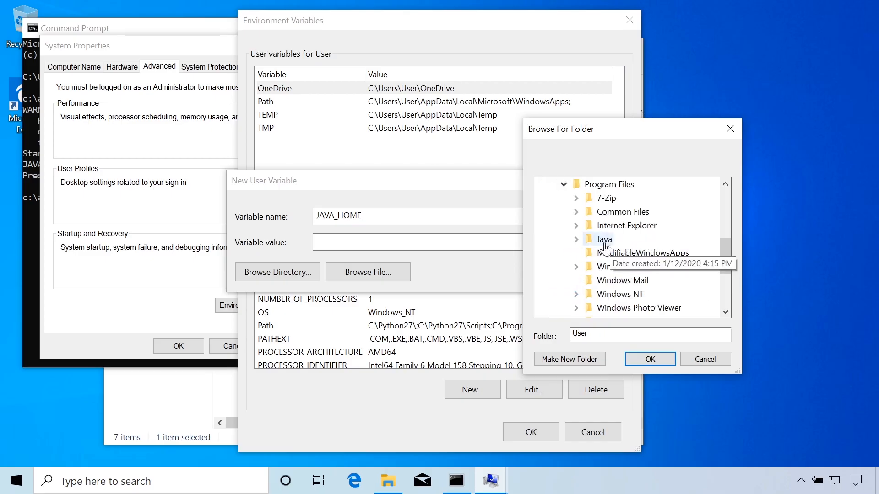
pyautogui.click(604, 239)
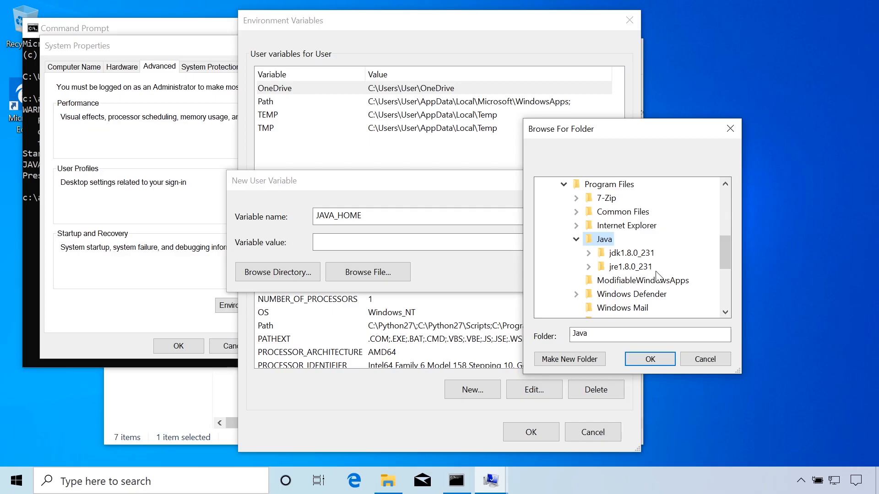
pyautogui.moveTo(629, 266)
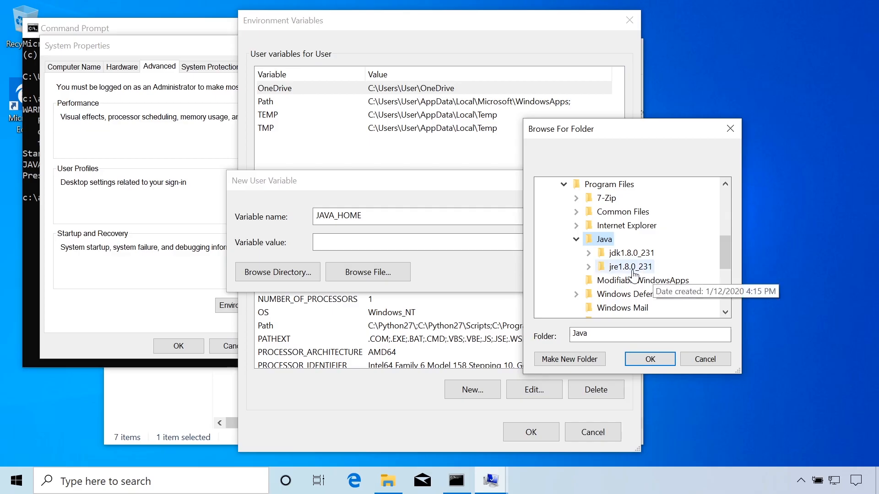
pyautogui.click(630, 266)
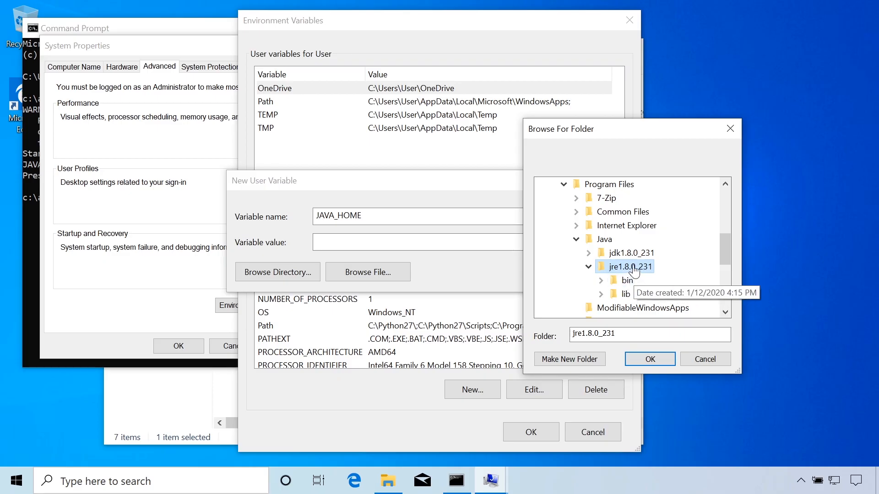
pyautogui.click(648, 359)
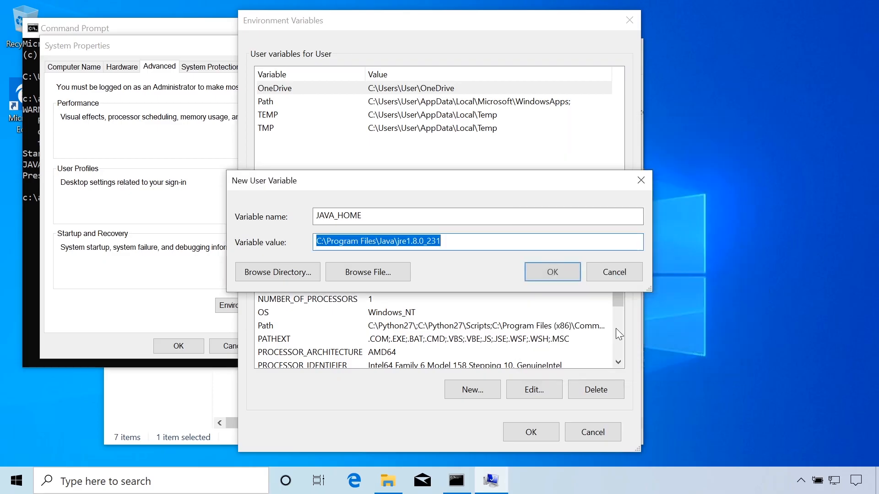
# - Save the JAVA_HOME variable and close the environment and System Properties dialogs
pyautogui.click(551, 272)
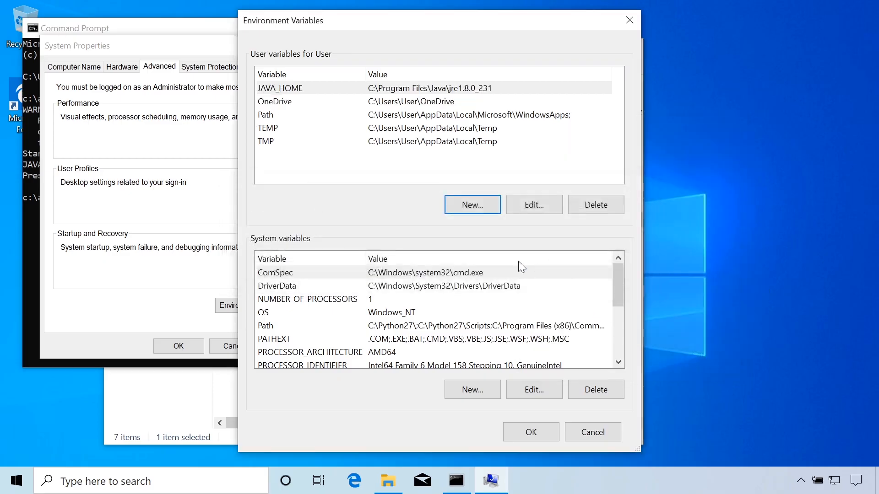
pyautogui.moveTo(499, 228)
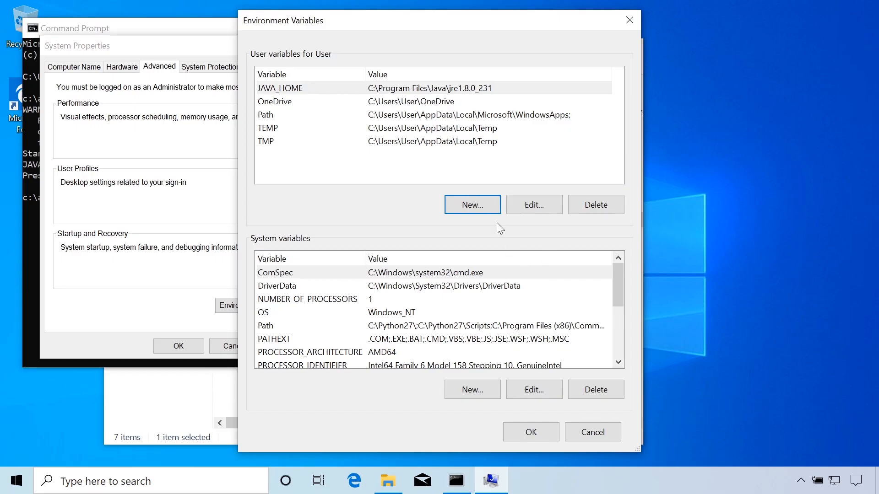
pyautogui.click(530, 432)
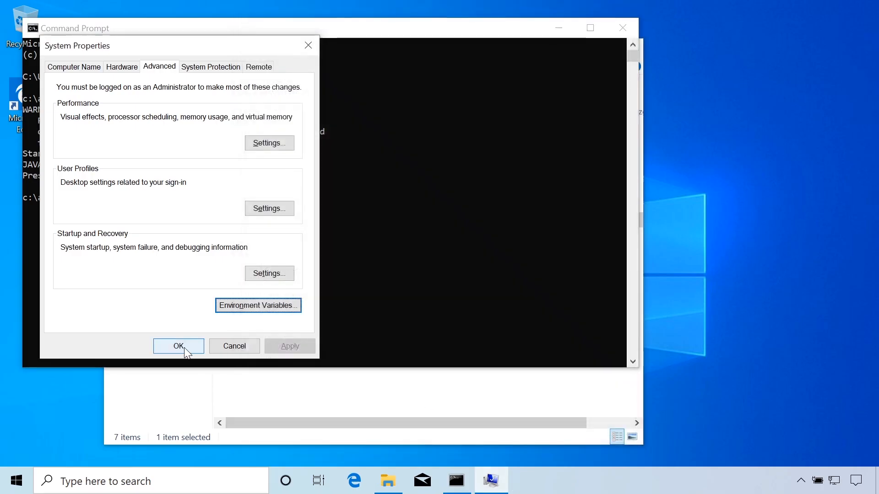
pyautogui.click(178, 346)
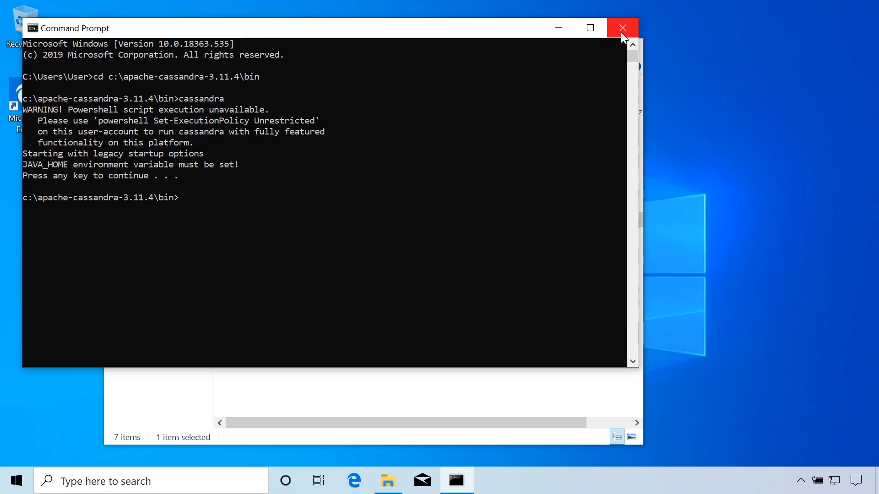
# - Start cassandra from c:\apache-cassandra-3.11.4\bin in a new Command Prompt and watch it log startup
pyautogui.write('CMD')
pyautogui.write('cd c:\\apache-cassandra-3.11.4')
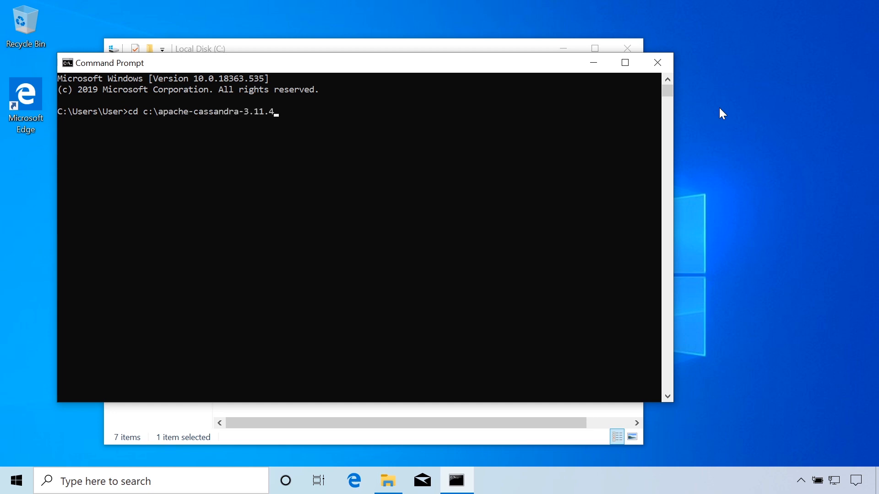
pyautogui.write('\\bin')
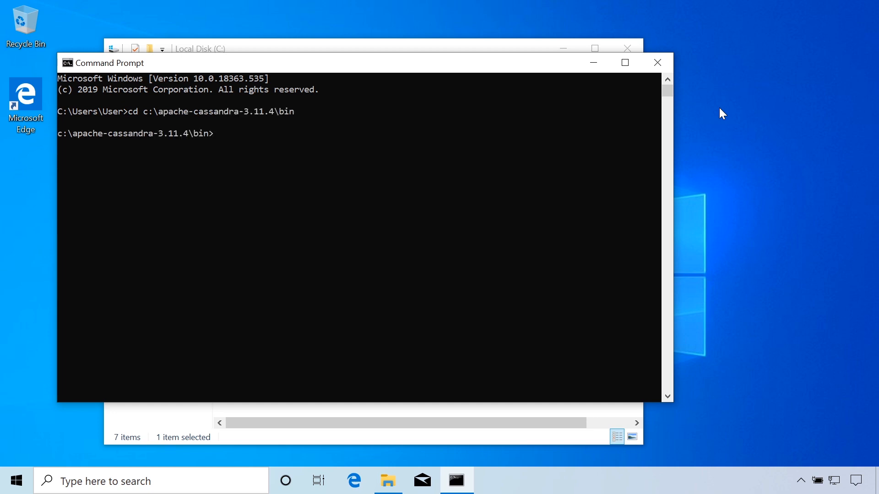
pyautogui.write('cassandra')
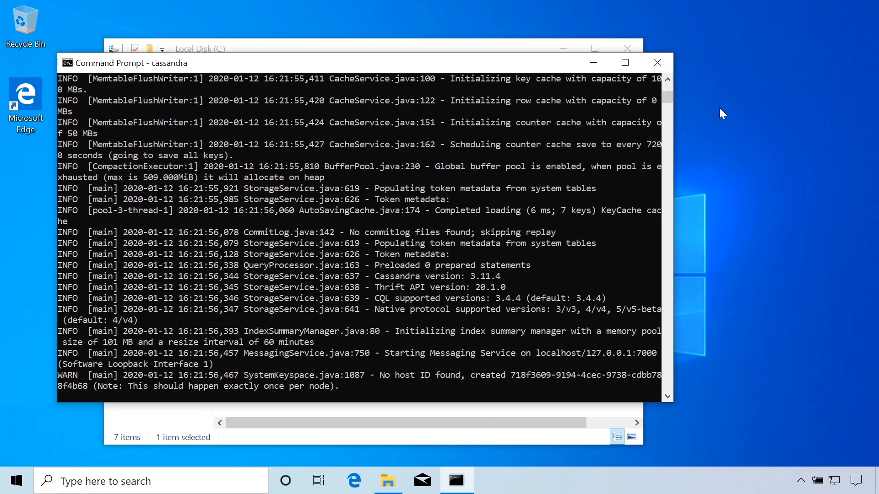
pyautogui.scroll(-3)
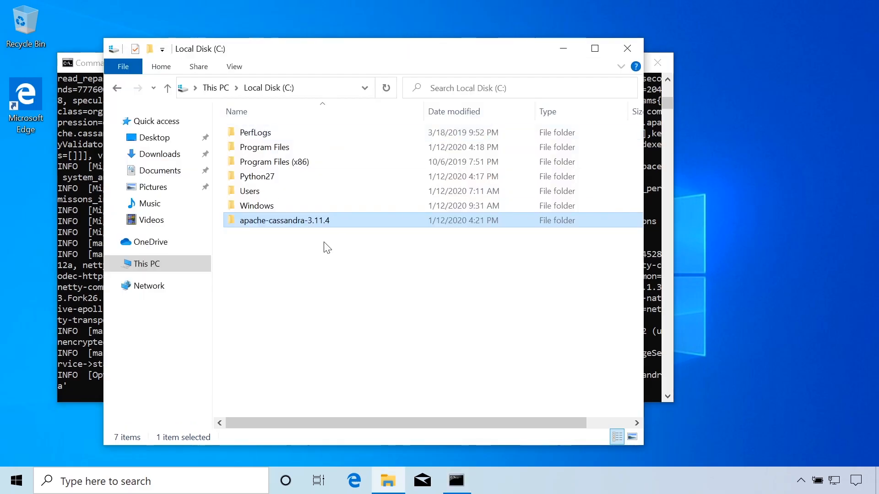
# - Open apache-cassandra-3.11.4\conf\jvm.options with Notepad
pyautogui.doubleClick(284, 221)
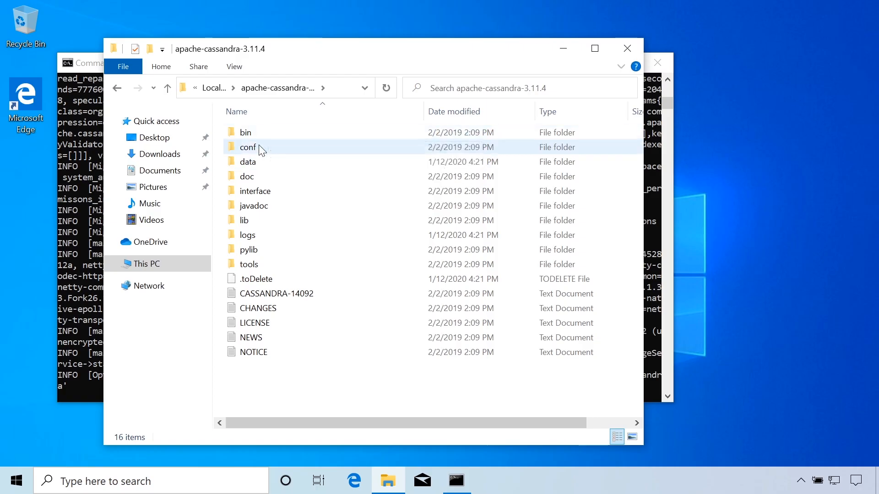
pyautogui.doubleClick(247, 146)
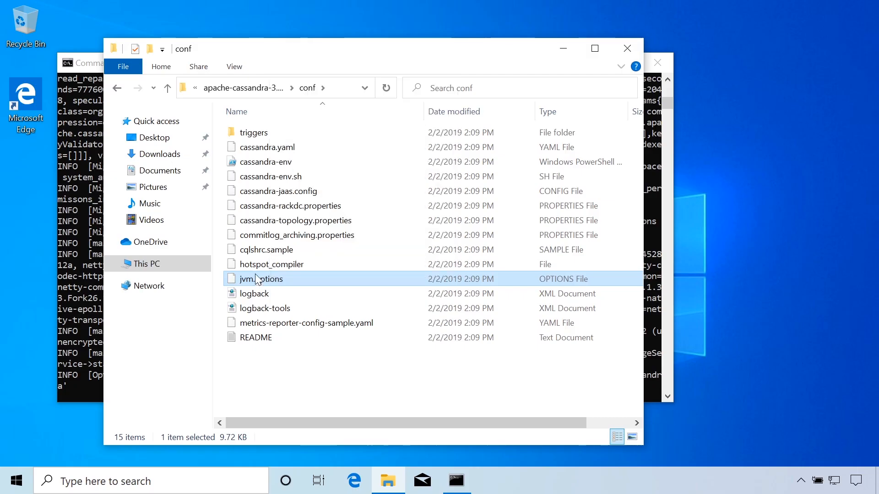
pyautogui.doubleClick(260, 278)
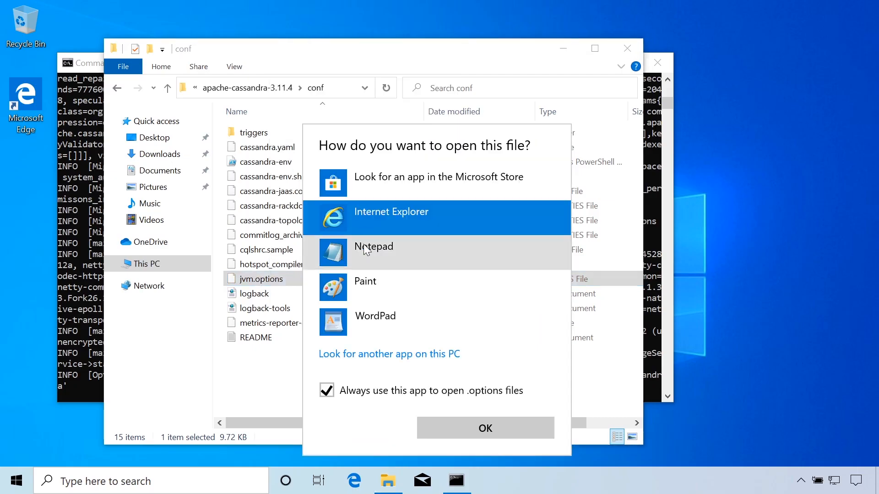
pyautogui.click(373, 246)
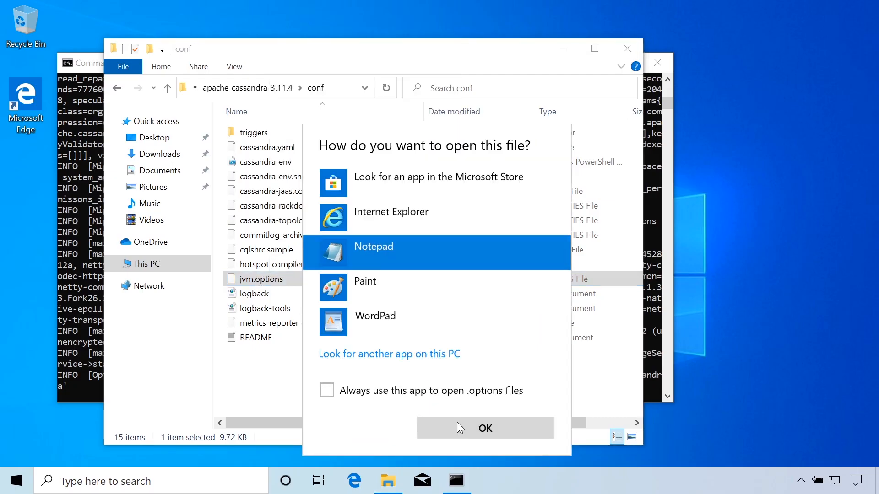
pyautogui.click(484, 429)
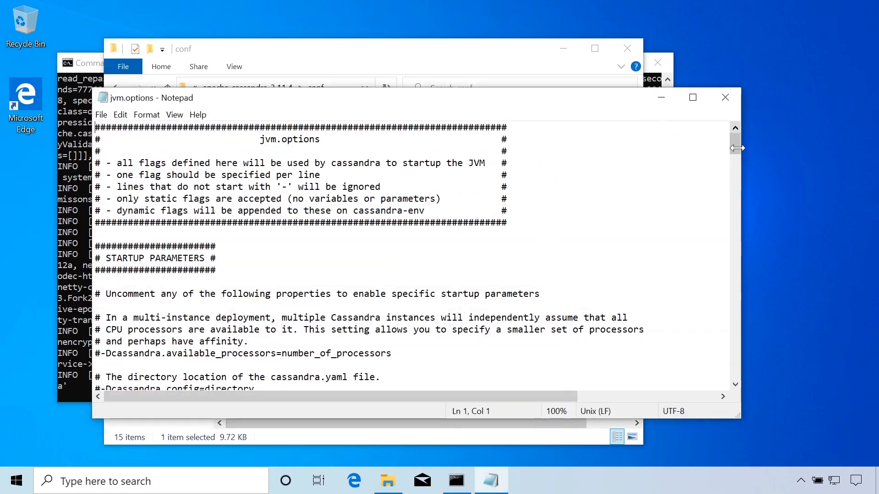
# - Scroll to the heap size section and highlight the 1/4 ram part of the heap formula
pyautogui.scroll(-3)
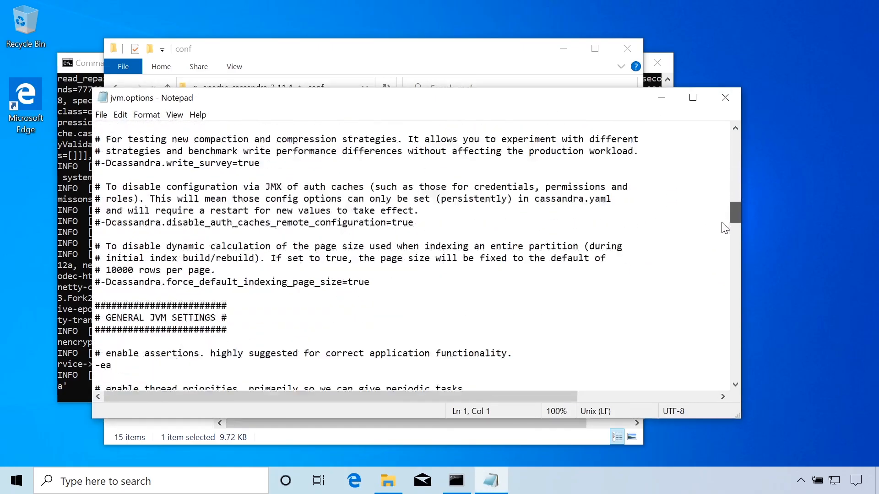
pyautogui.scroll(-3)
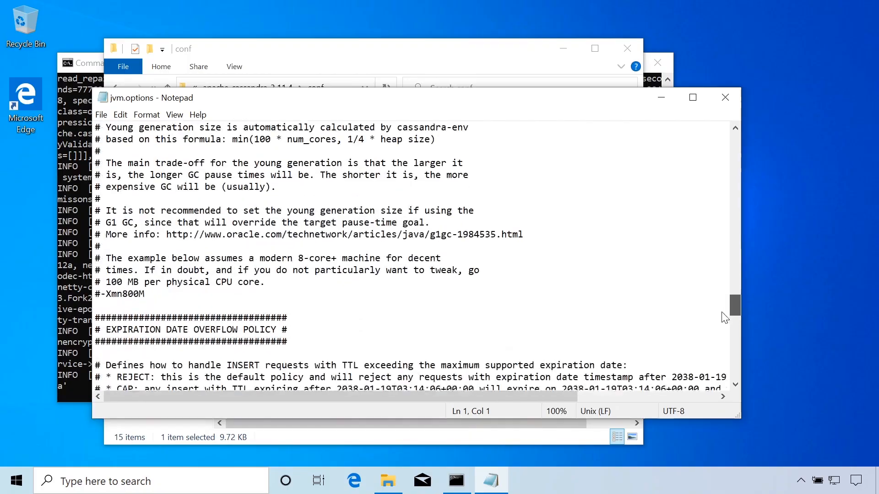
pyautogui.scroll(-3)
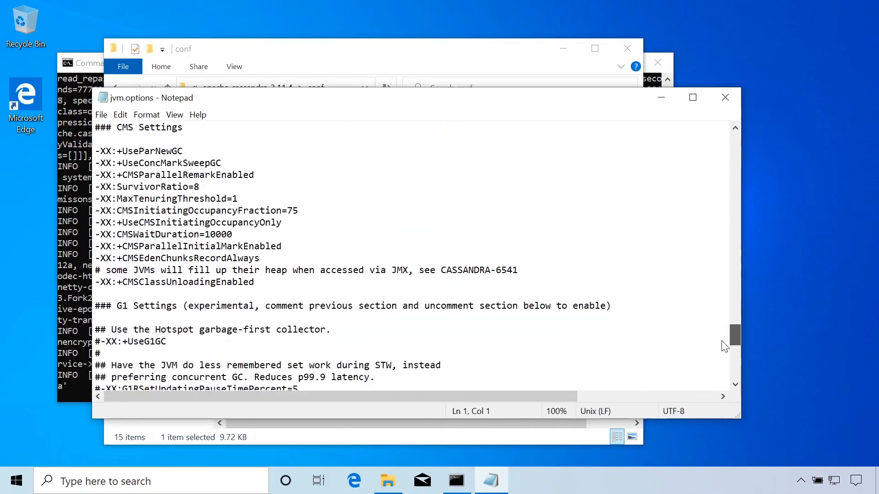
pyautogui.scroll(-3)
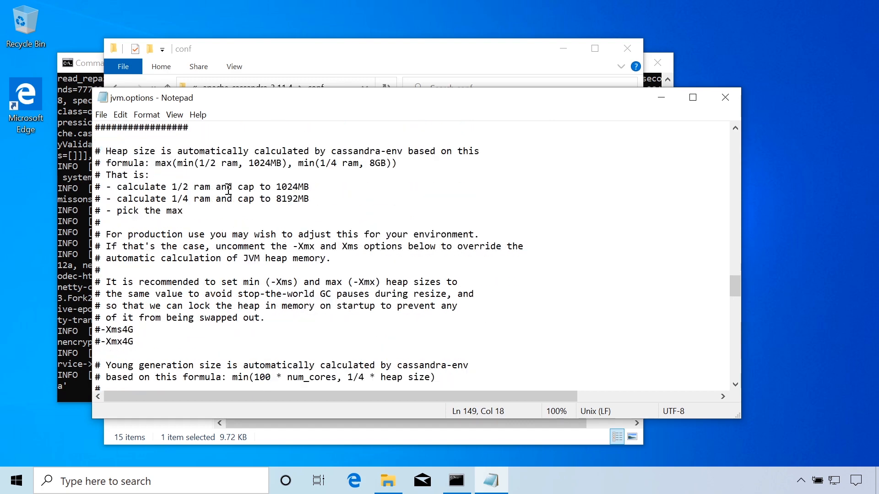
pyautogui.moveTo(155, 163); pyautogui.dragTo(279, 163)
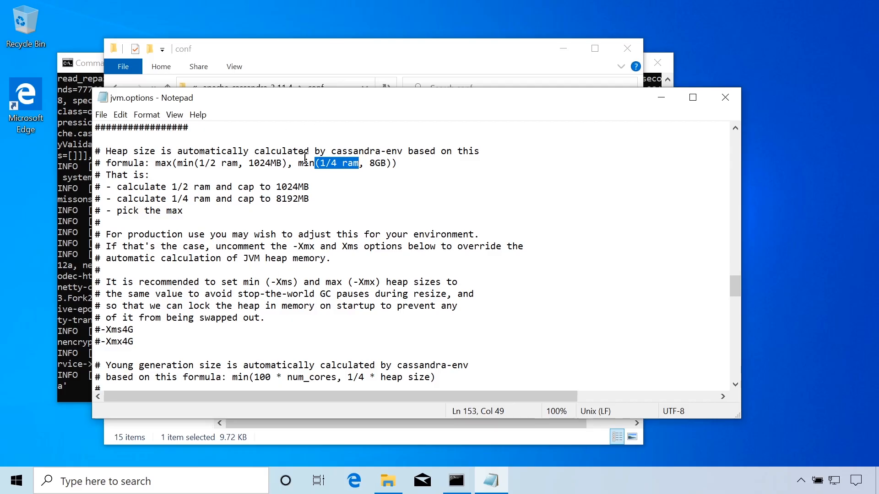
pyautogui.moveTo(108, 317)
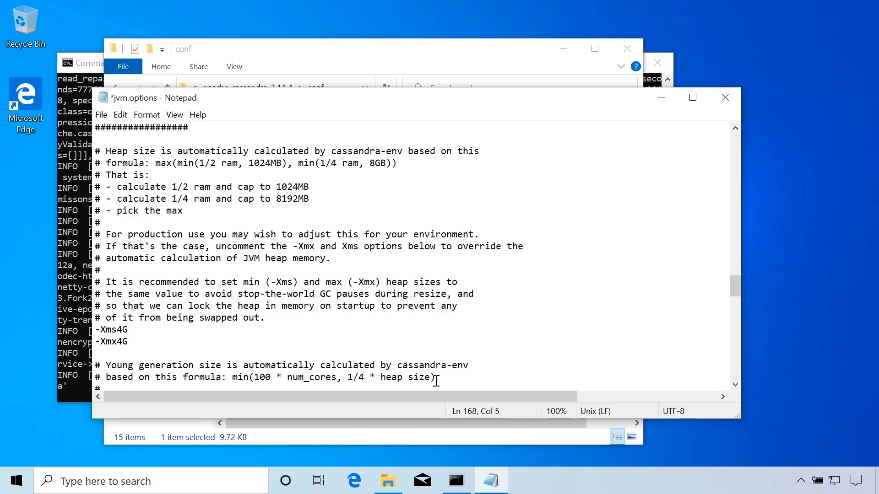
# - Edit the -Xmx heap value and re-add the # comment marker
pyautogui.press('Backspace')
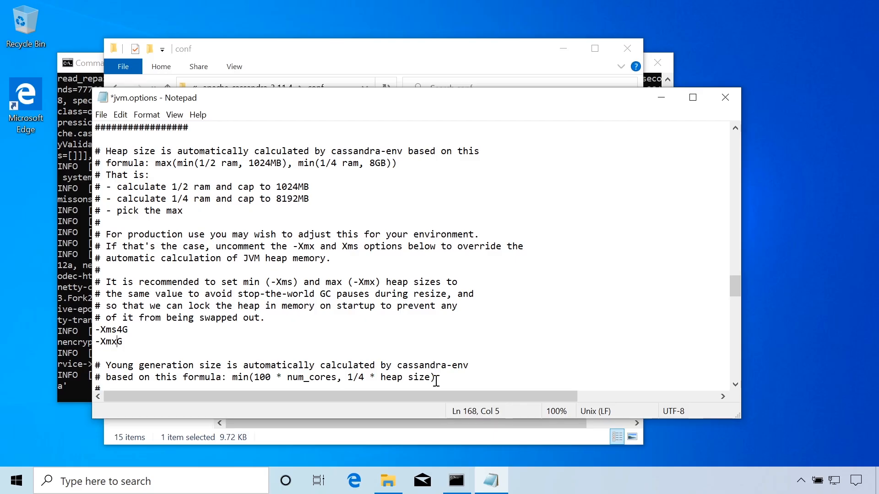
pyautogui.write('1')
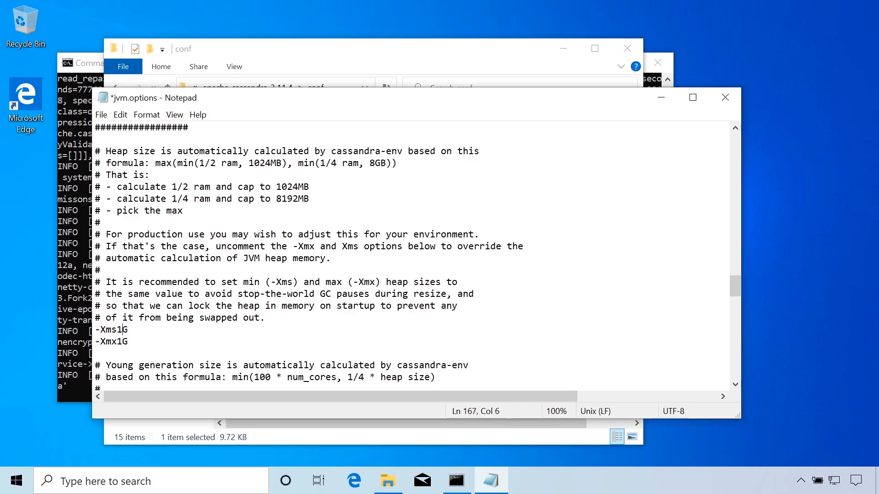
pyautogui.write('4')
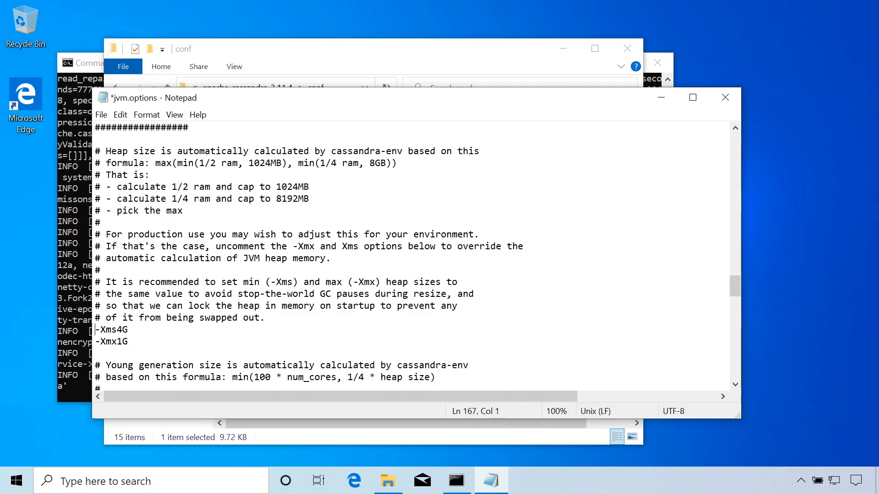
pyautogui.write('#')
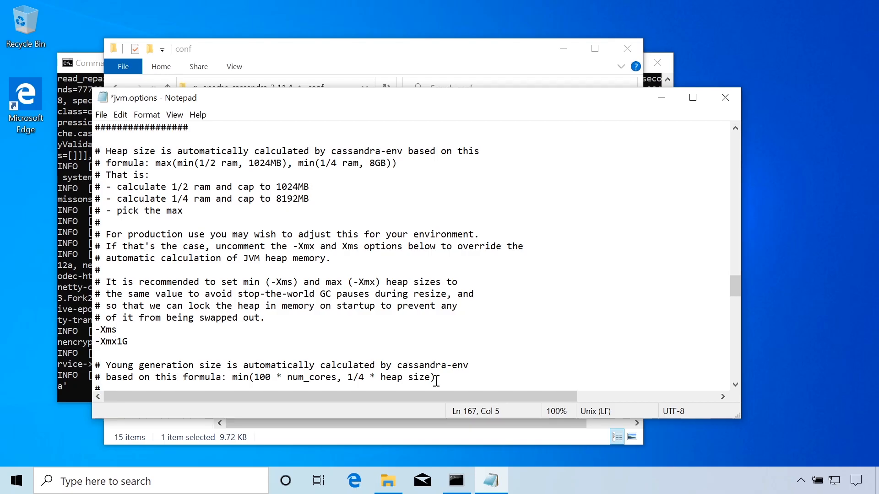
# - Try 512M for the heap lines, revert it, and settle on 1G for both
pyautogui.write('512M')
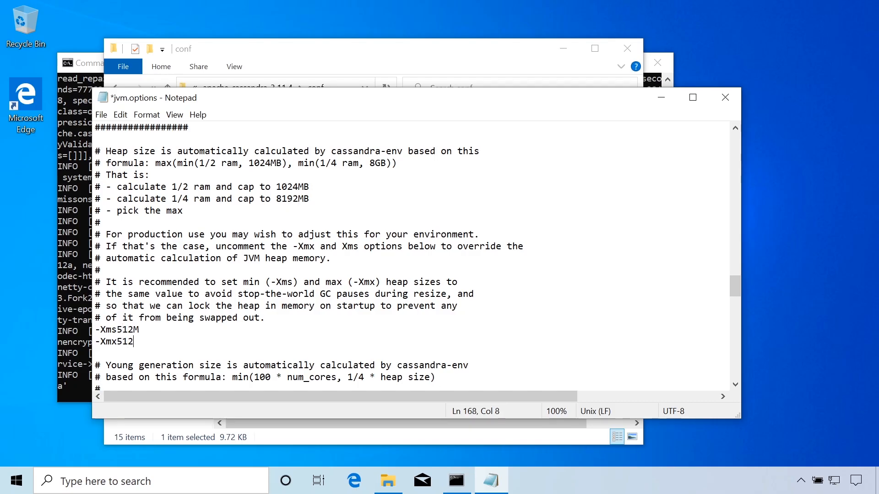
pyautogui.write('M')
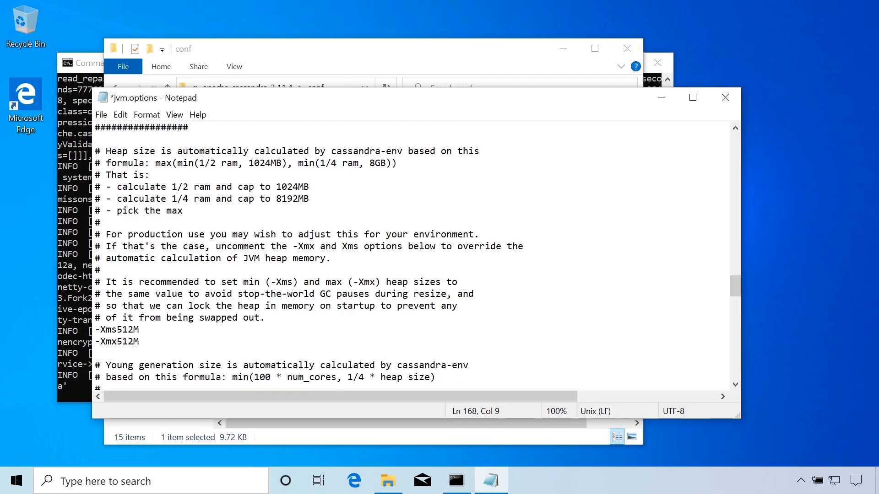
pyautogui.press('BackSpace')
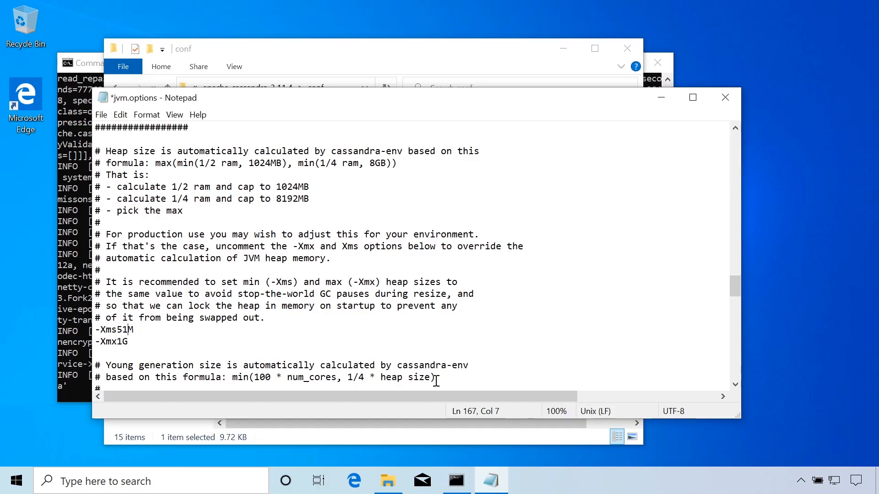
pyautogui.write('1G')
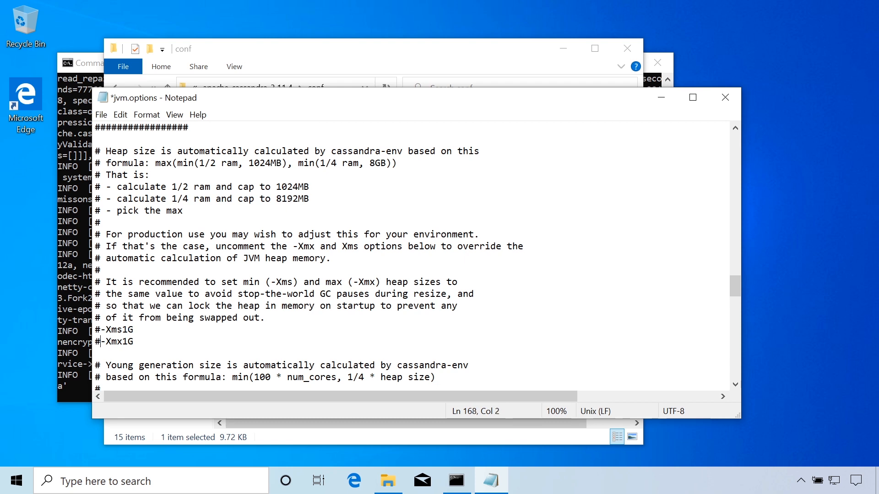
pyautogui.moveTo(725, 97)
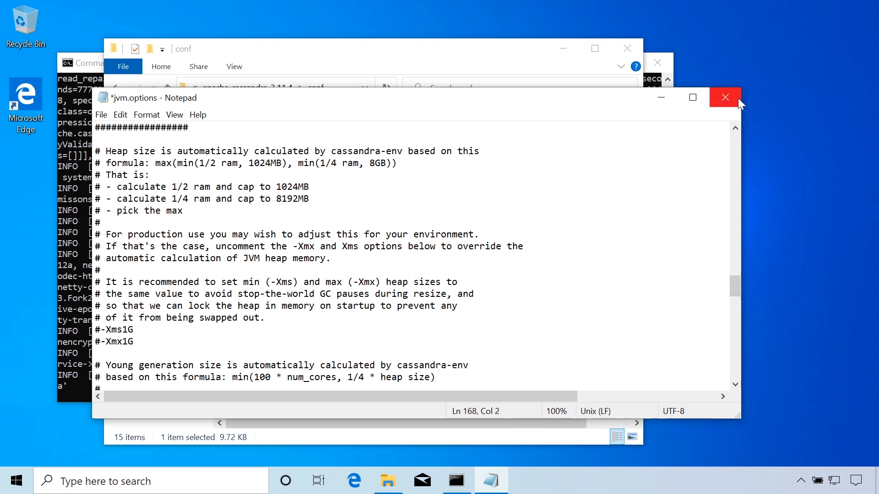
# - Close jvm.options without saving and search for PowerShell from the Cassandra console
pyautogui.click(725, 97)
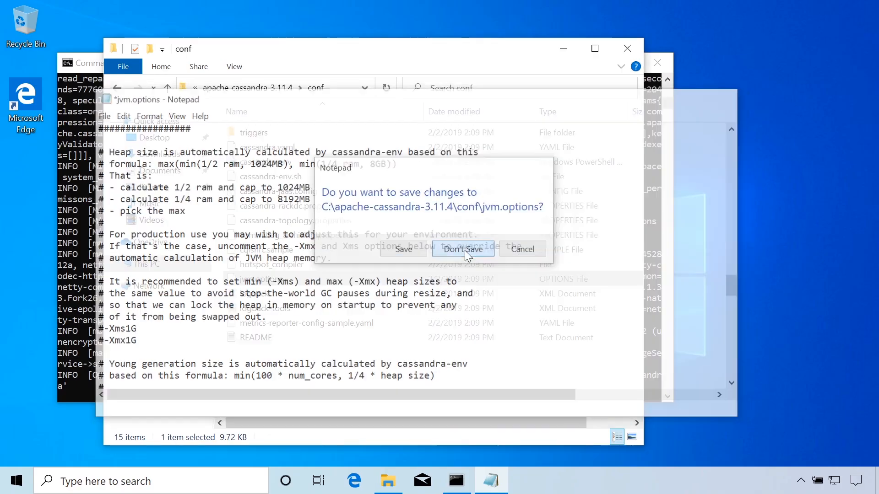
pyautogui.click(461, 249)
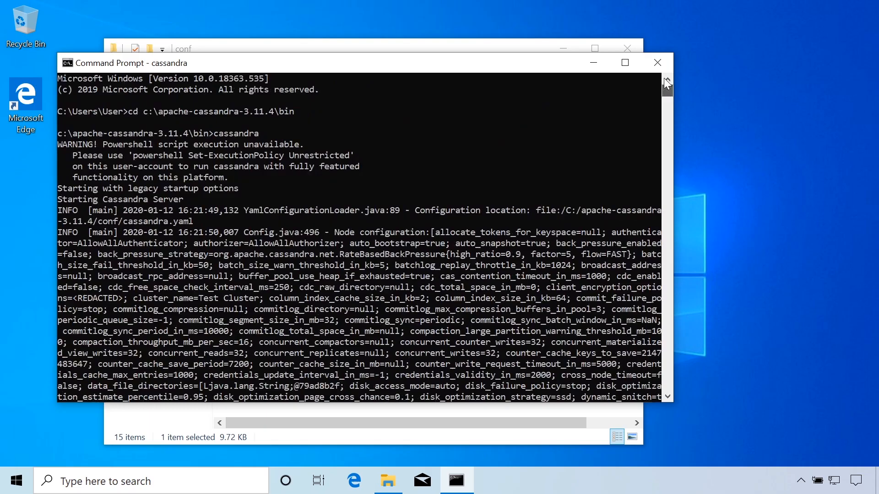
pyautogui.moveTo(72, 156); pyautogui.dragTo(177, 156)
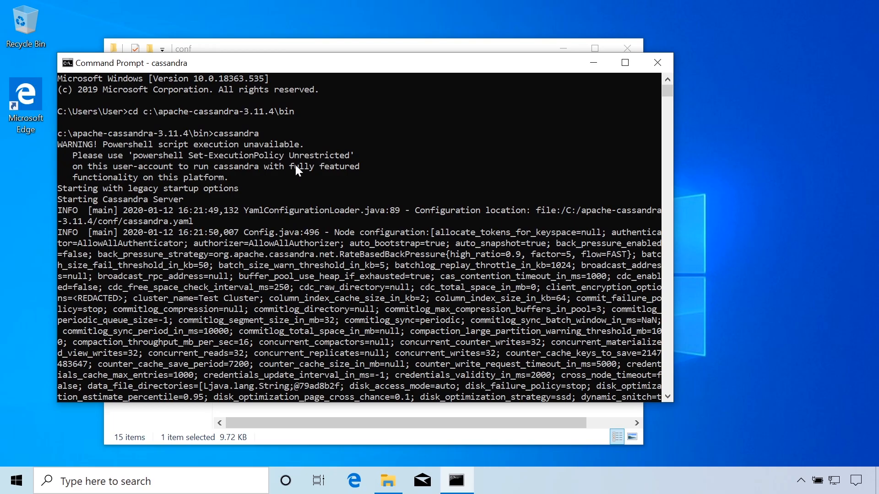
pyautogui.moveTo(264, 179)
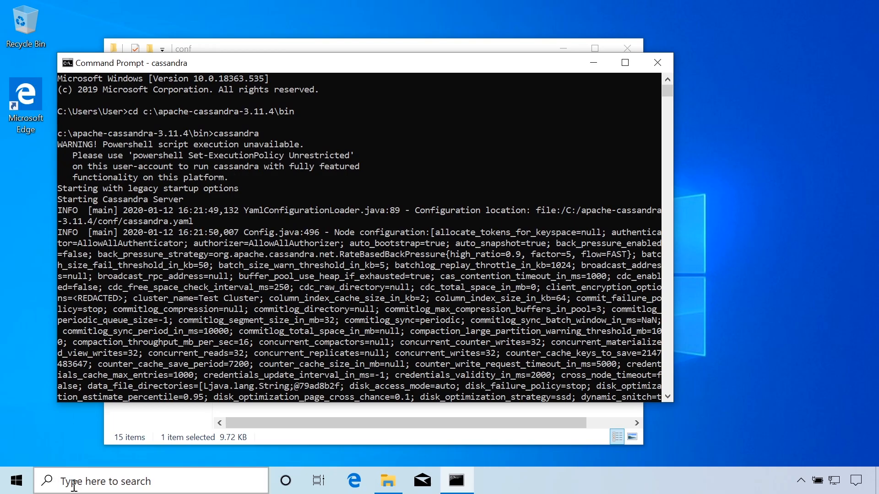
pyautogui.write('power')
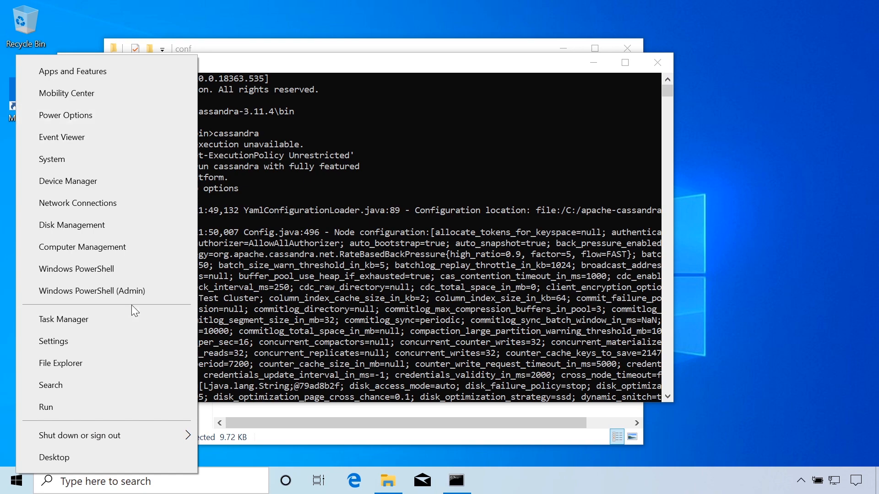
# - Start Windows PowerShell as administrator and move it to the lower right
pyautogui.click(91, 290)
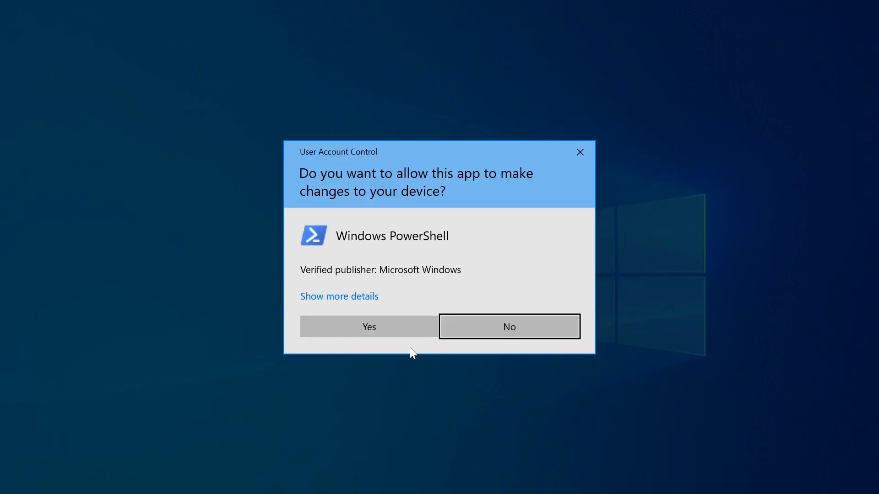
pyautogui.click(367, 325)
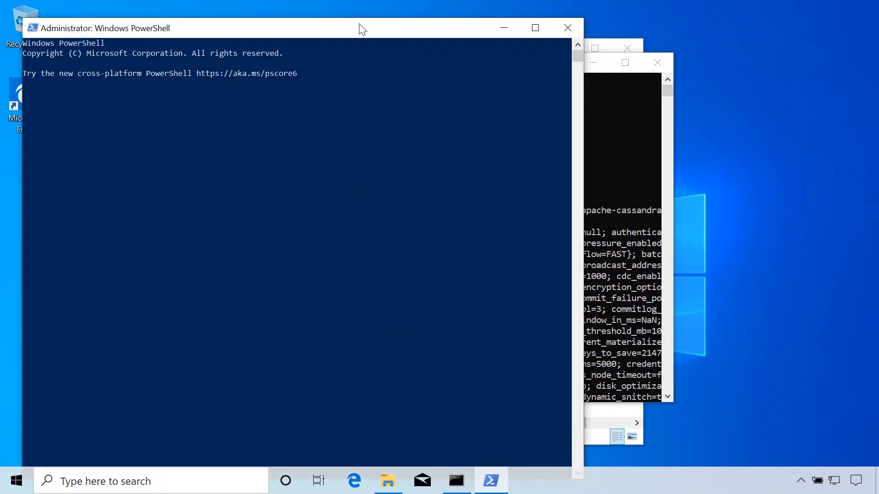
pyautogui.moveTo(359, 29); pyautogui.dragTo(541, 57)
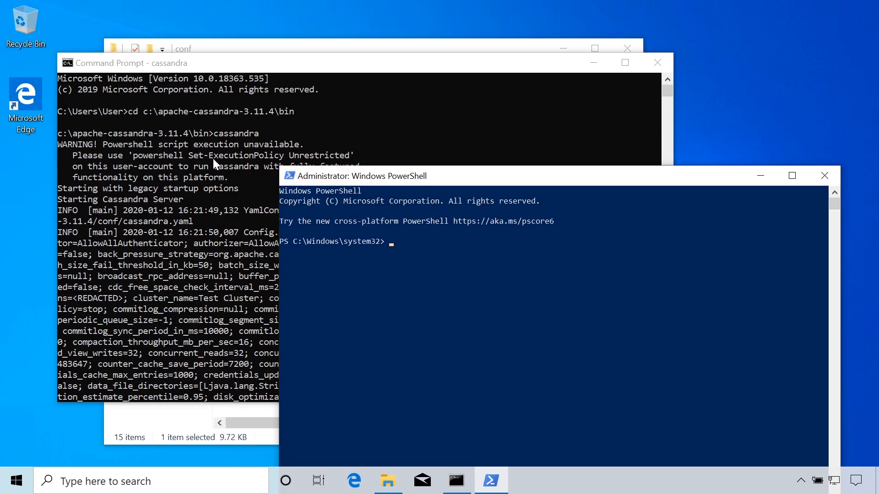
pyautogui.moveTo(327, 161)
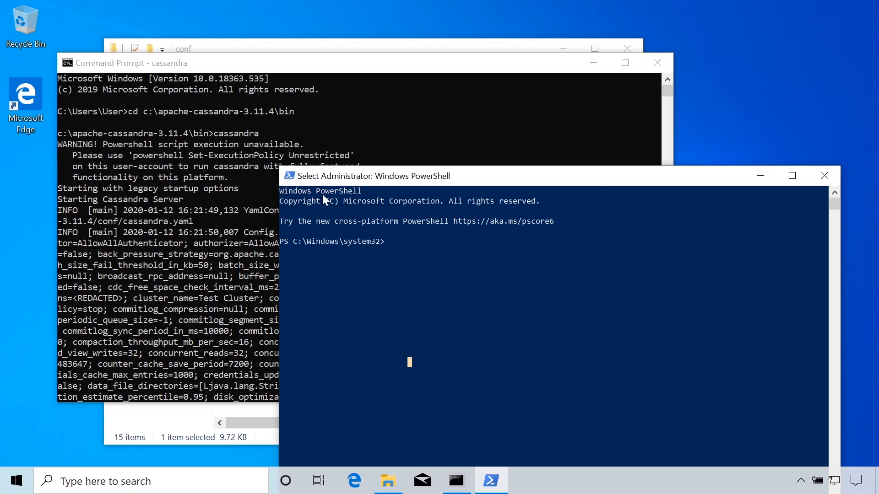
pyautogui.moveTo(136, 8)
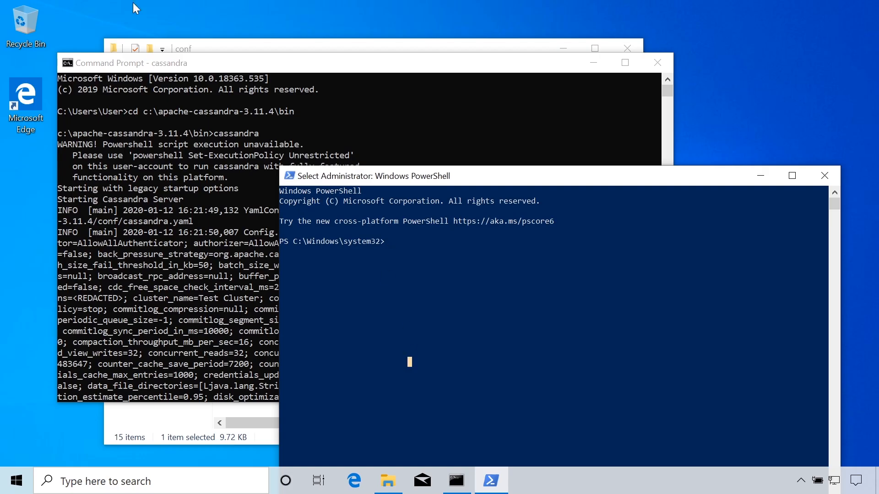
# - List the execution policies, then set the policy to Unrestricted and confirm with Y
pyautogui.write('Get-ExecutionPolicy -List')
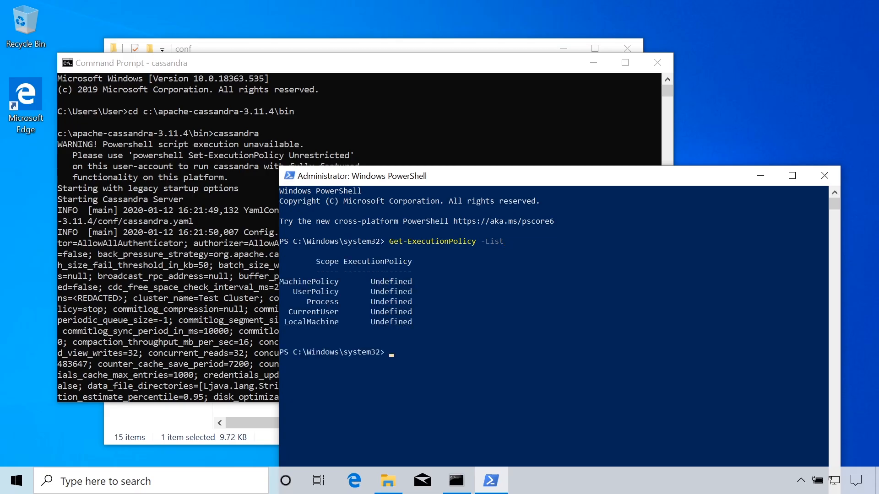
pyautogui.moveTo(394, 293)
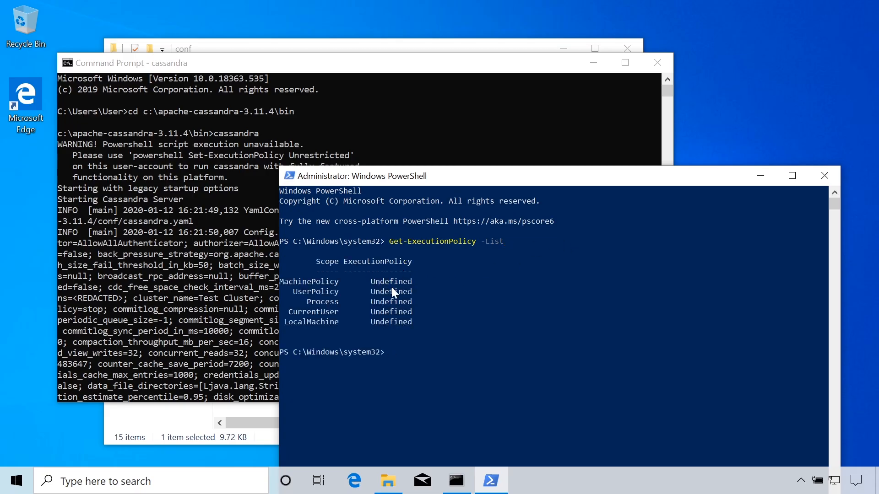
pyautogui.moveTo(399, 326)
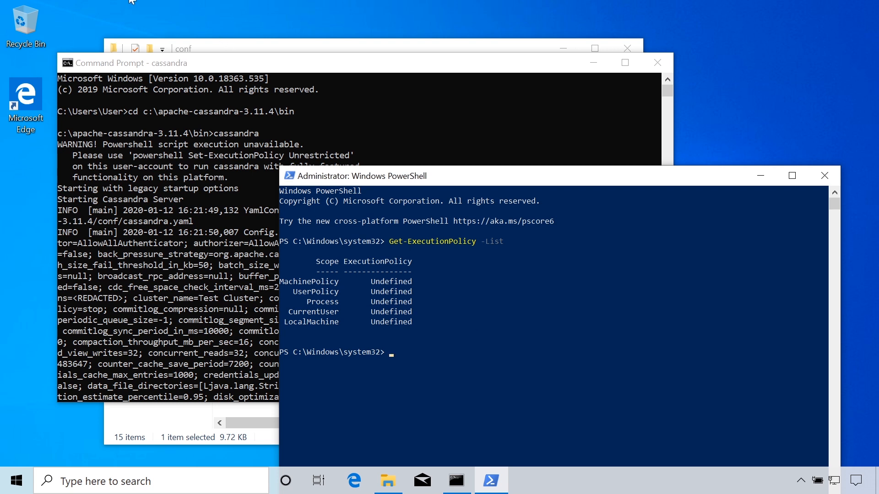
pyautogui.write('Set-ExecutionPolicy Unrestricted')
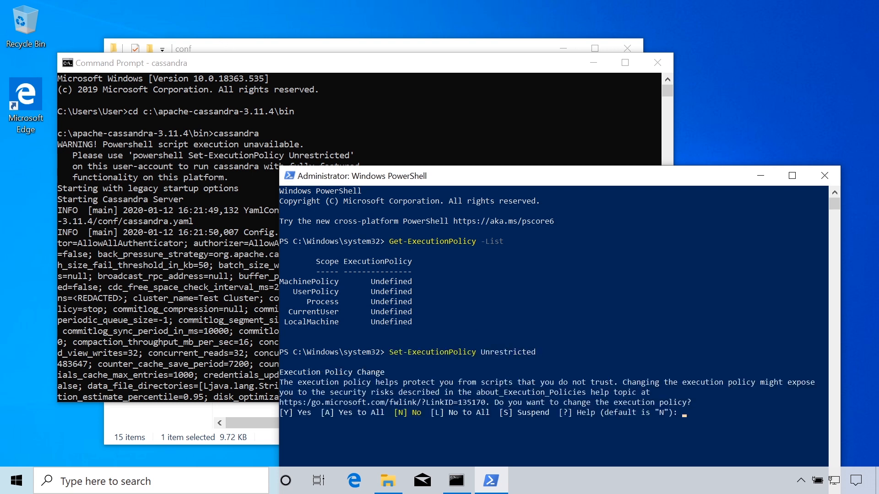
pyautogui.write('Y')
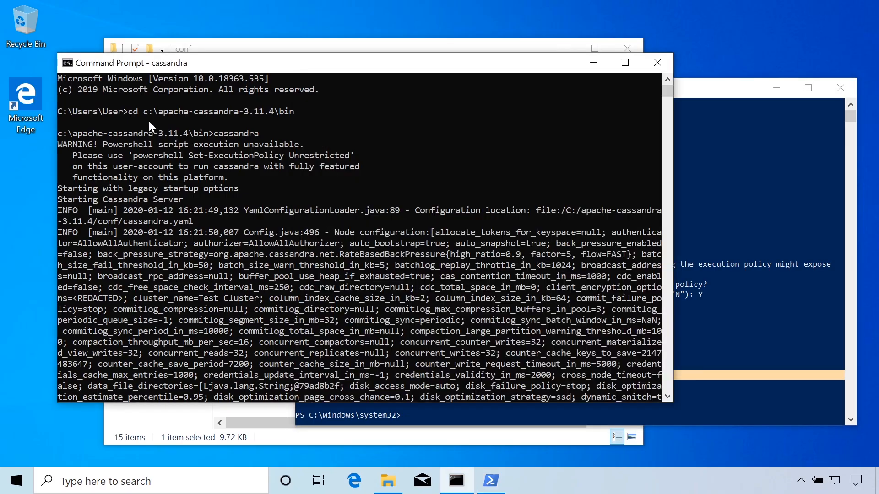
pyautogui.moveTo(216, 174)
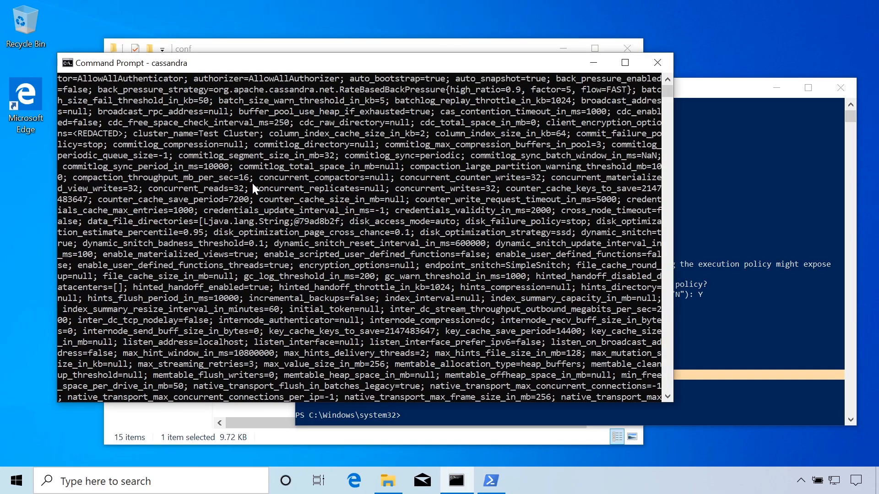
# - Terminate the Cassandra batch job with Y and rerun cassandra until the node reaches NORMAL
pyautogui.scroll(-3)
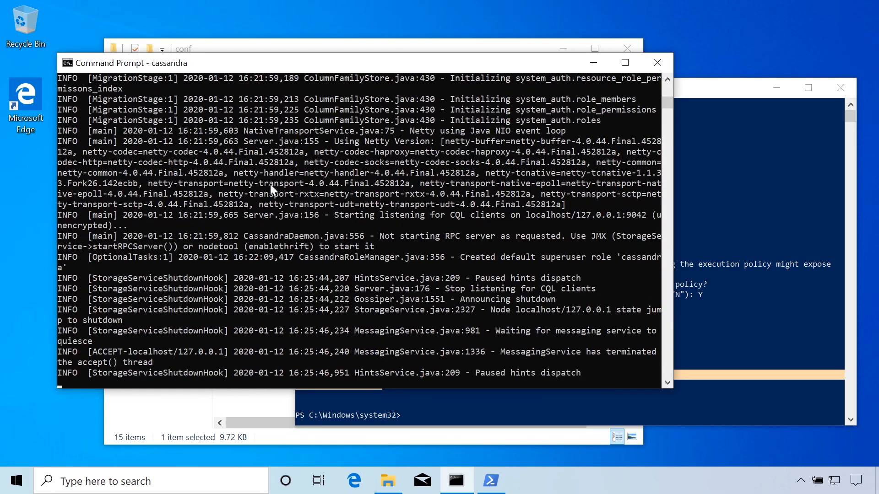
pyautogui.write('Y/N)? Y')
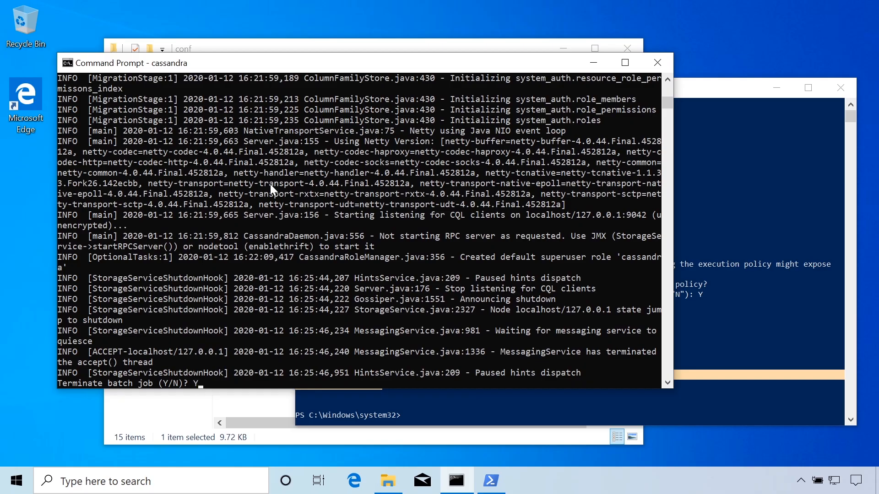
pyautogui.press('Enter')
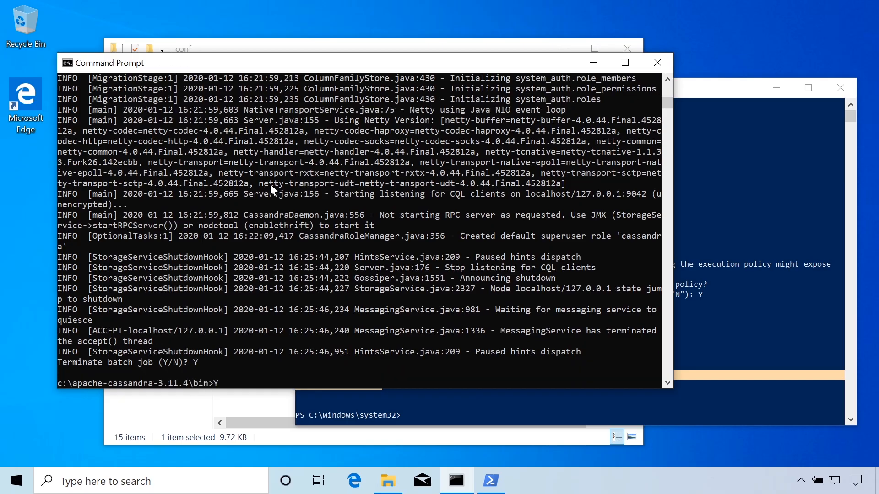
pyautogui.write('cassandra')
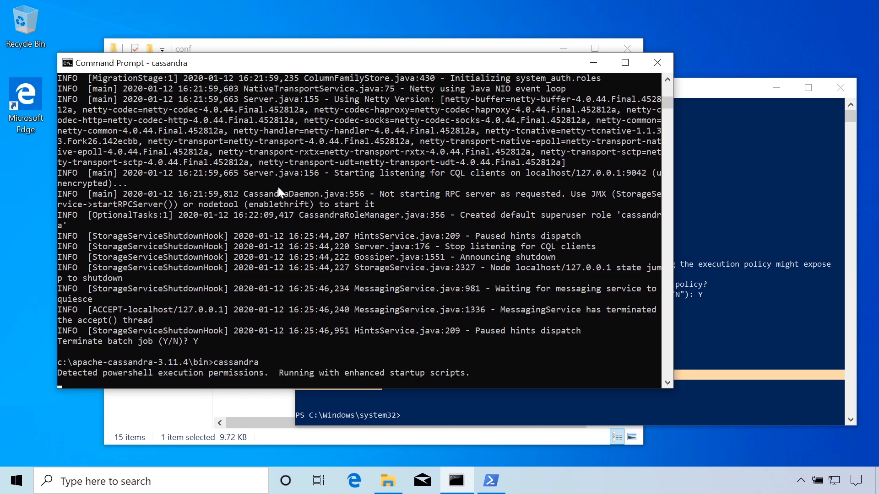
pyautogui.scroll(-3)
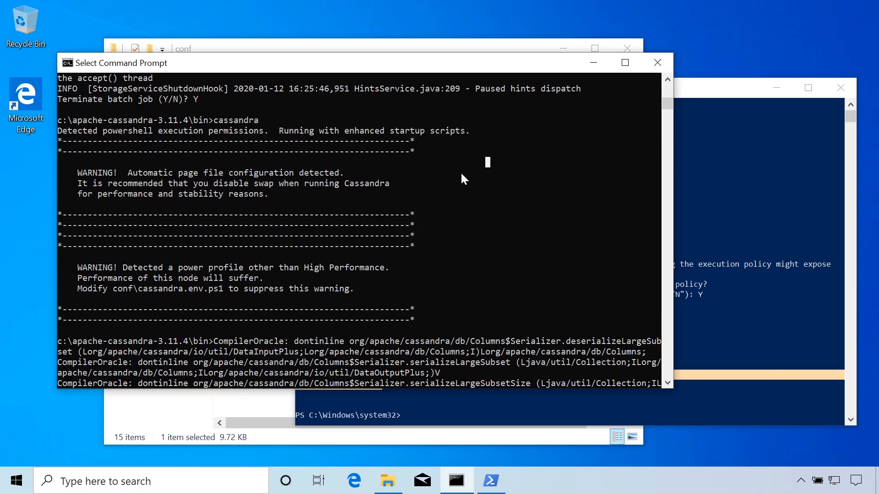
pyautogui.moveTo(194, 275)
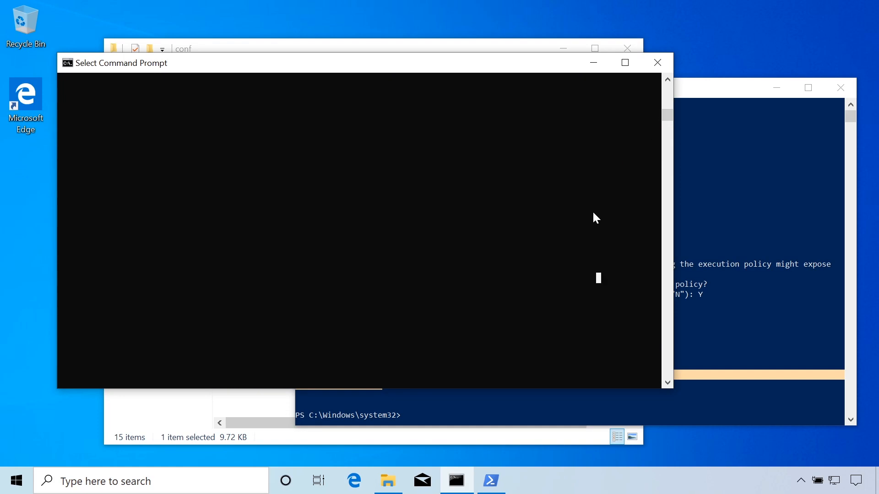
pyautogui.moveTo(576, 193)
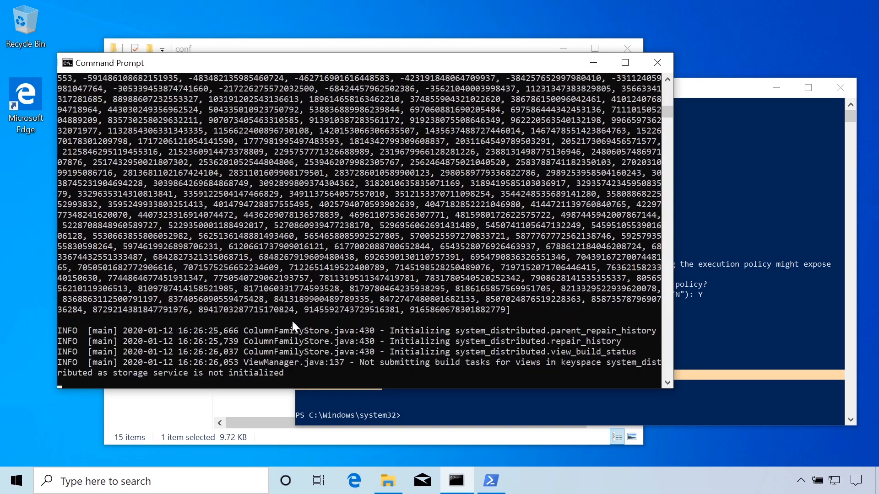
pyautogui.scroll(-3)
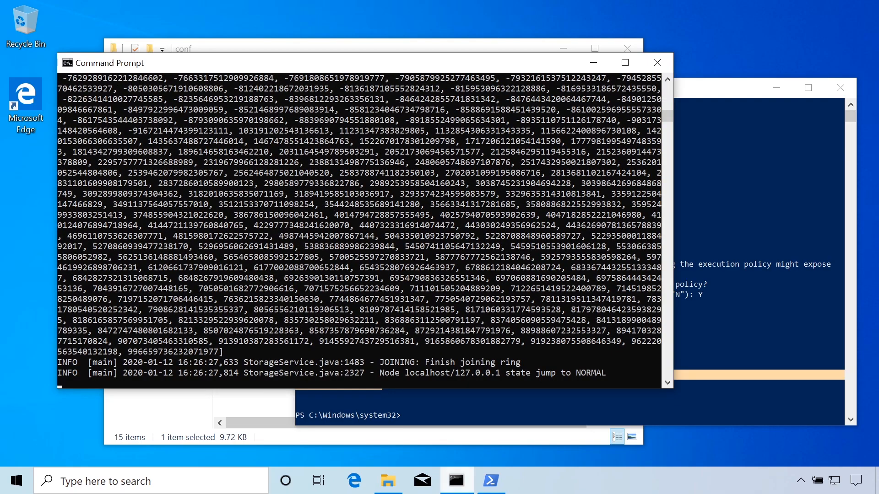
# - Open a second Command Prompt and change into c:\apache-cassandra-3.11.4\bin
pyautogui.rightClick(456, 480)
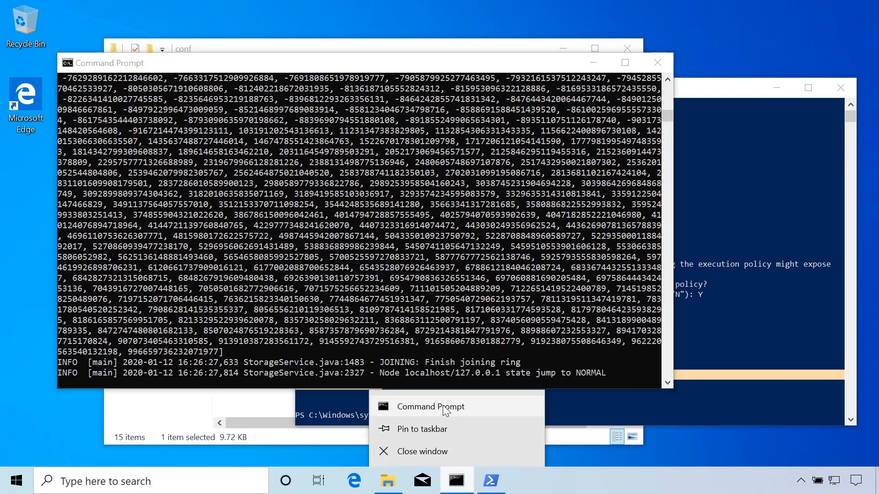
pyautogui.click(431, 407)
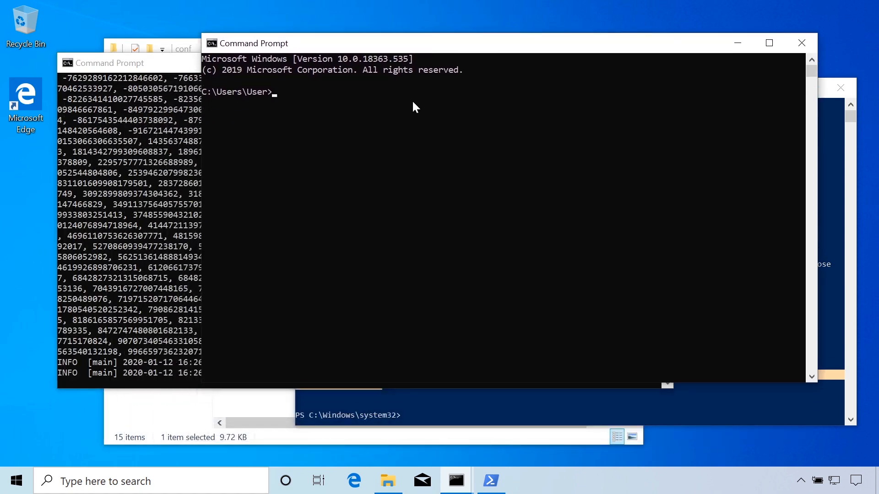
pyautogui.moveTo(421, 147)
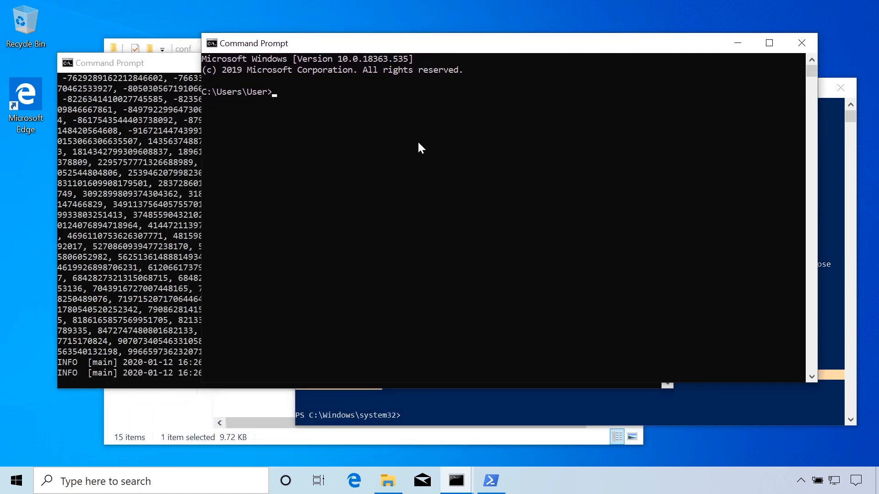
pyautogui.write('cd')
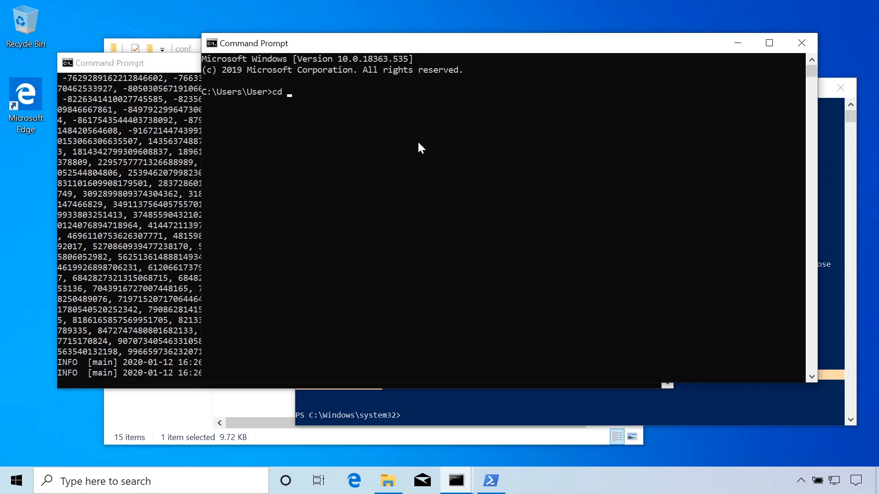
pyautogui.write('apache-cassandra-3.11.4\\bin')
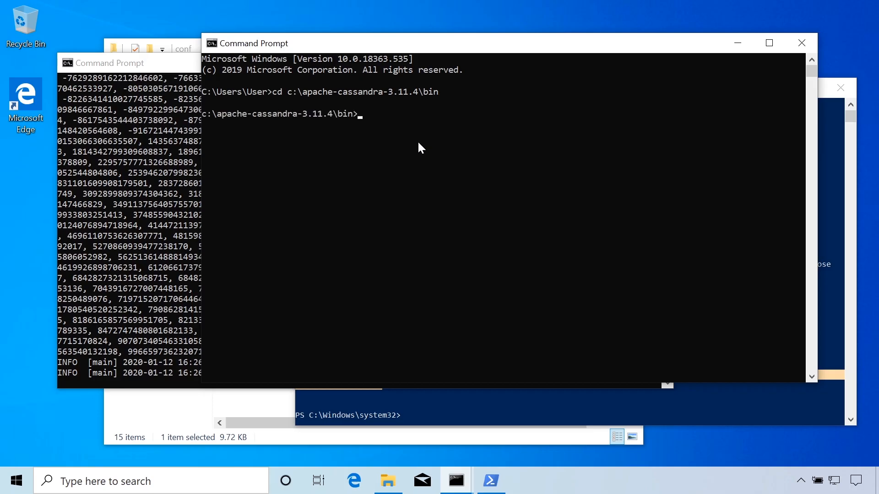
pyautogui.write('c')
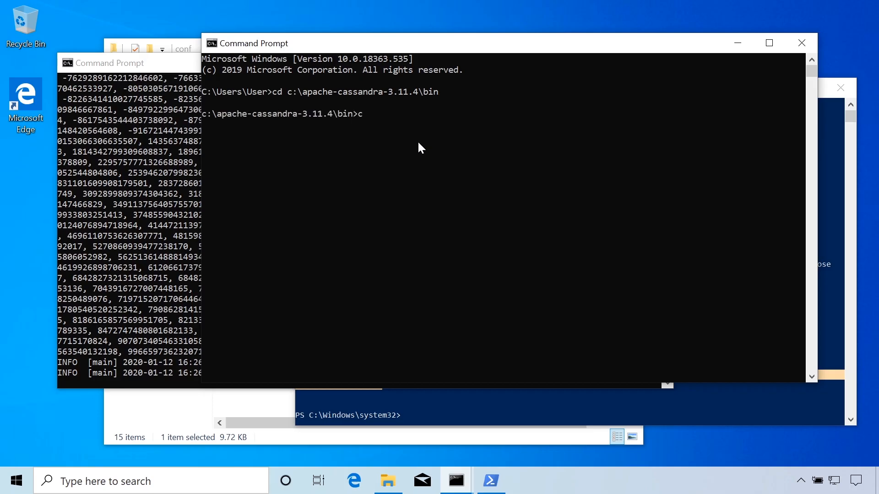
# - Run cqlsh to connect to Test Cluster at 127.0.0.1:9042
pyautogui.write('qls')
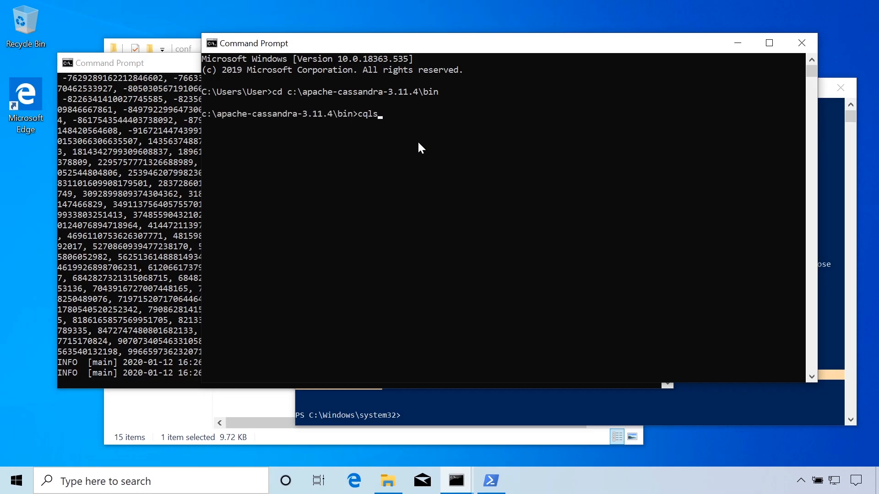
pyautogui.write('h')
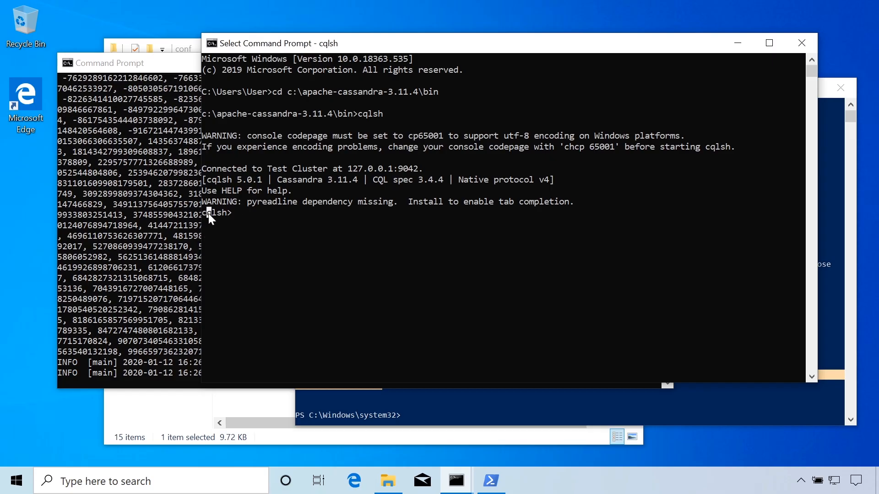
pyautogui.click(322, 245)
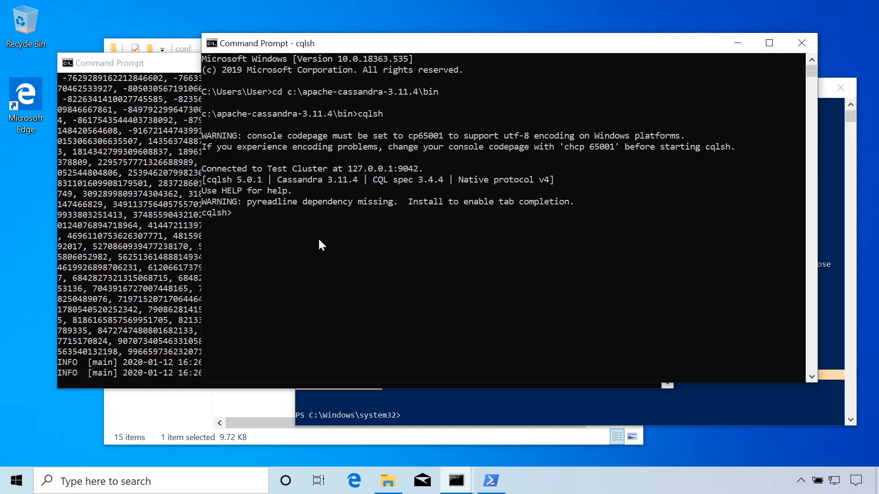
pyautogui.moveTo(204, 201); pyautogui.dragTo(373, 202)
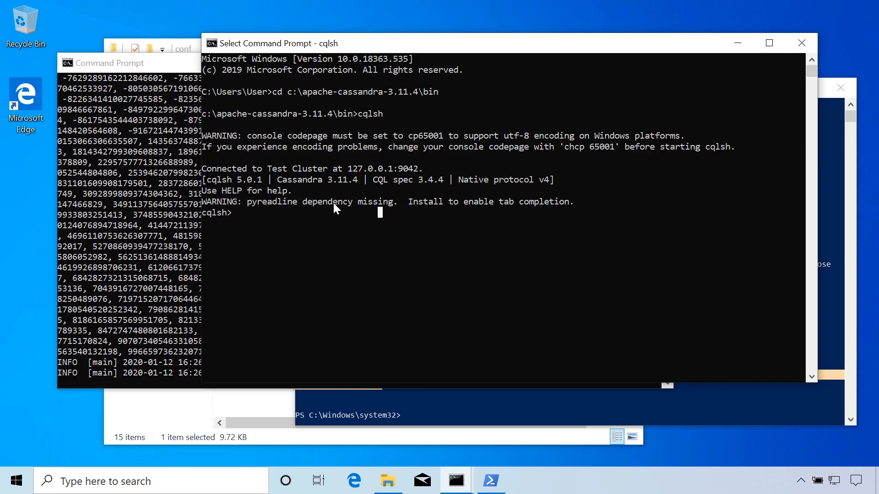
# - Exit cqlsh, then start an administrator Command Prompt via the cmd search and bring it forward
pyautogui.write('exit')
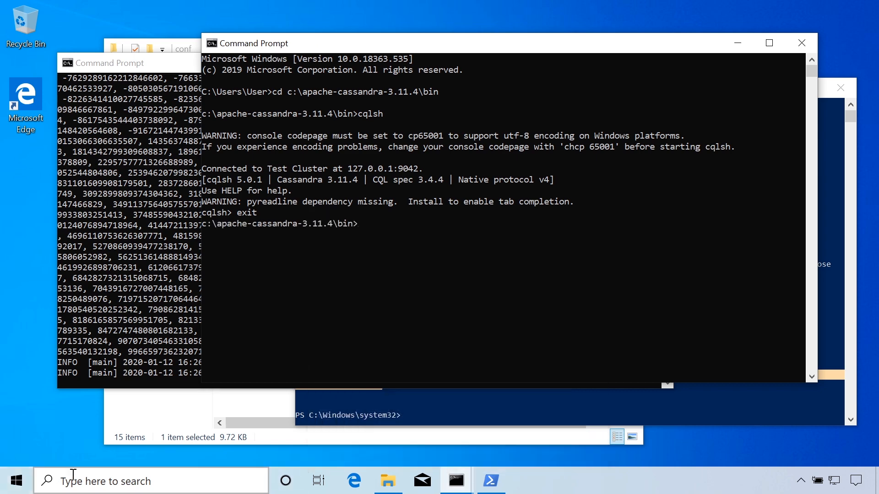
pyautogui.write('cmd')
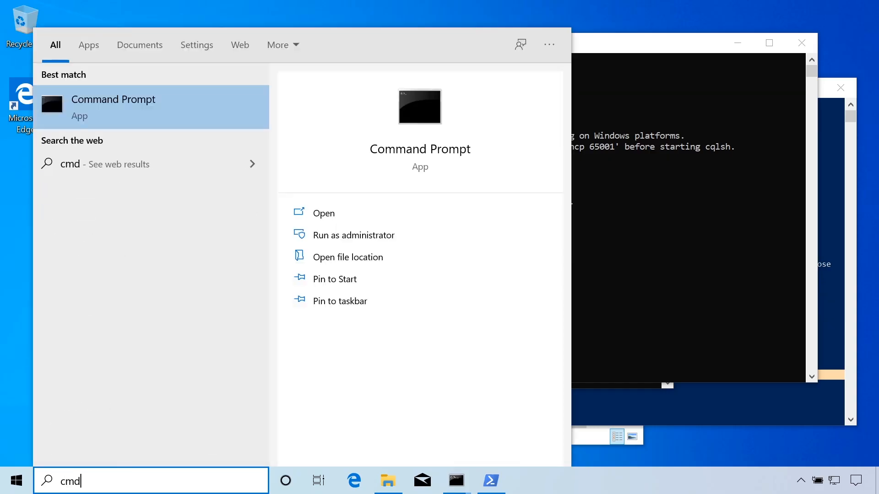
pyautogui.rightClick(113, 107)
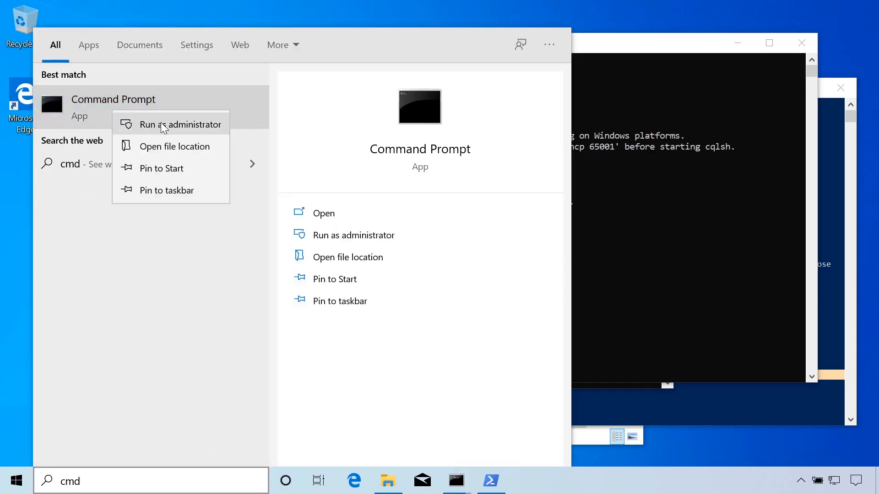
pyautogui.click(181, 125)
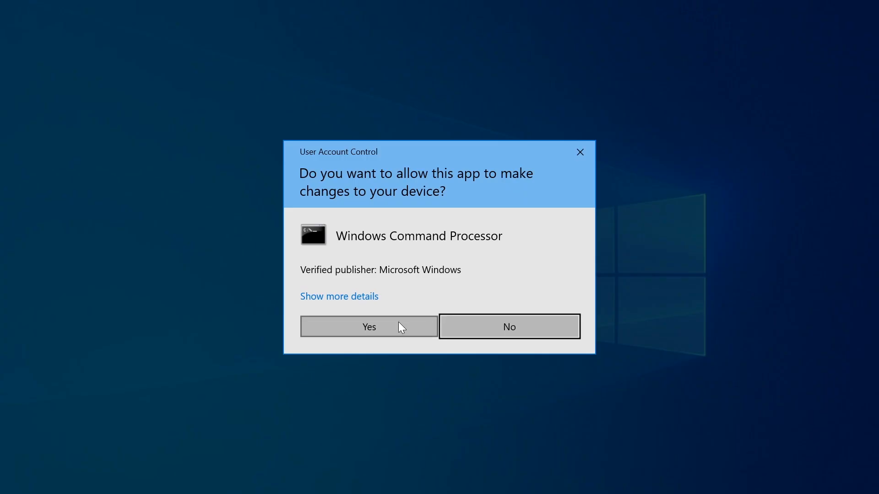
pyautogui.click(368, 326)
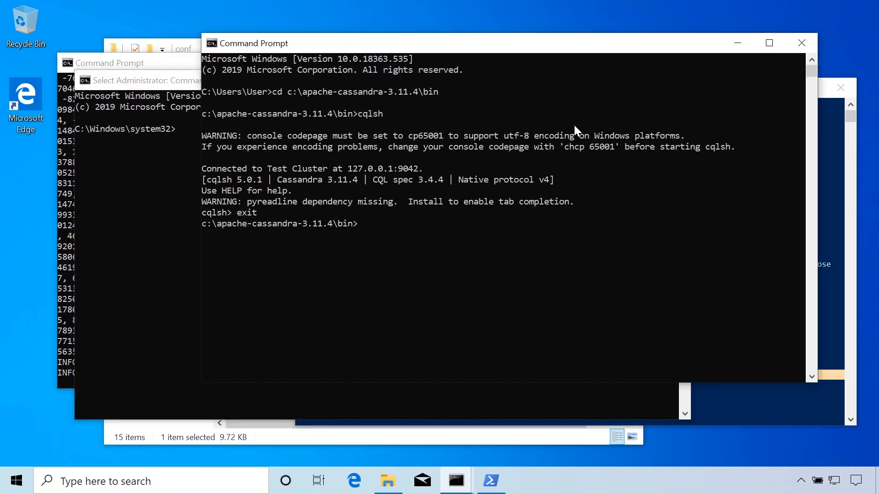
pyautogui.moveTo(246, 208)
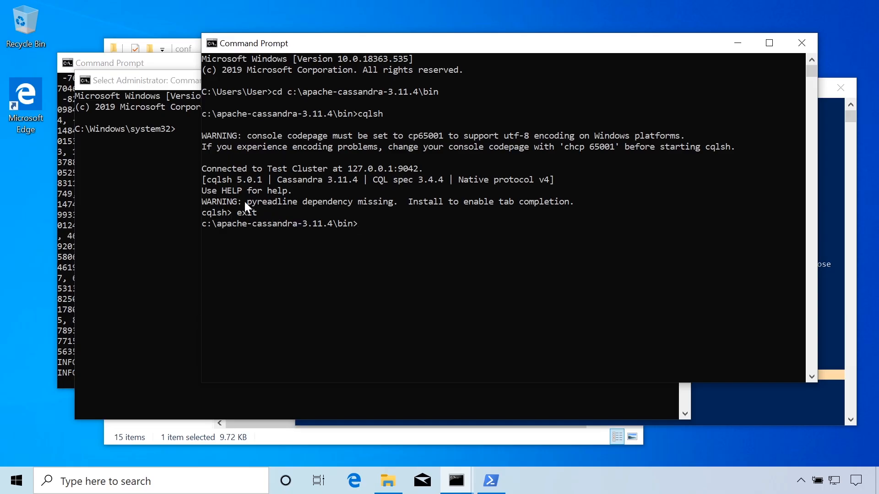
pyautogui.doubleClick(261, 201)
pyautogui.write('p')
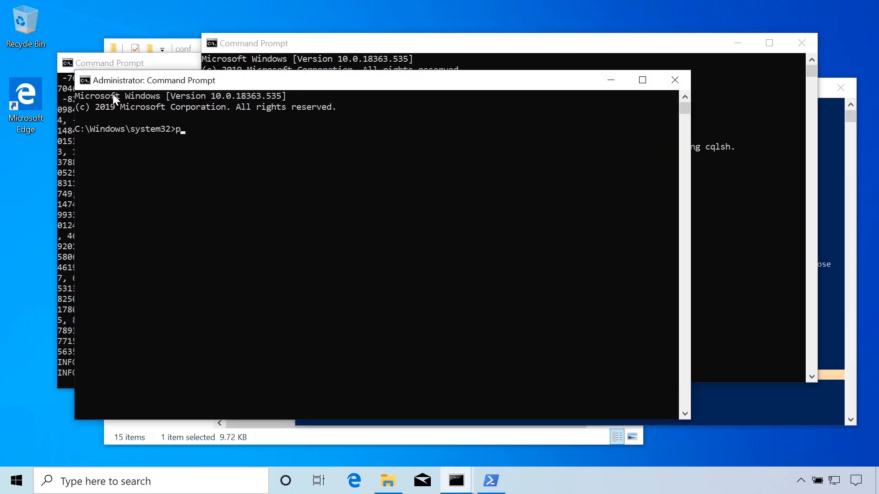
# - Run 'pip install pyreadline', then 'python -m pip install --upgrade pip'
pyautogui.write('ip install')
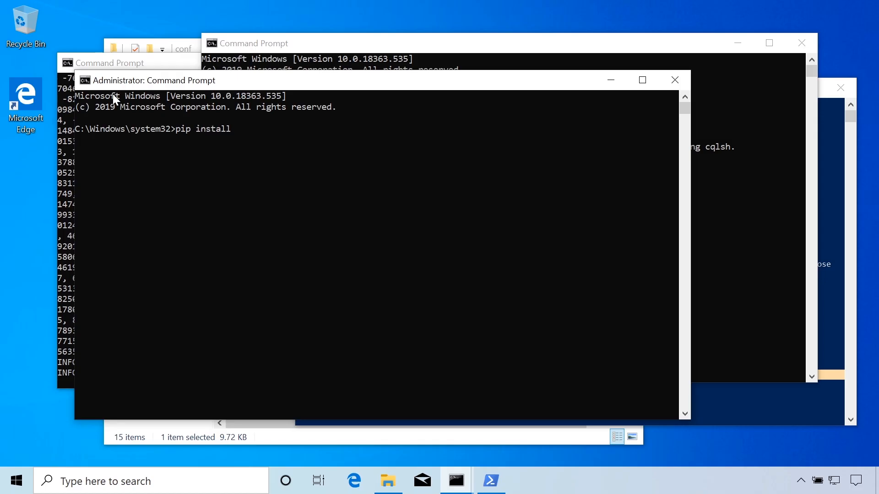
pyautogui.write('pyreadline')
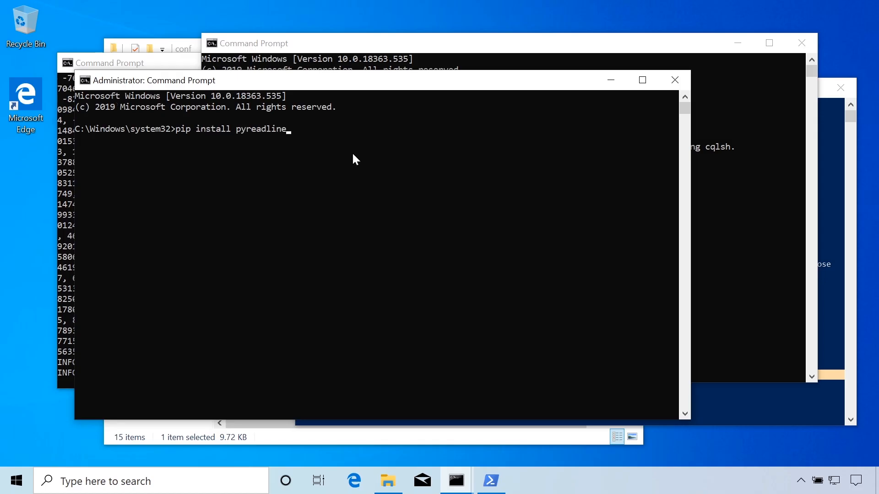
pyautogui.press('enter')
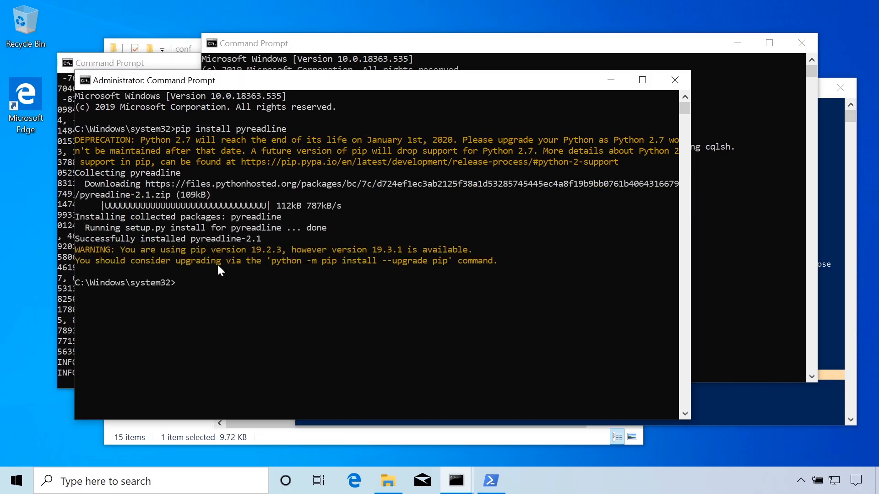
pyautogui.moveTo(276, 267)
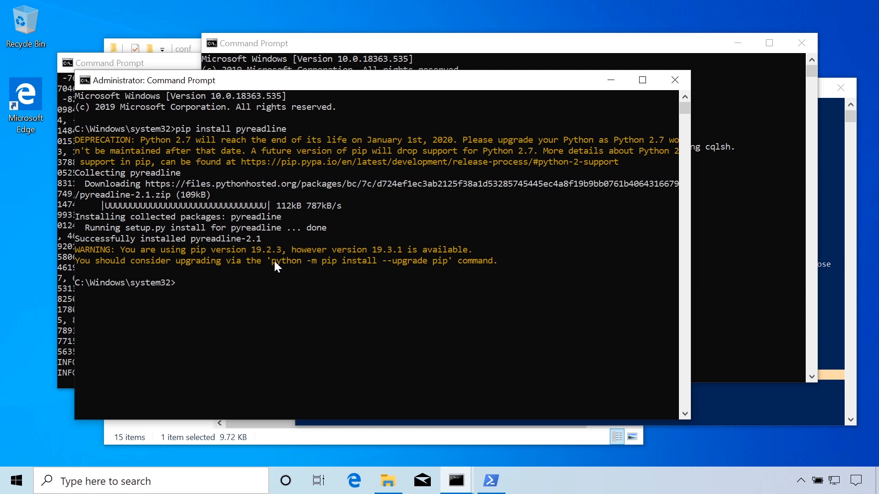
pyautogui.moveTo(269, 261); pyautogui.dragTo(444, 260)
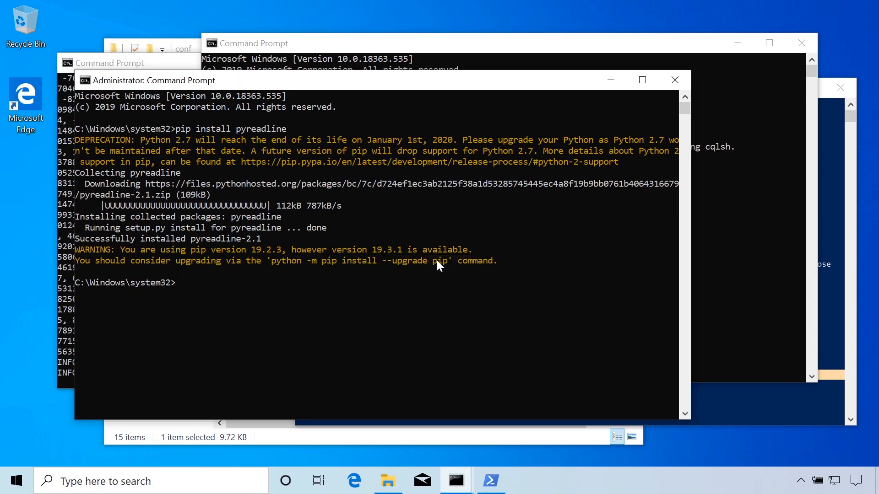
pyautogui.write('python -m pip install --upgrade pip')
pyautogui.write('cqlsh')
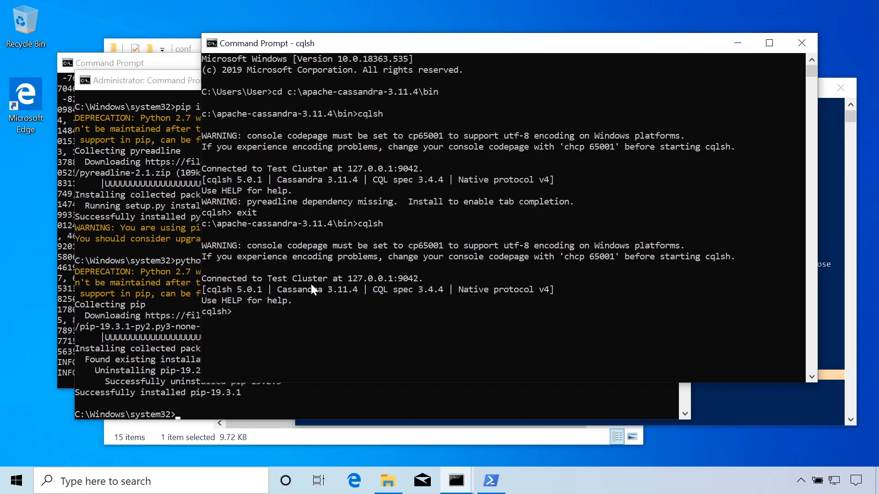
pyautogui.moveTo(336, 322)
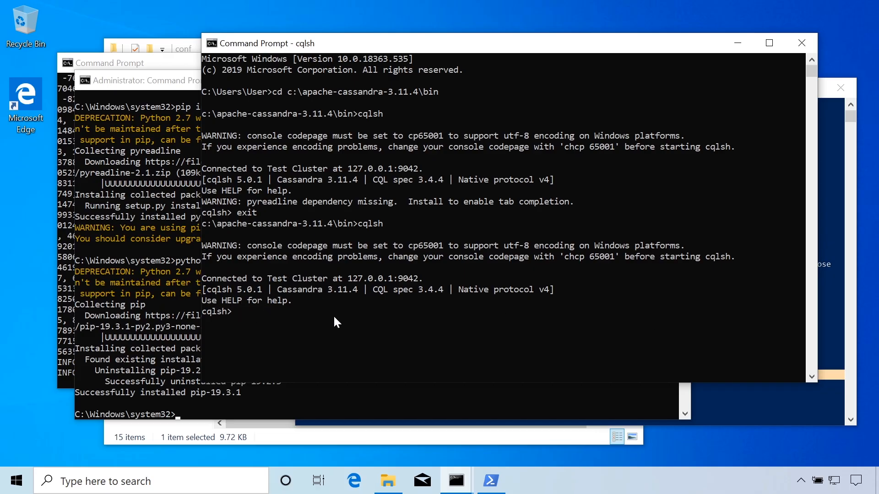
pyautogui.moveTo(312, 306)
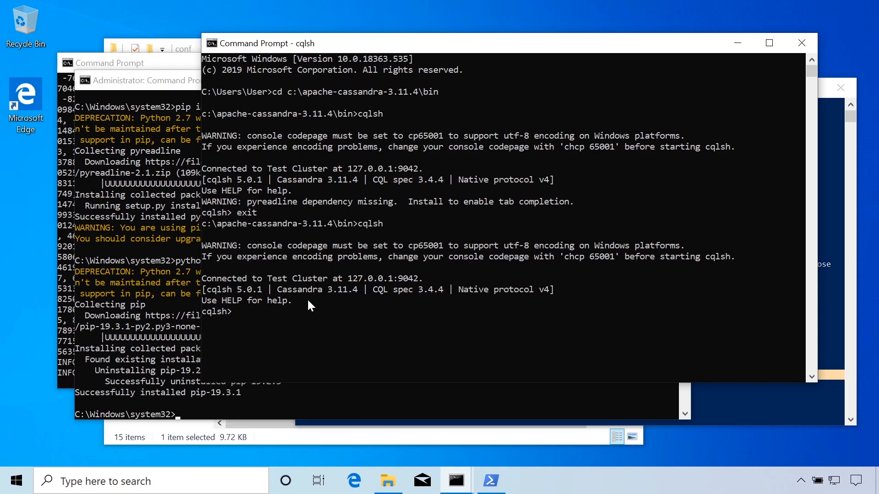
# - Exit the warning-free cqlsh session back to the Cassandra bin prompt
pyautogui.write('exit')
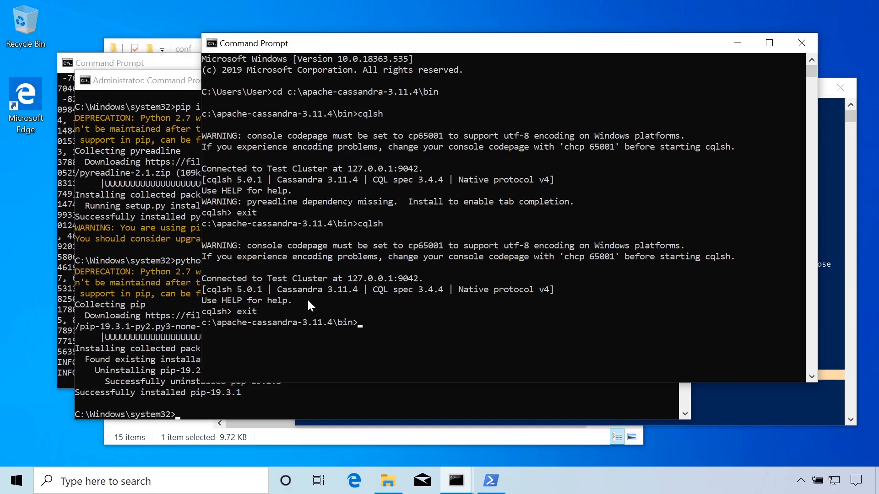
pyautogui.moveTo(227, 333)
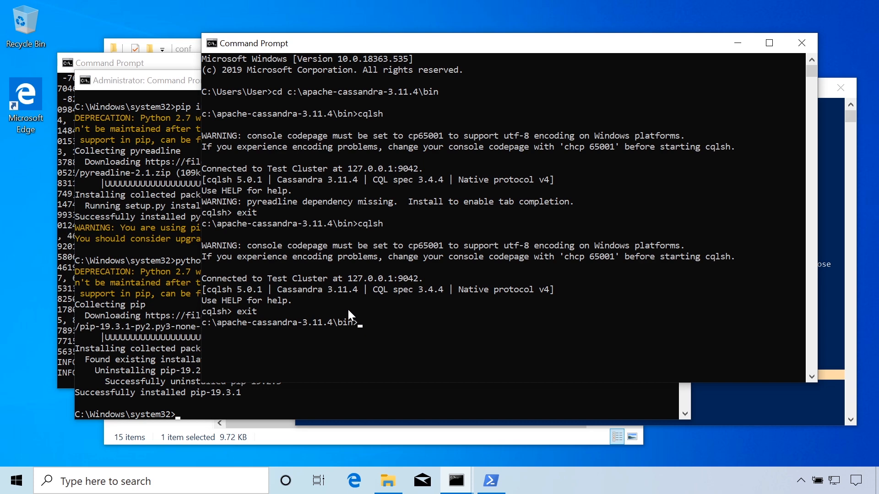
pyautogui.moveTo(391, 446)
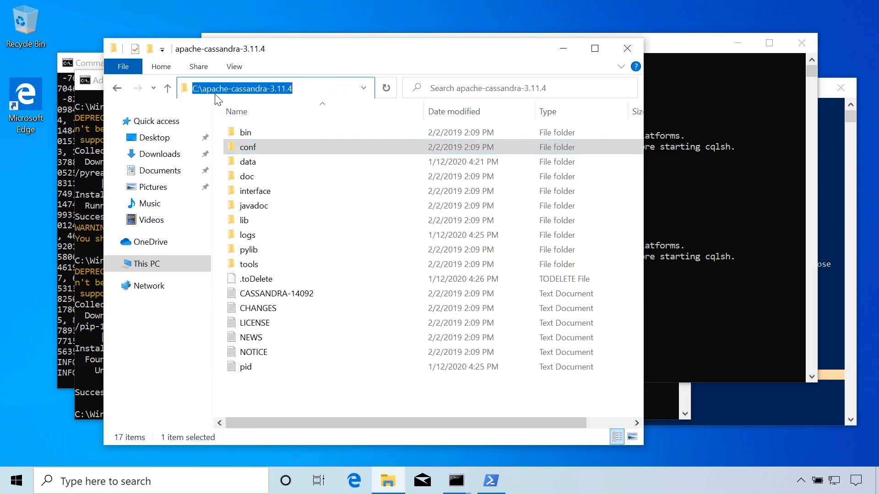
# - Search 'env', open Environment Variables and edit the user Path variable
pyautogui.click(248, 161)
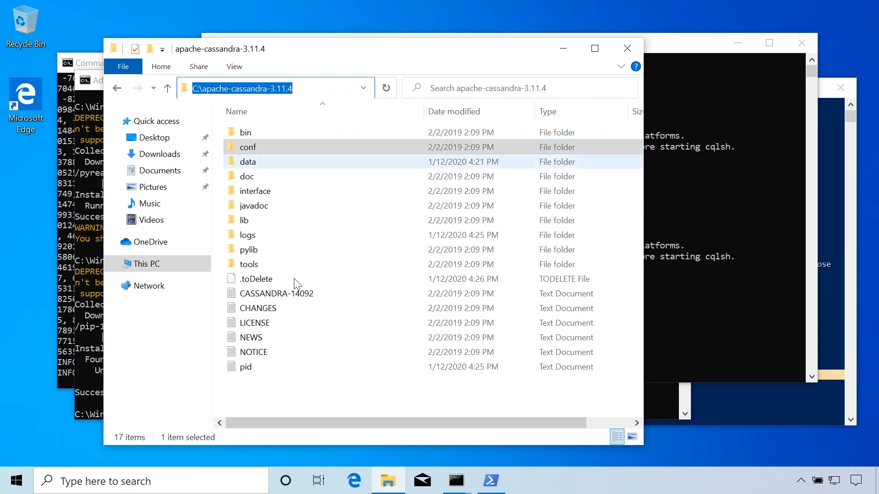
pyautogui.write('en')
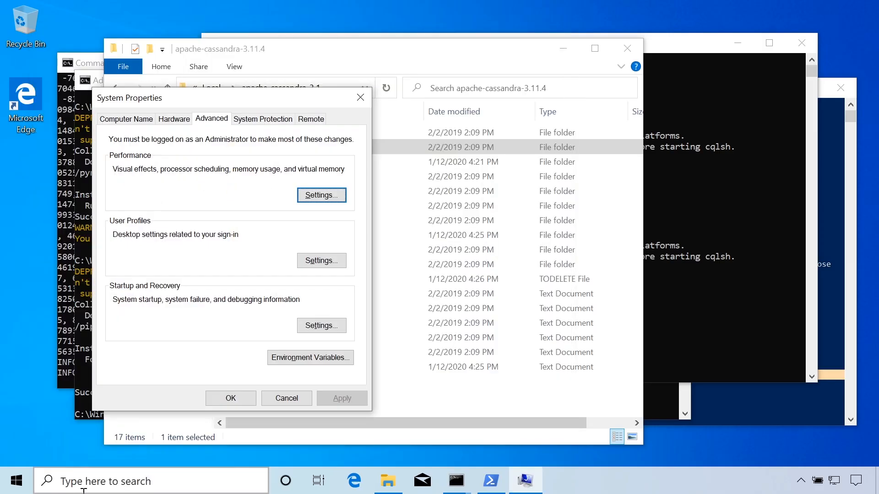
pyautogui.click(311, 358)
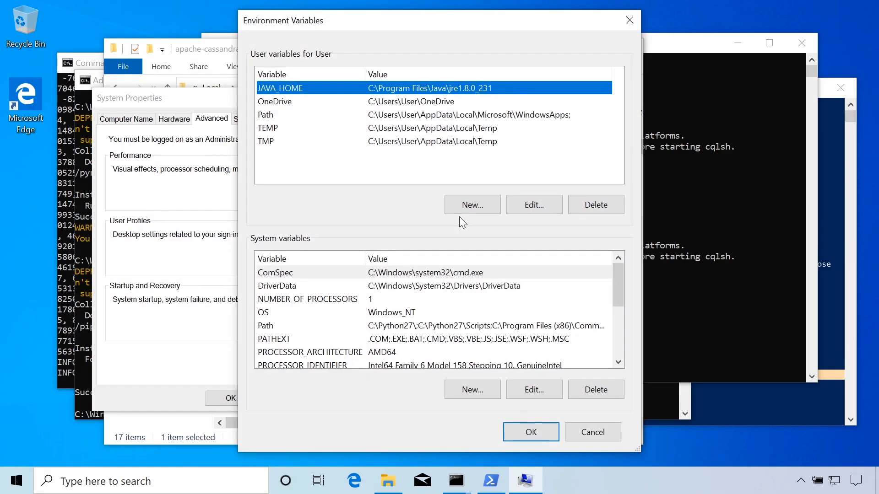
pyautogui.click(273, 102)
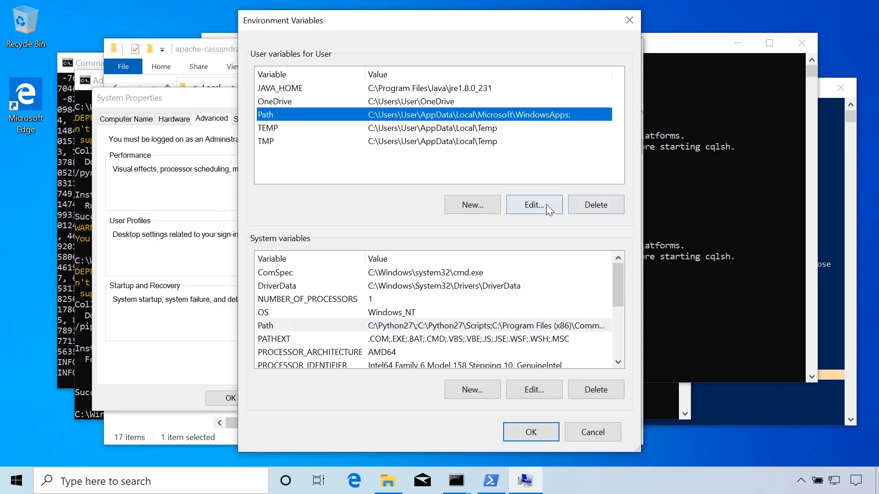
pyautogui.click(533, 204)
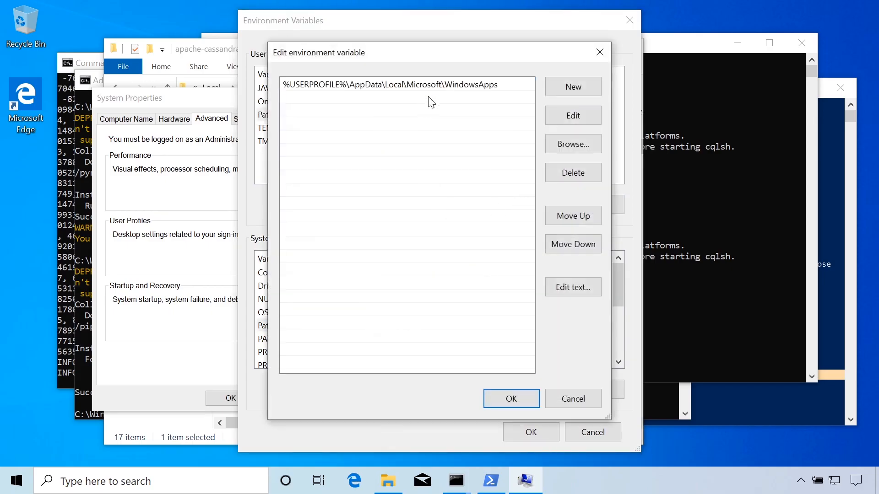
# - Browse to C:\apache-cassandra-3.11.4\bin as a new Path entry and save the variable
pyautogui.click(573, 86)
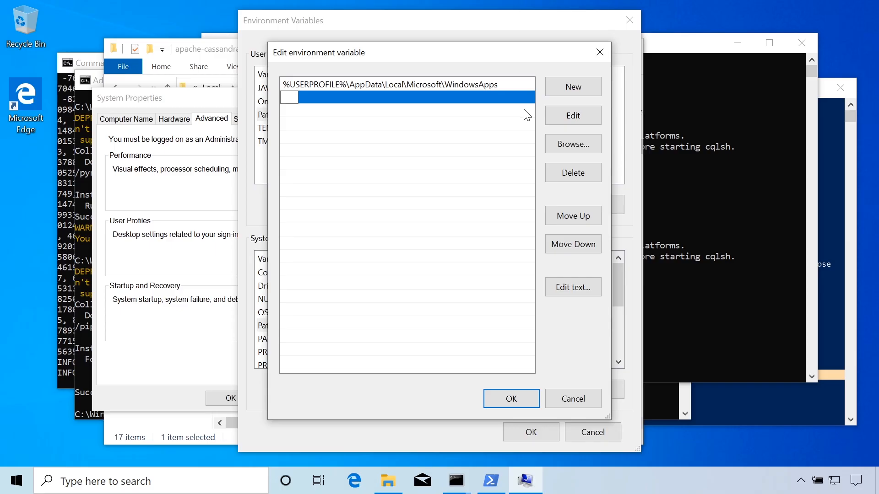
pyautogui.click(572, 144)
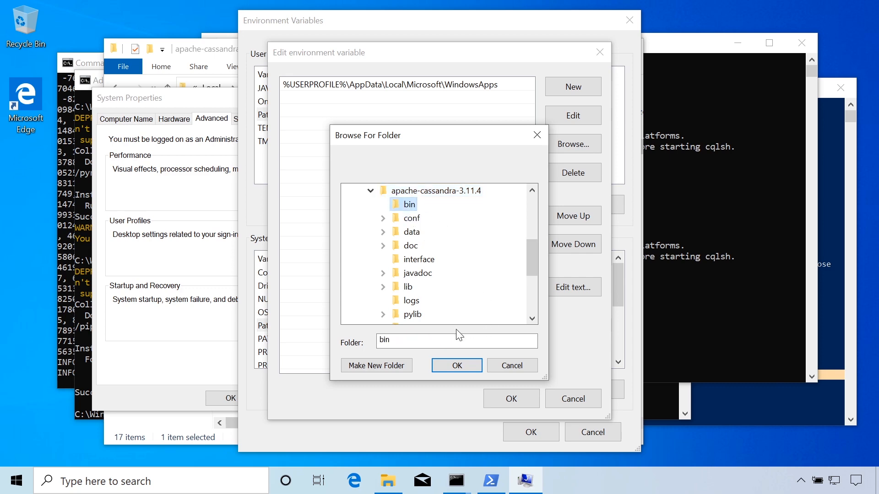
pyautogui.click(456, 365)
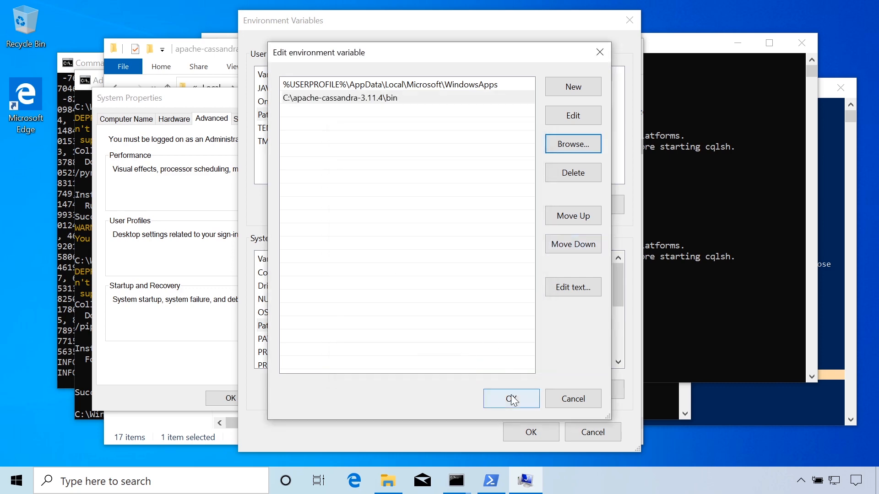
pyautogui.click(510, 398)
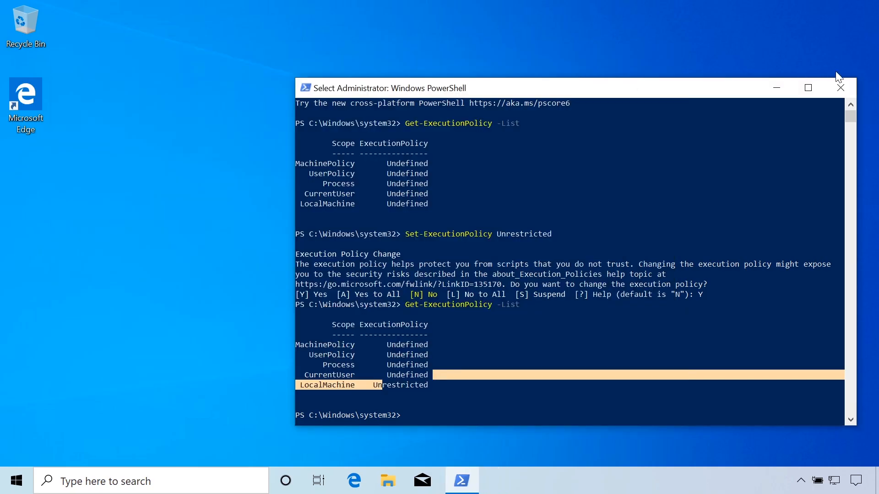
# - Run cassandra from C:\Users\User until NORMAL, then open another Command Prompt window
pyautogui.click(841, 88)
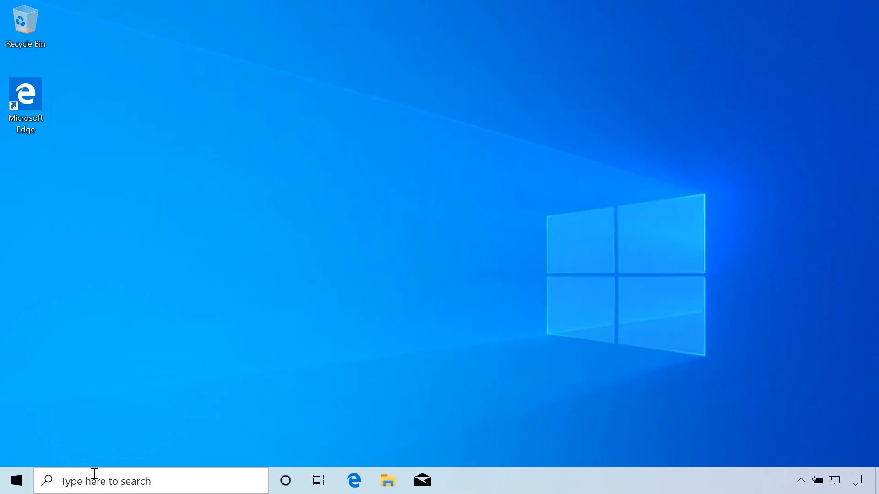
pyautogui.write('cmd')
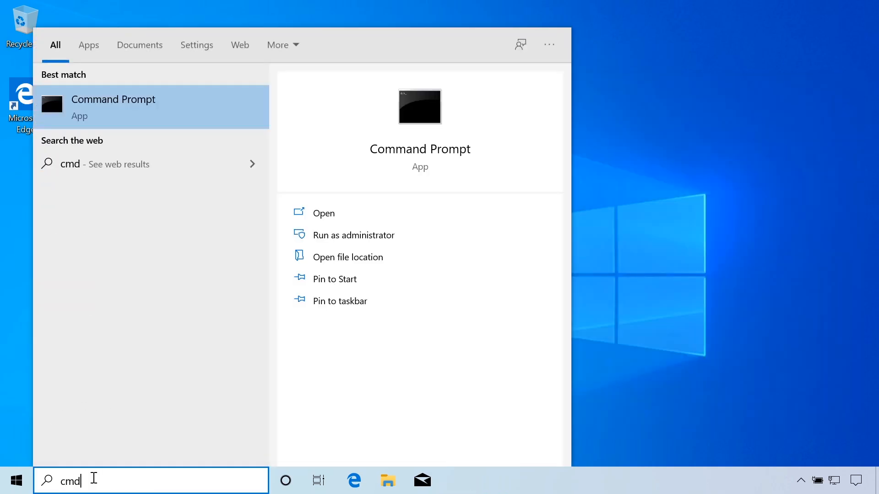
pyautogui.click(114, 106)
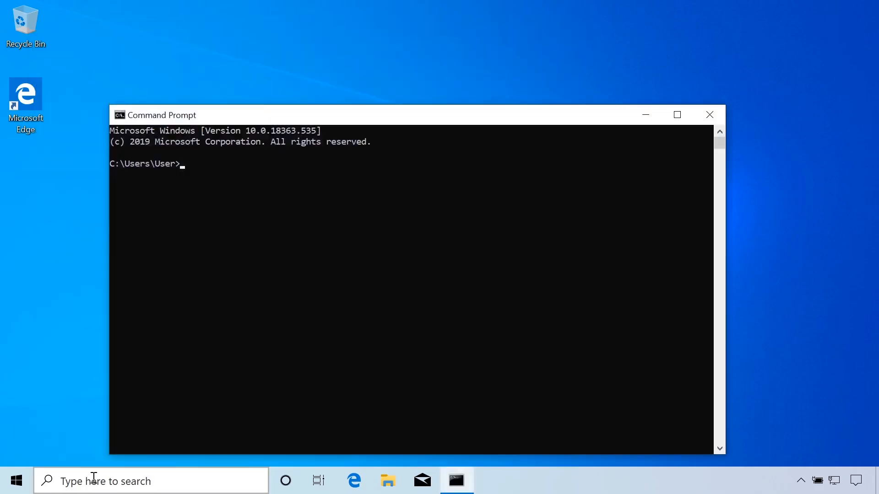
pyautogui.write('cassandra')
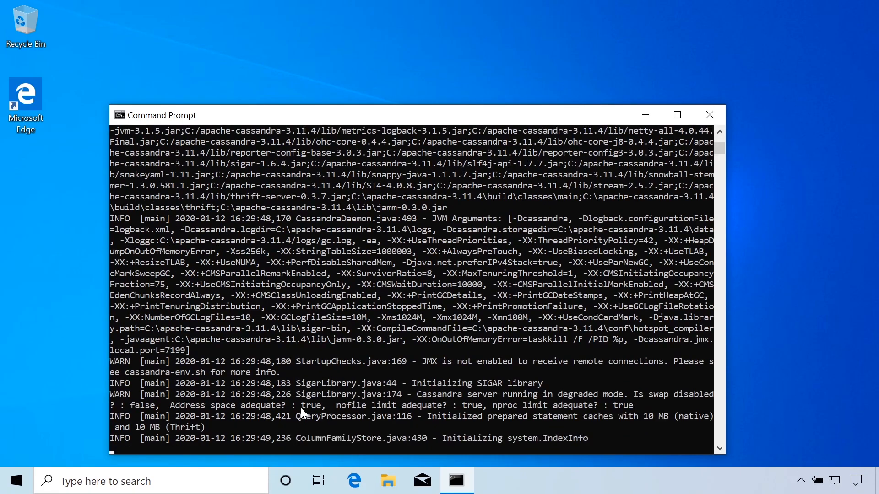
pyautogui.scroll(-3)
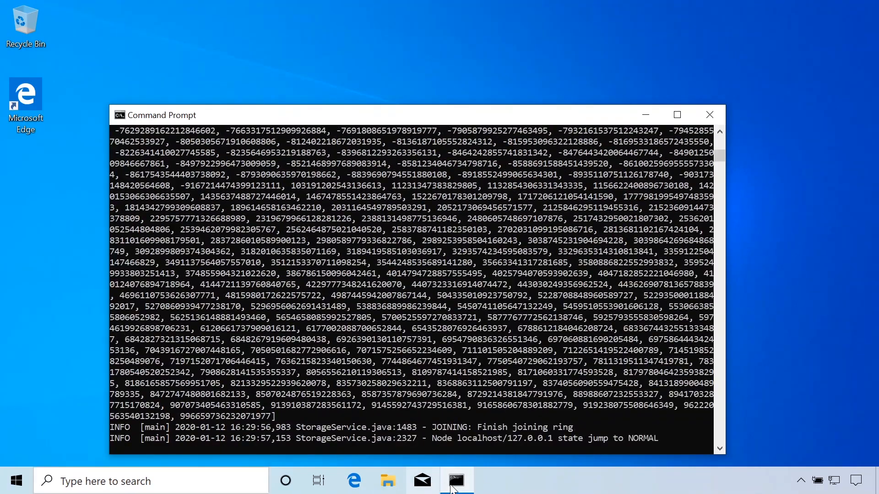
pyautogui.click(455, 481)
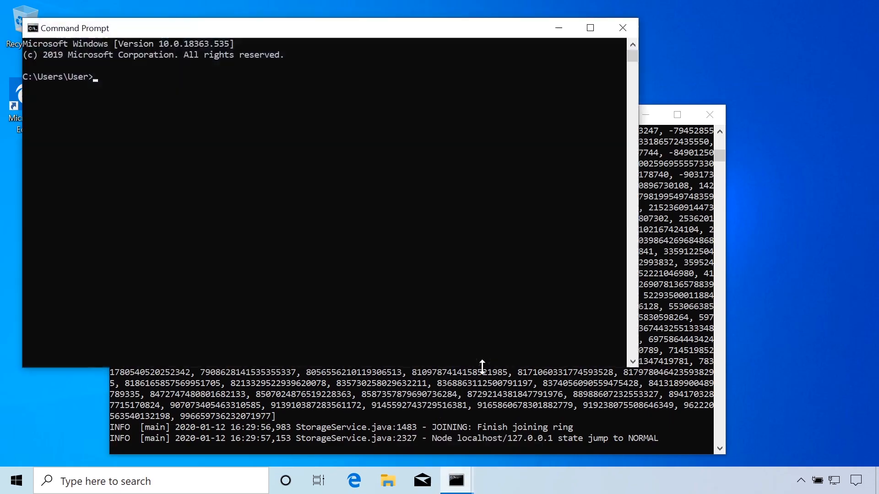
pyautogui.moveTo(423, 229)
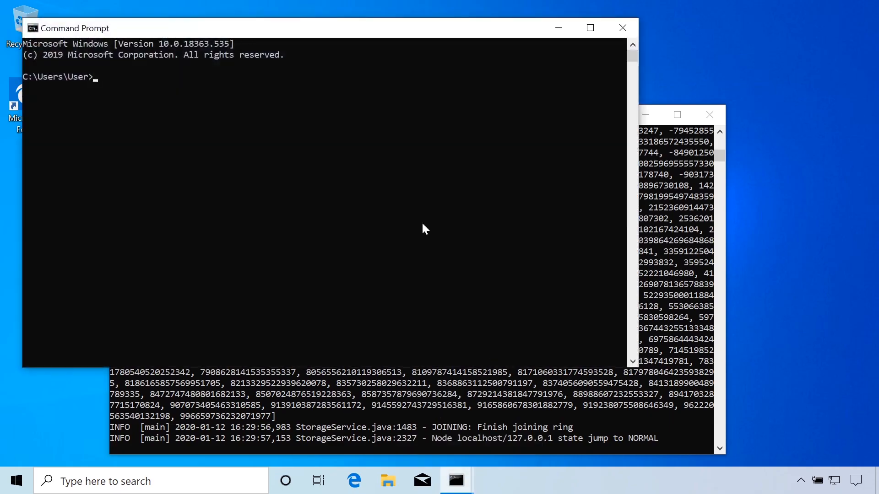
# - Launch cqlsh from C:\Users\User, confirm it connects to Test Cluster, then exit
pyautogui.write('cqlsh')
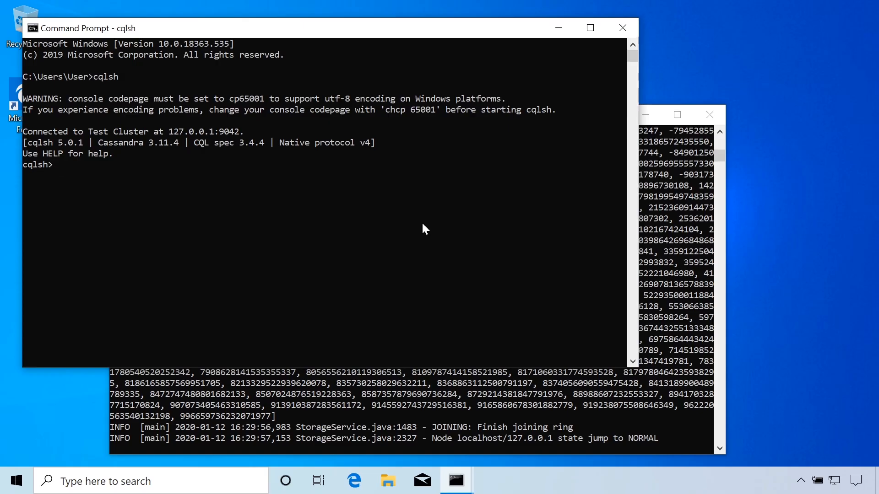
pyautogui.write('exit')
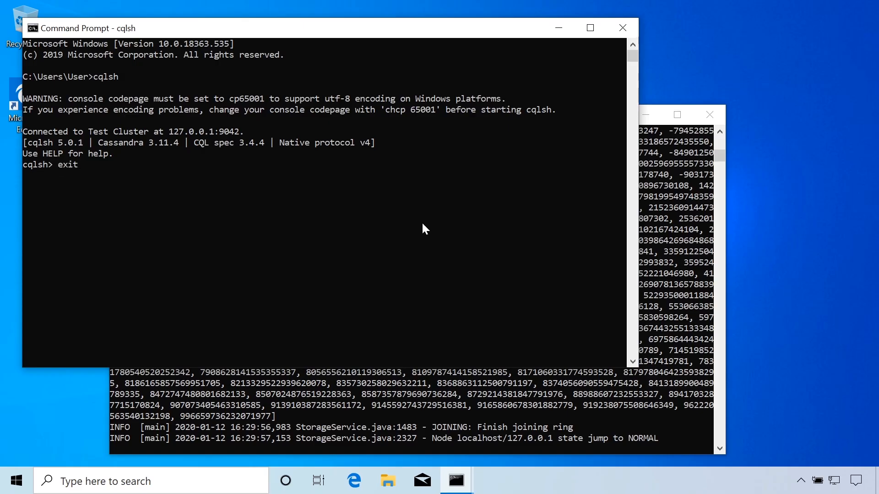